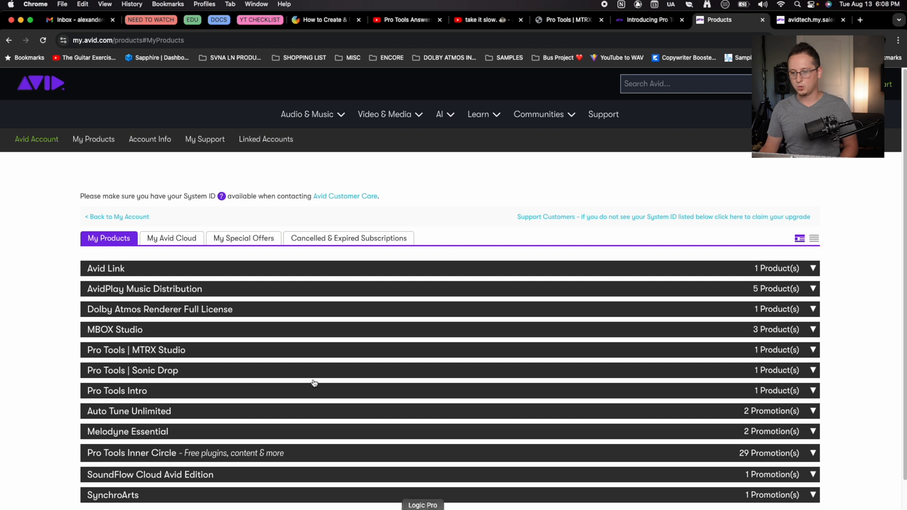
mouse_move(242, 359)
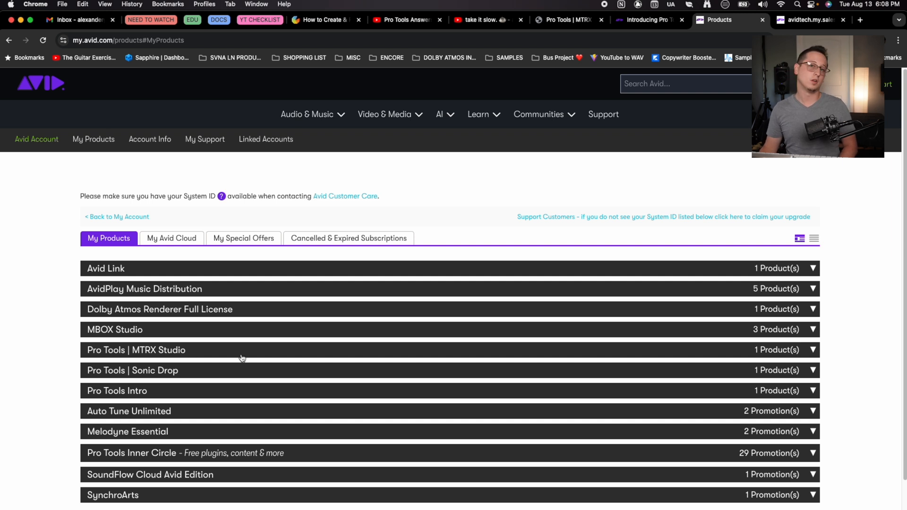
mouse_move(250, 355)
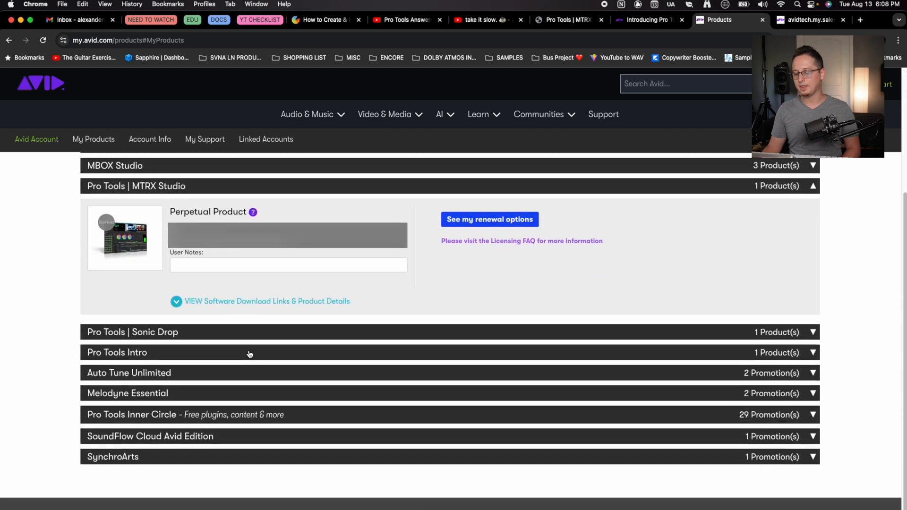
mouse_move(224, 299)
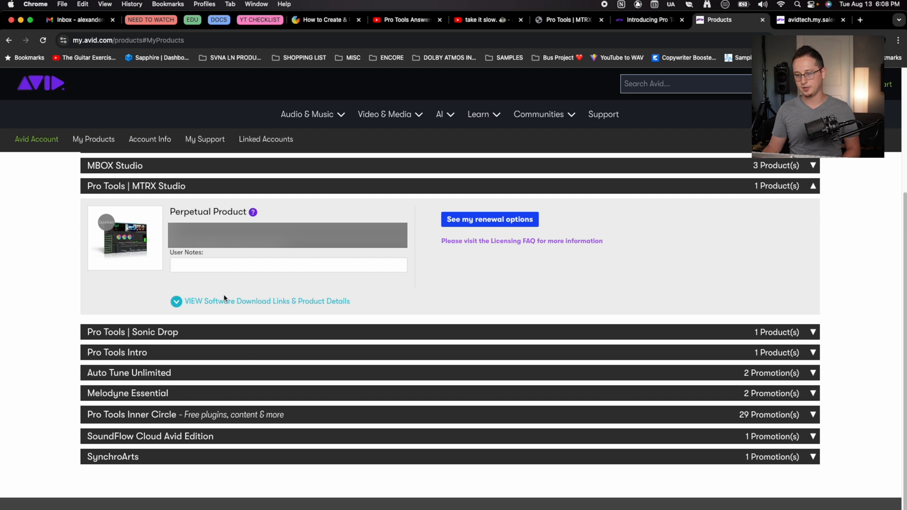
Expand Pro Tools | MTRX Studio under My Products to show its download links and documentation.
click(265, 301)
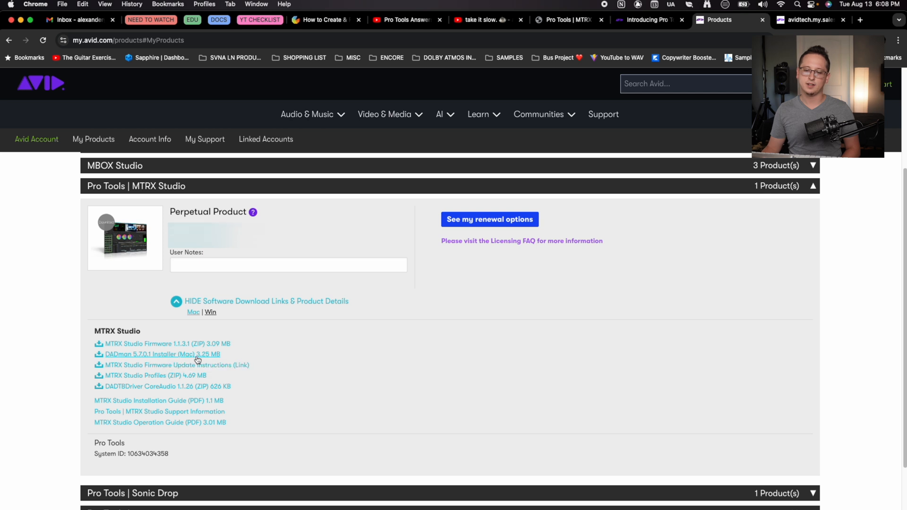
mouse_move(369, 353)
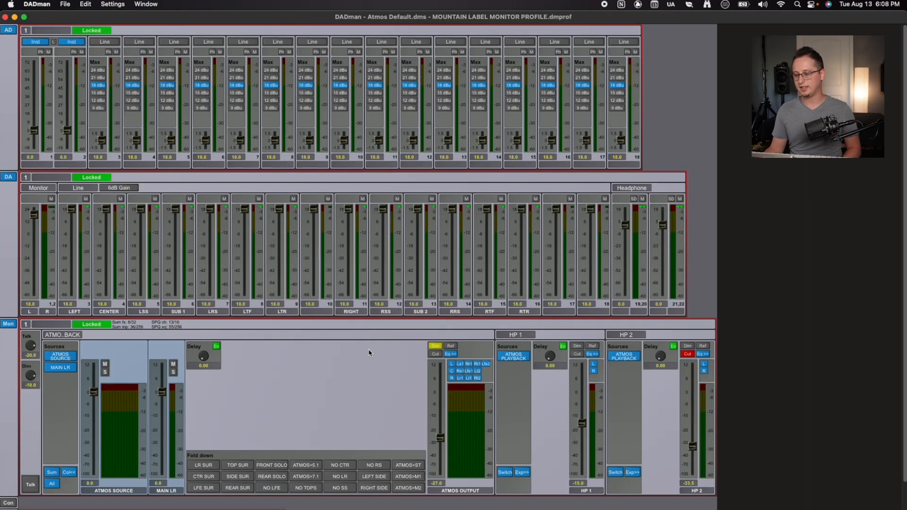
mouse_move(374, 371)
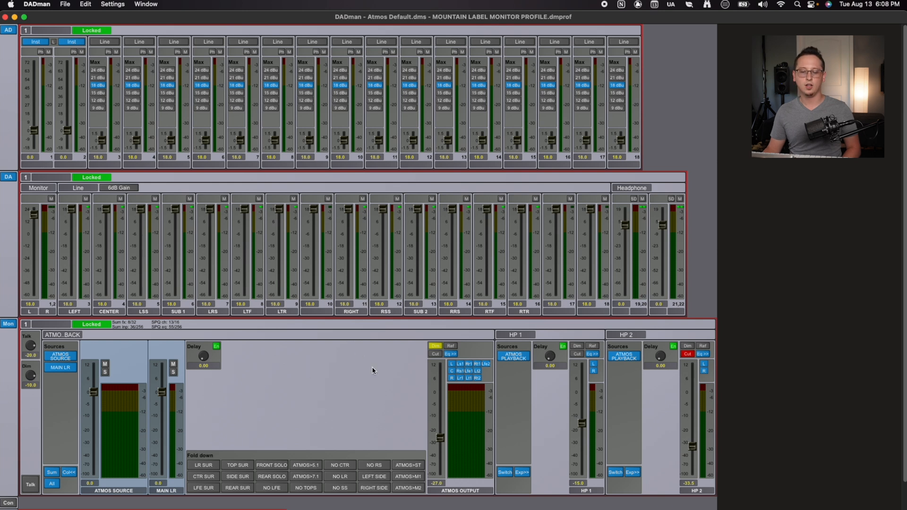
mouse_move(295, 395)
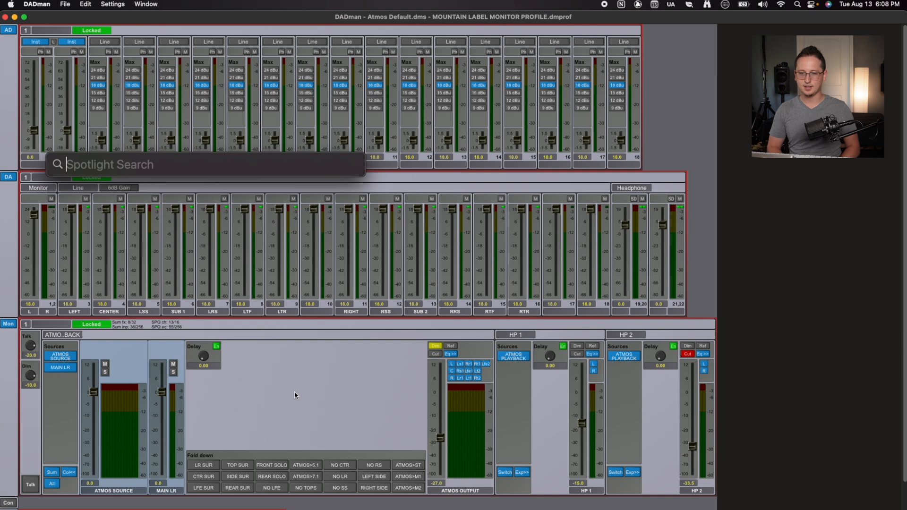
text(DADman)
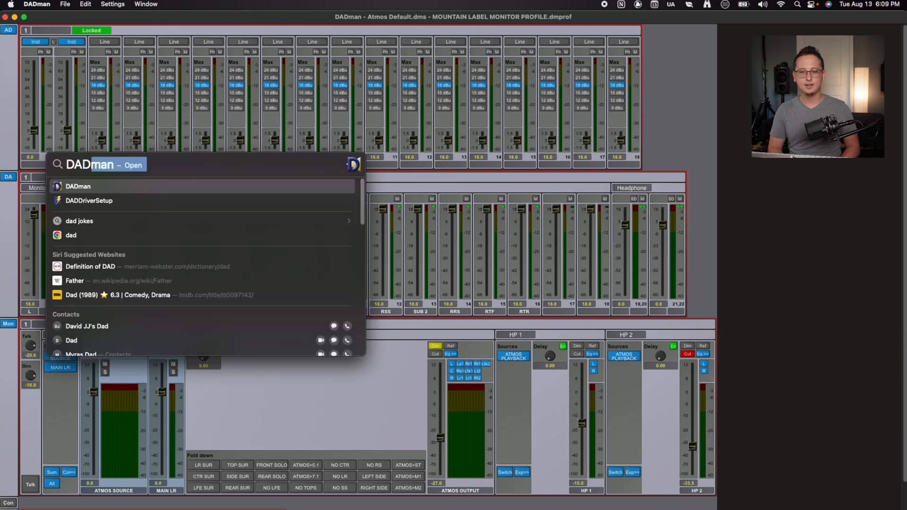
key(escape)
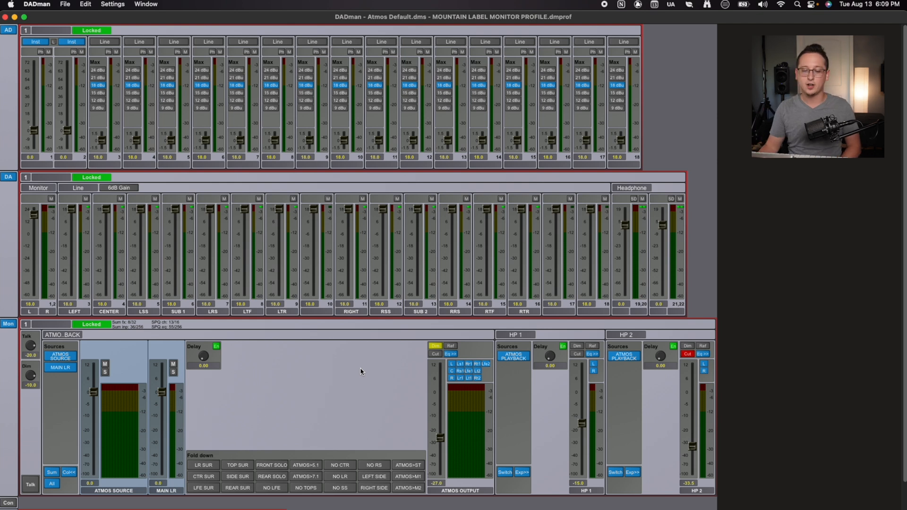
mouse_move(356, 402)
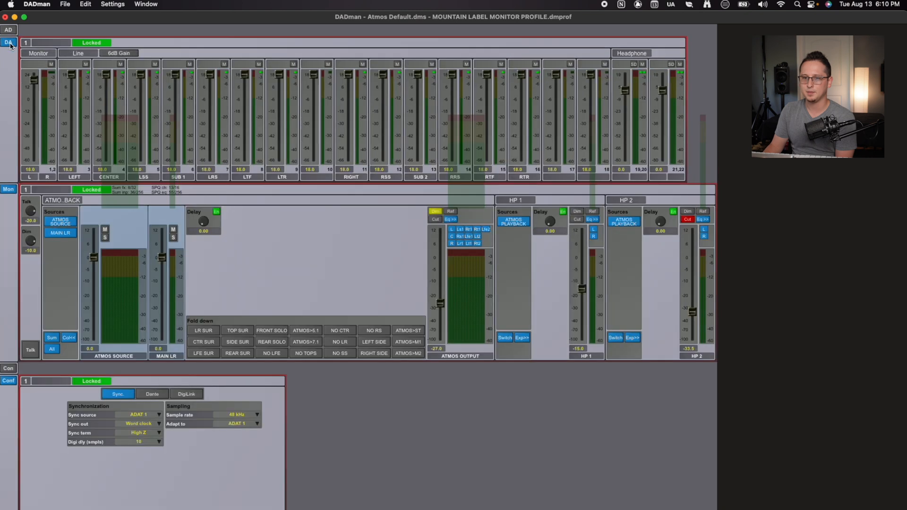
Use the sidebar AD button to show the AD input panel above DA and monitor sections.
click(9, 30)
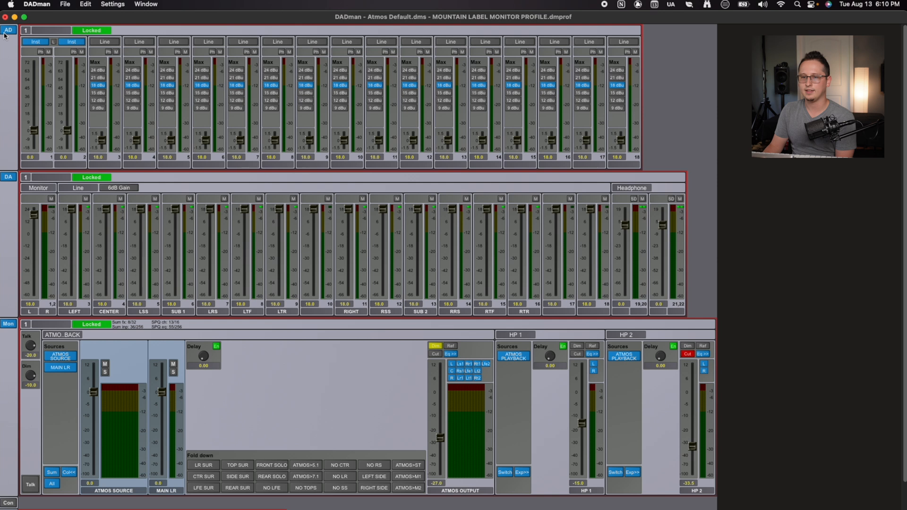
mouse_move(10, 178)
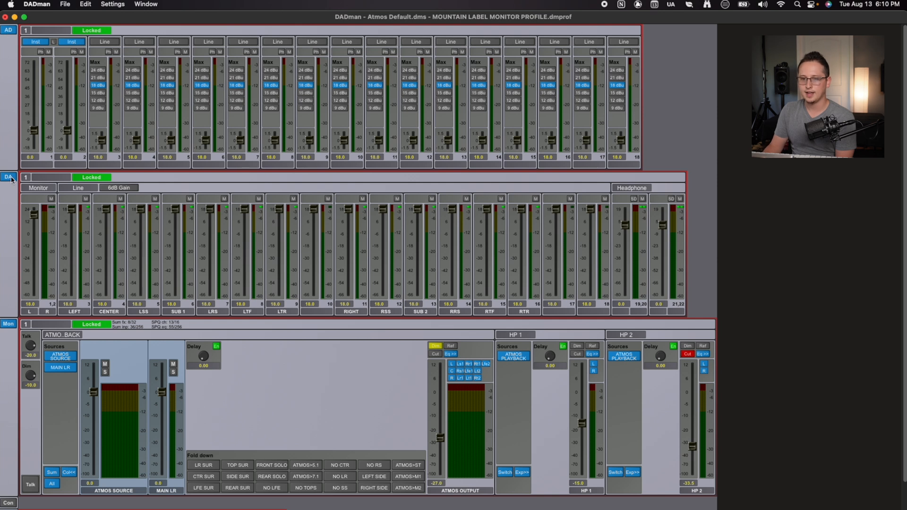
mouse_move(38, 97)
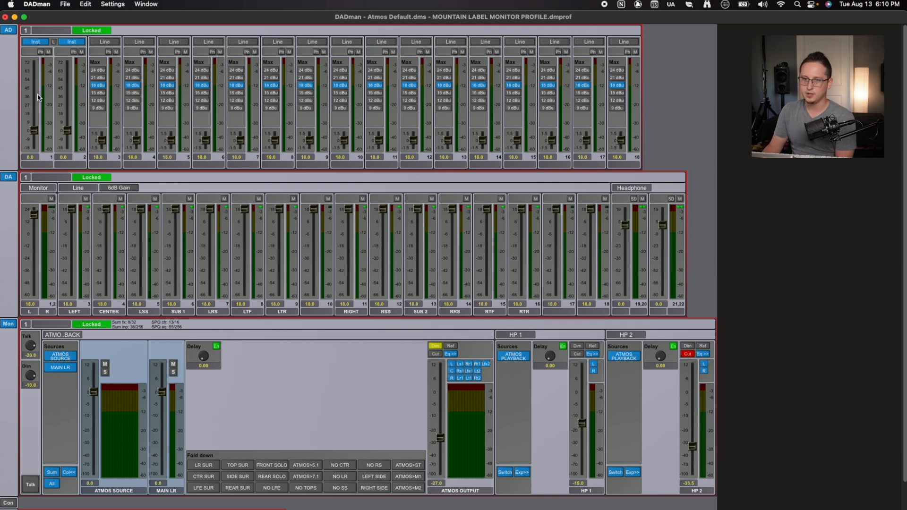
mouse_move(566, 242)
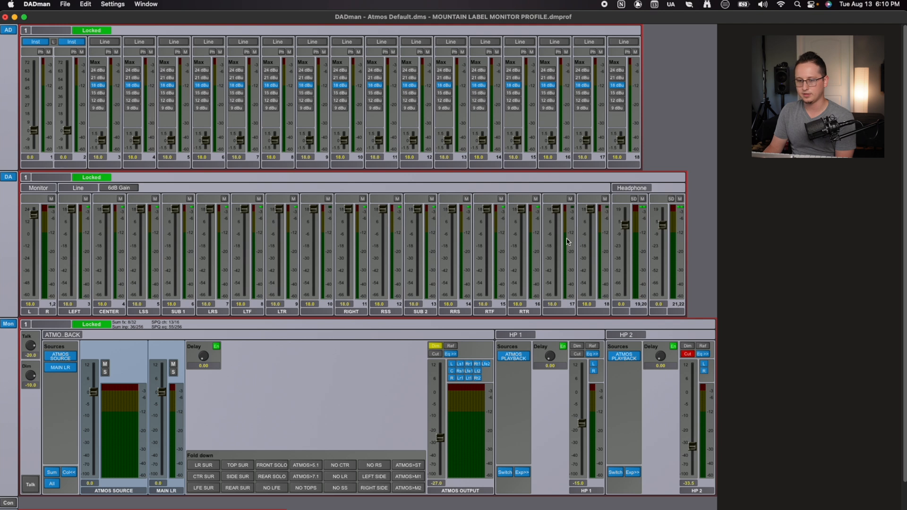
mouse_move(76, 269)
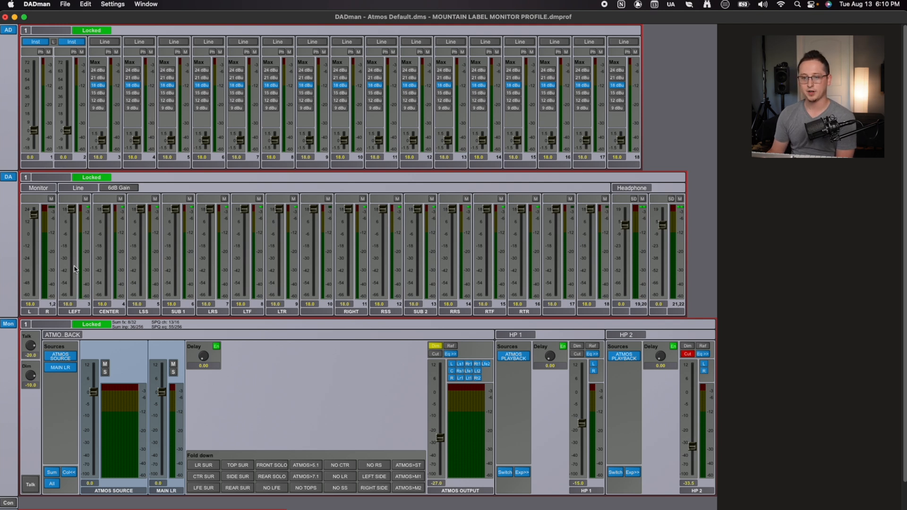
mouse_move(70, 208)
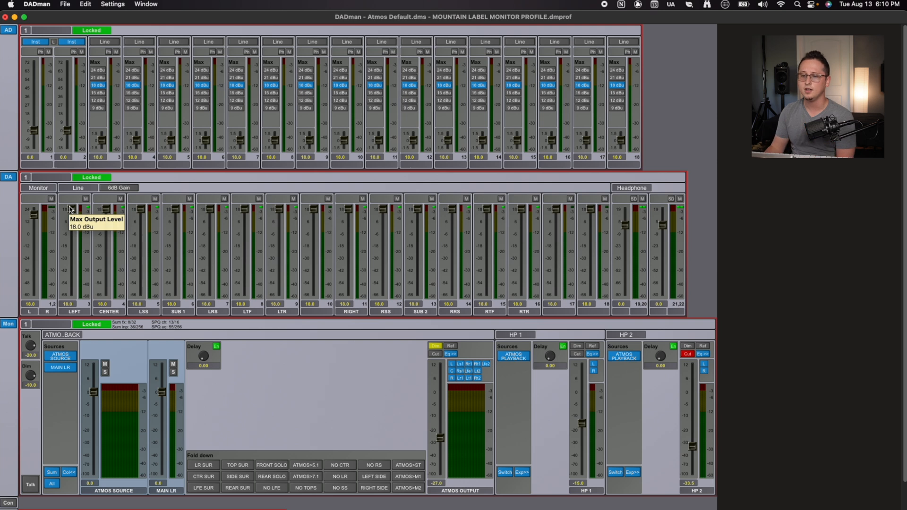
mouse_move(353, 281)
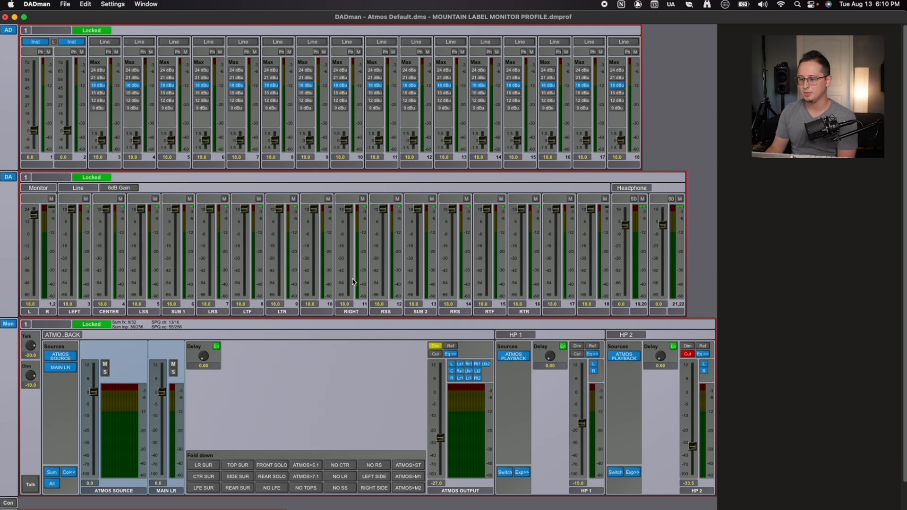
mouse_move(519, 275)
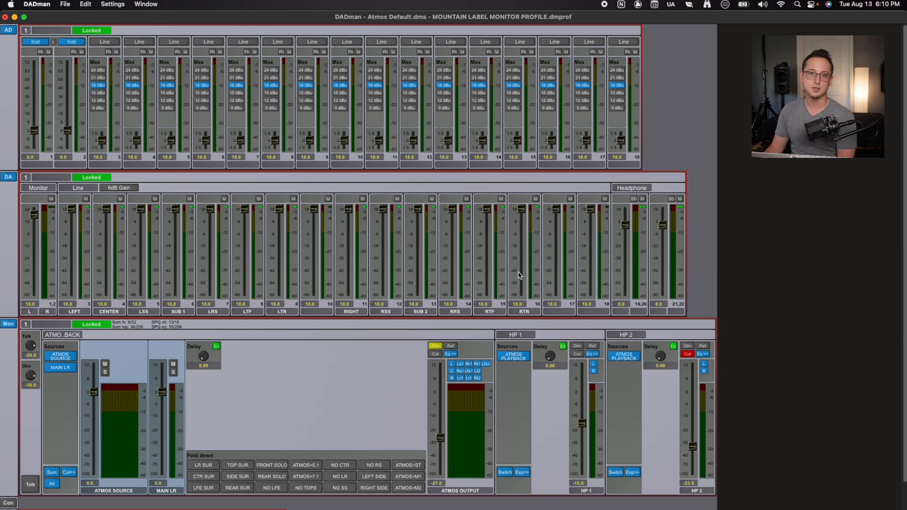
mouse_move(237, 88)
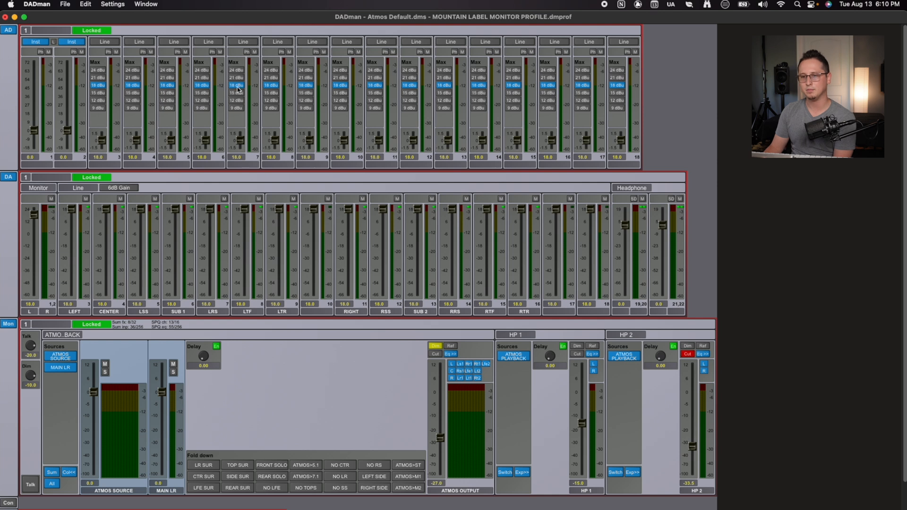
mouse_move(394, 127)
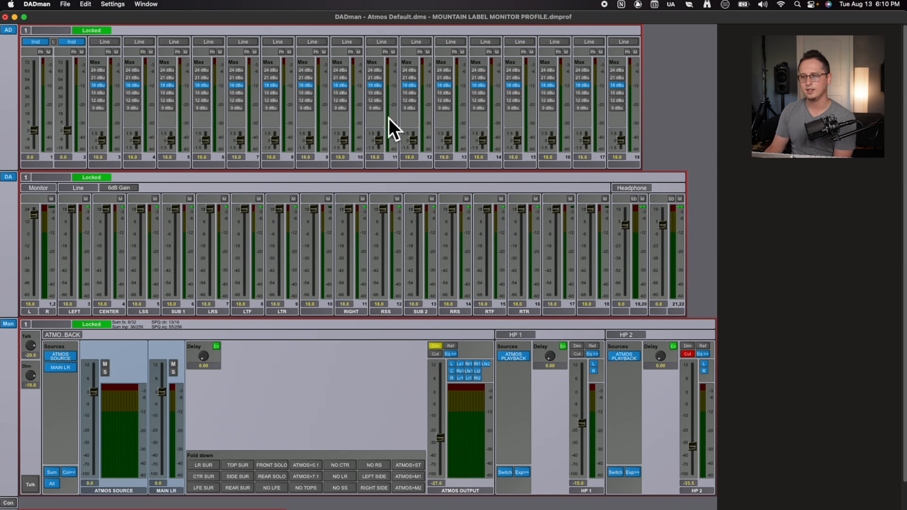
mouse_move(159, 133)
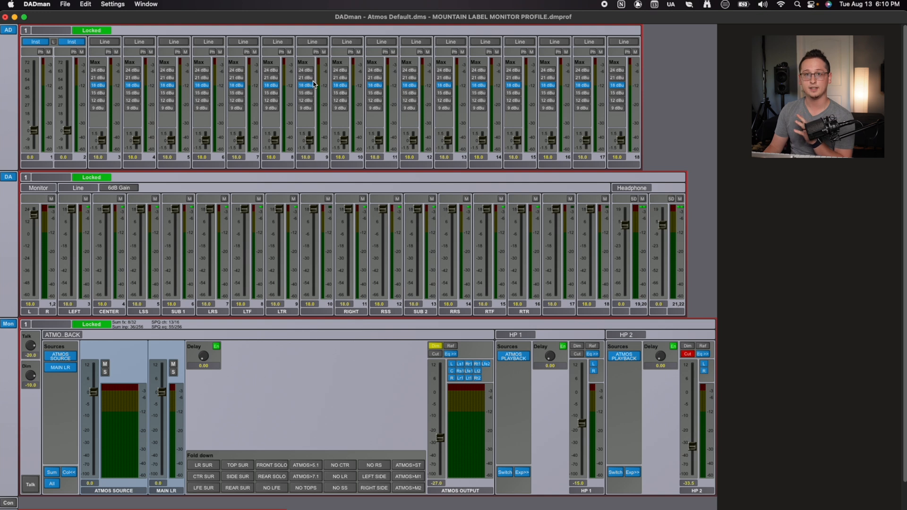
mouse_move(30, 173)
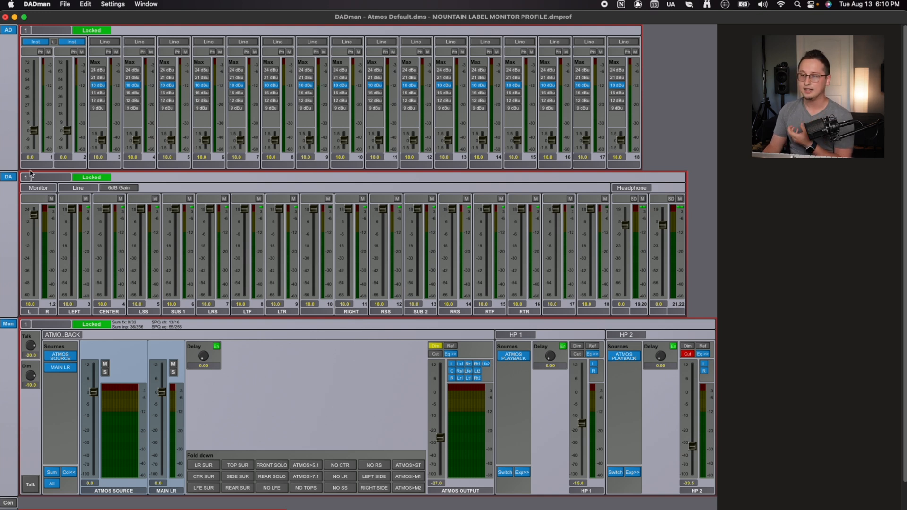
mouse_move(203, 71)
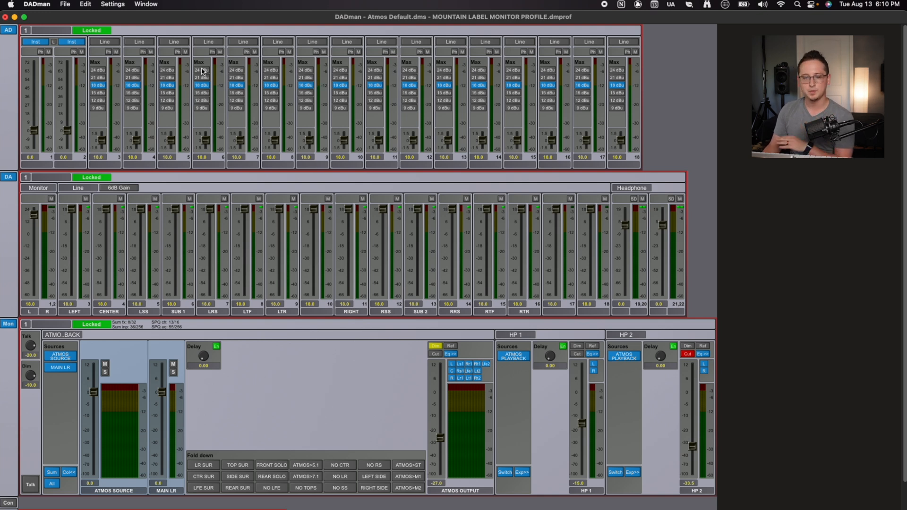
mouse_move(208, 202)
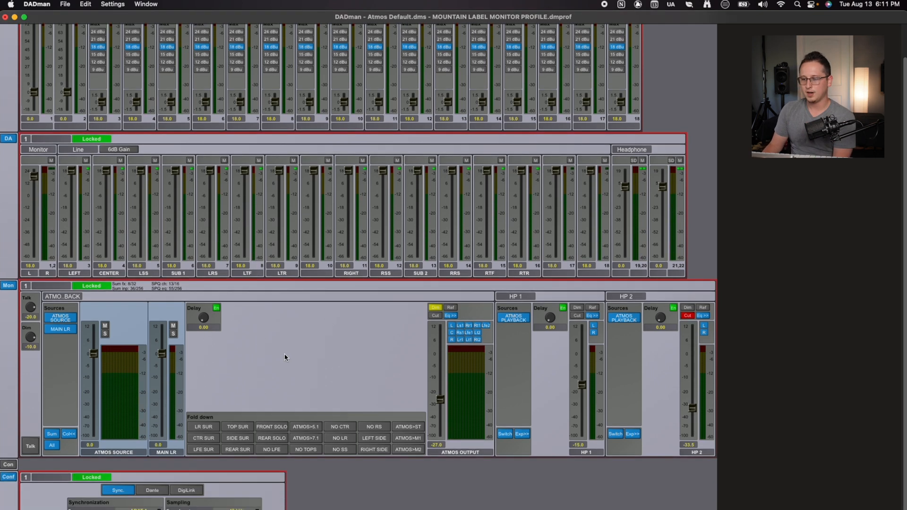
mouse_move(358, 395)
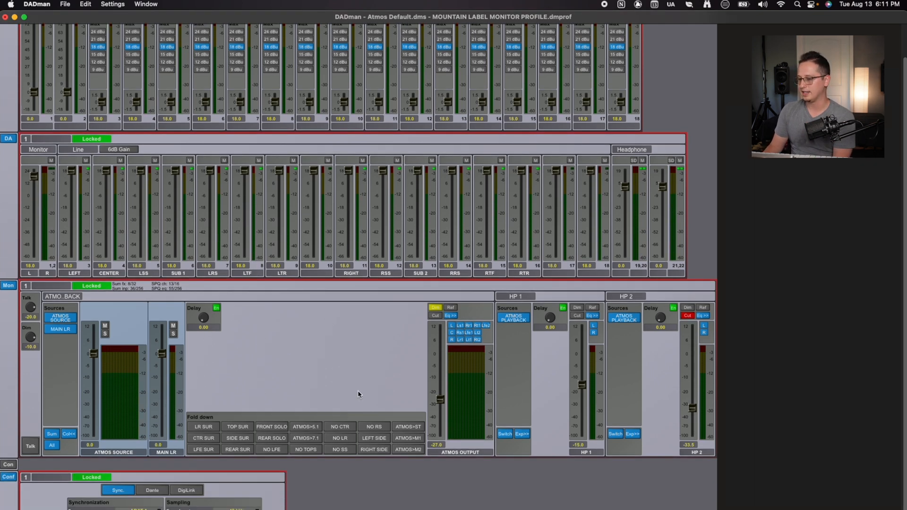
mouse_move(245, 403)
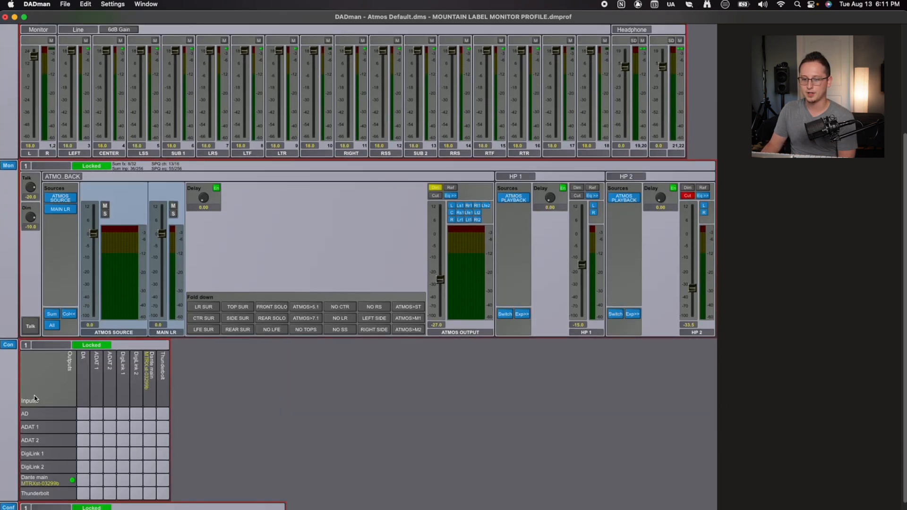
mouse_move(95, 417)
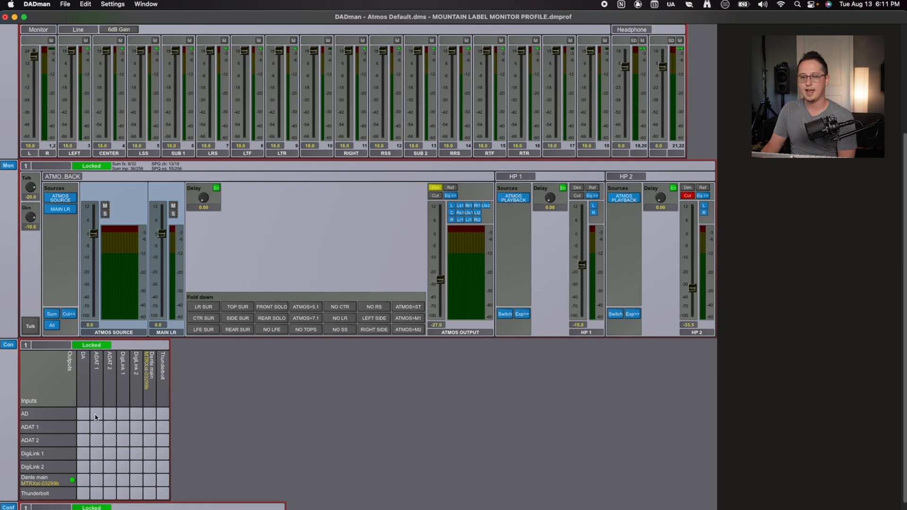
mouse_move(74, 445)
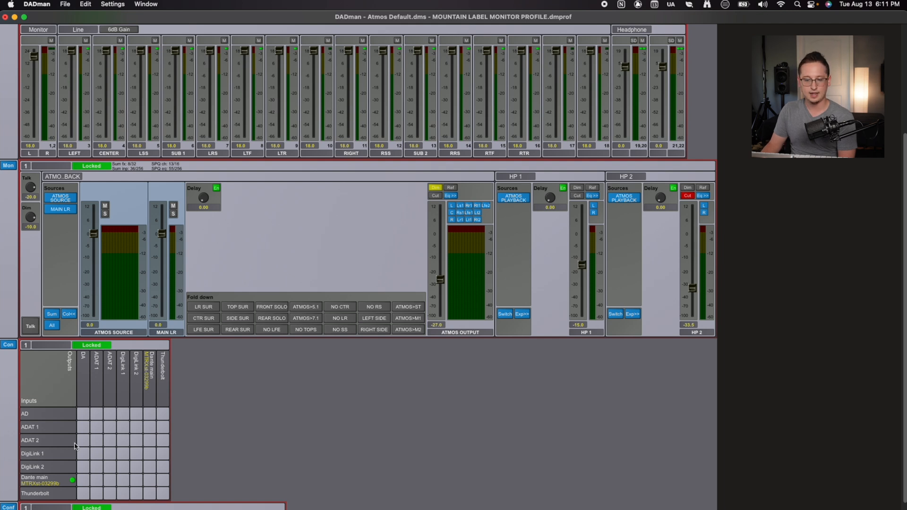
mouse_move(170, 482)
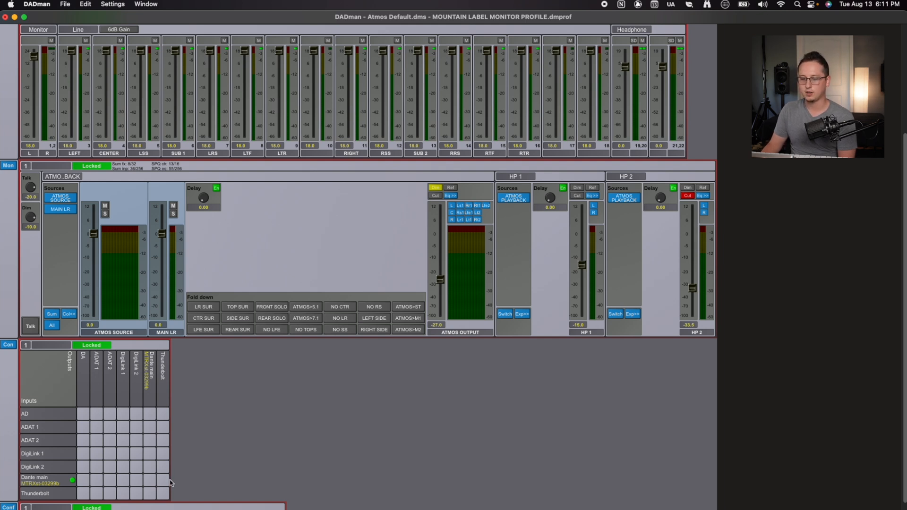
mouse_move(70, 500)
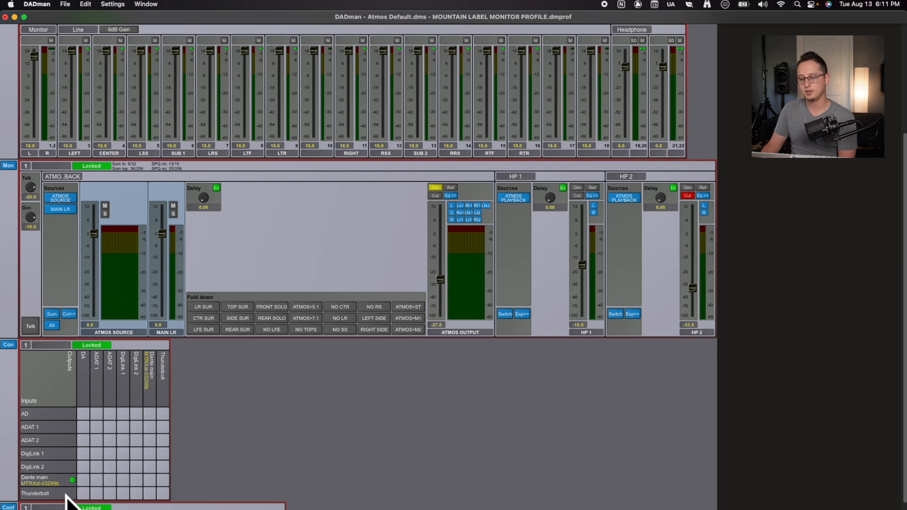
mouse_move(77, 503)
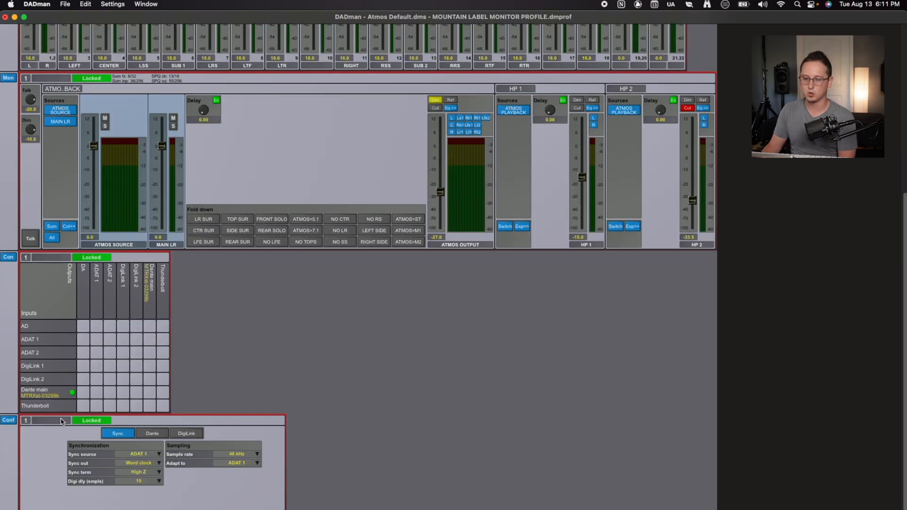
mouse_move(114, 454)
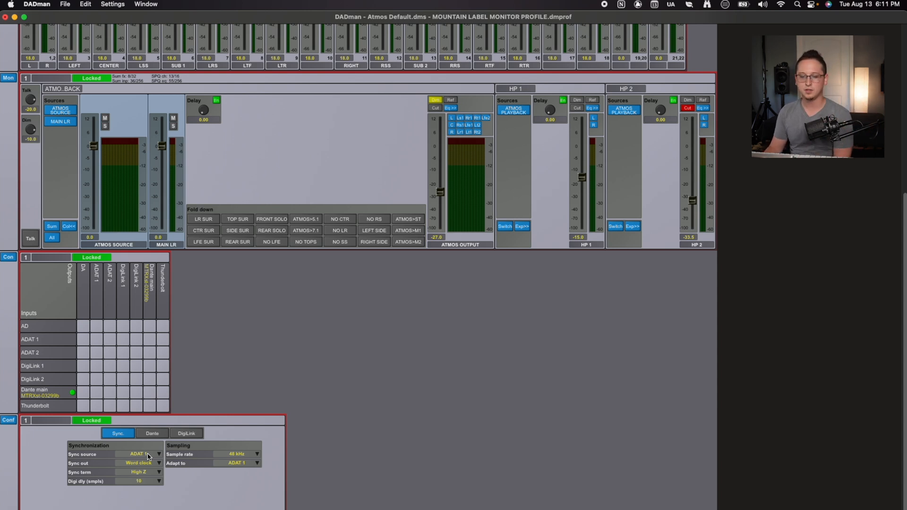
click(142, 464)
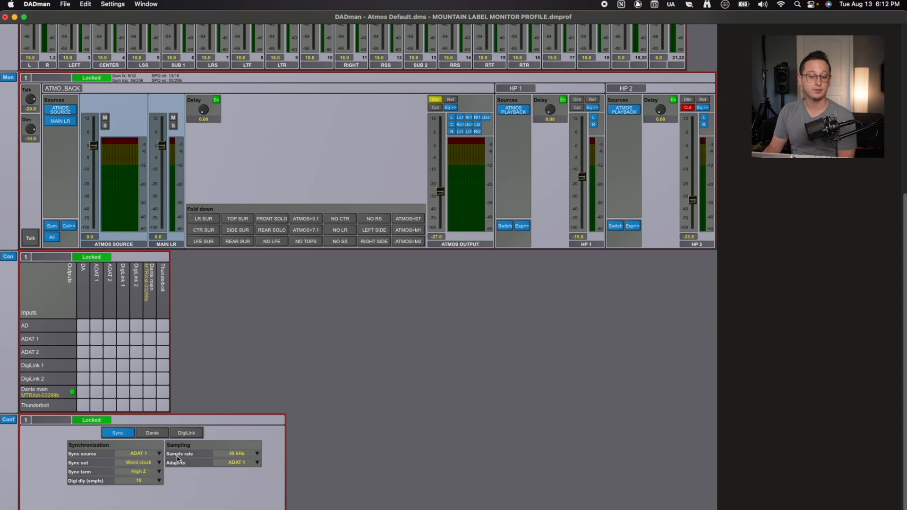
click(237, 453)
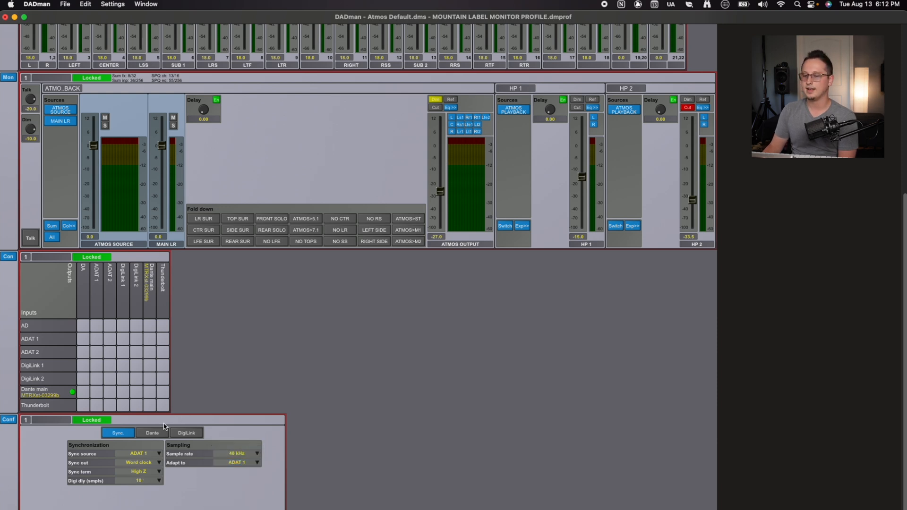
View the Dante tab, then the DigiLink tab with its DigiLink mode.
click(152, 433)
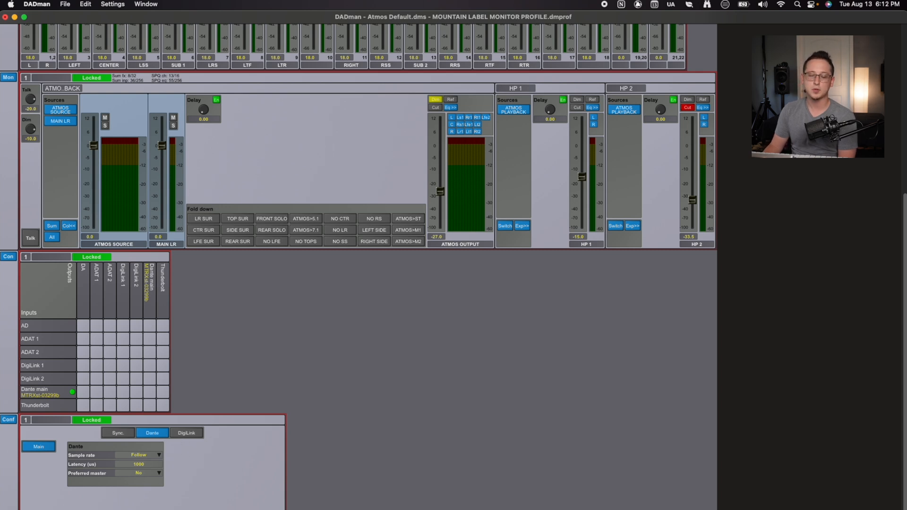
click(185, 433)
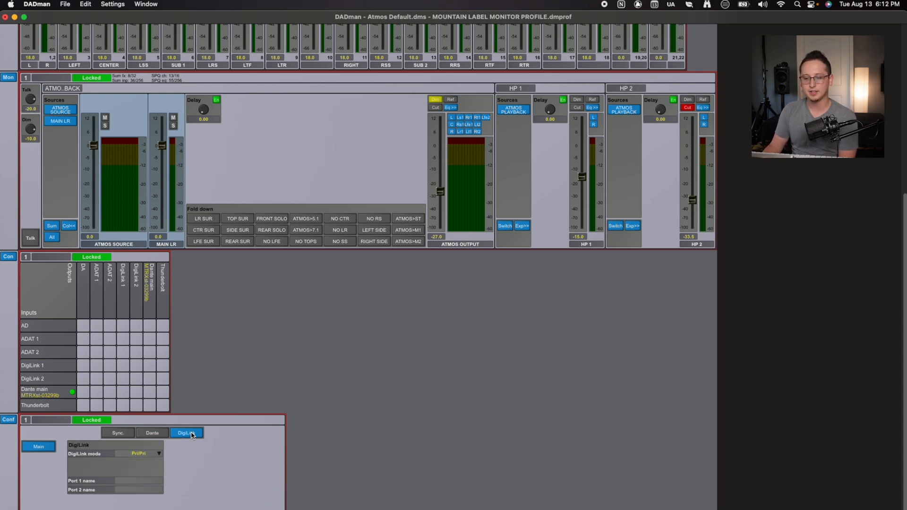
mouse_move(164, 456)
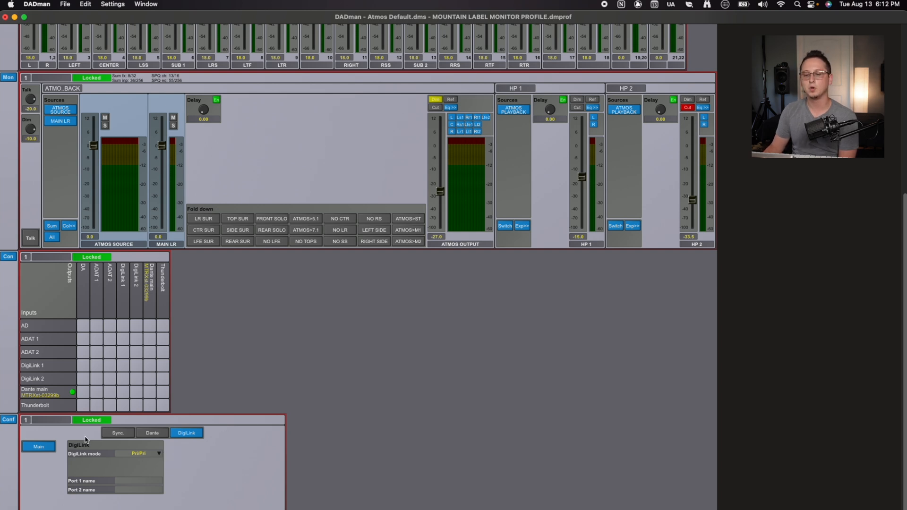
mouse_move(69, 474)
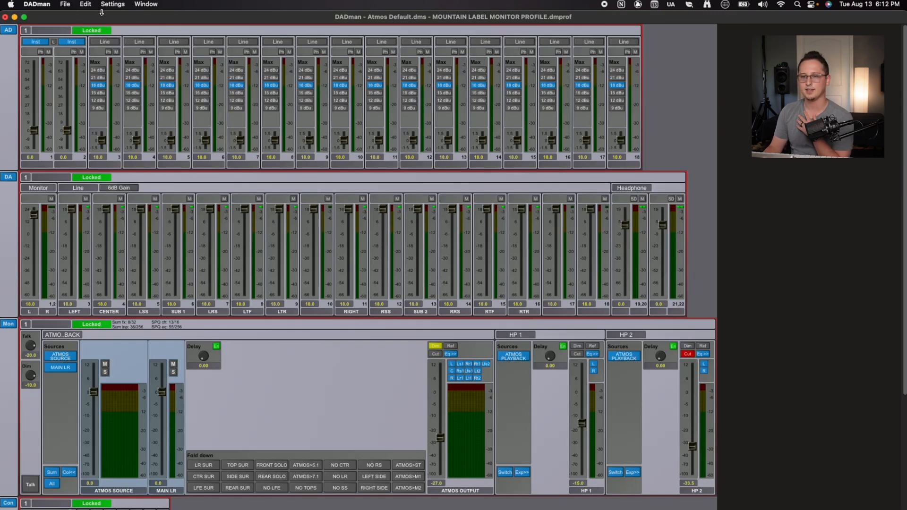
Browse the File menu, glance at Edit, and show Open Recent session files.
click(65, 5)
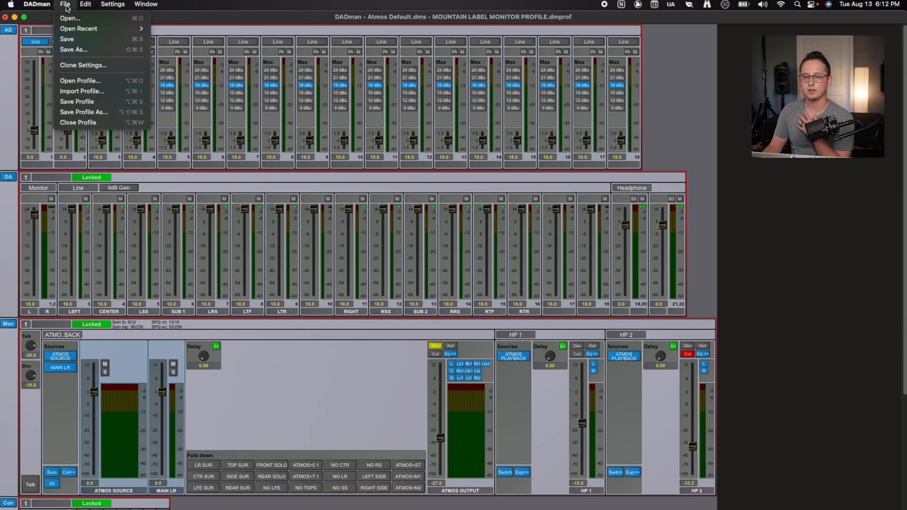
mouse_move(110, 101)
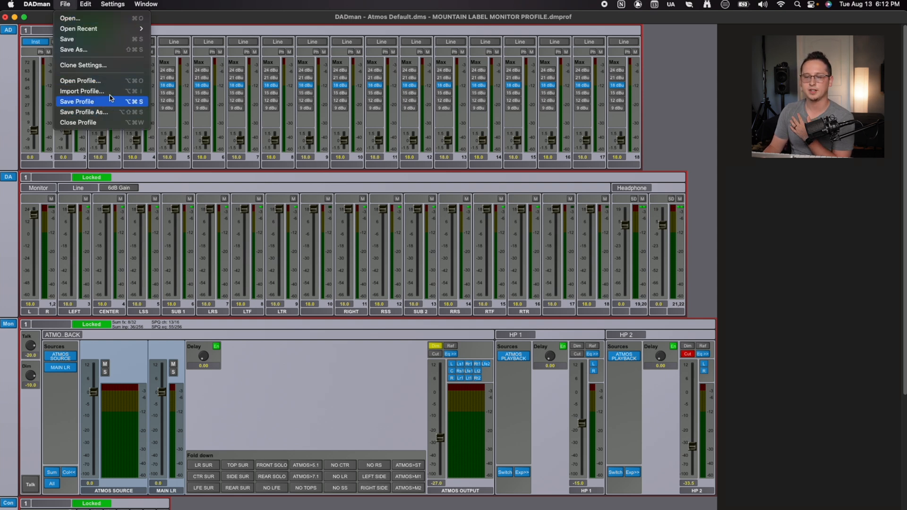
mouse_move(92, 91)
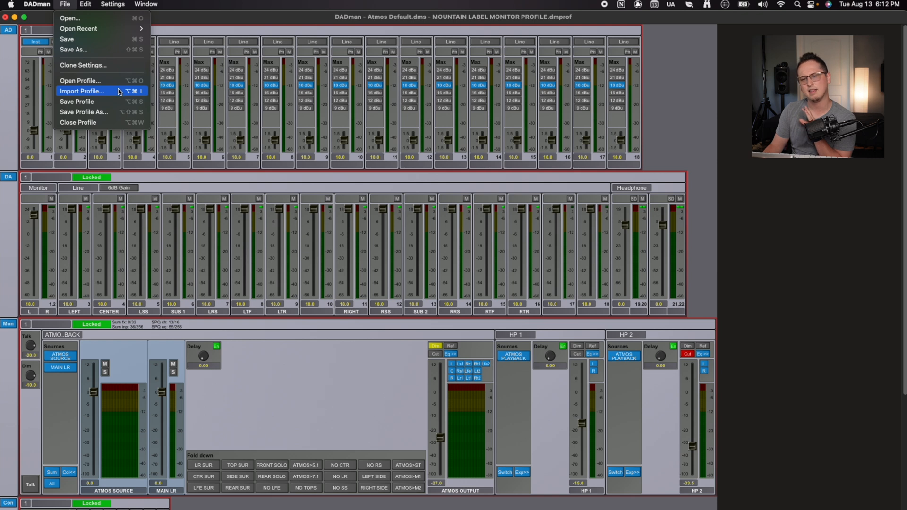
mouse_move(78, 28)
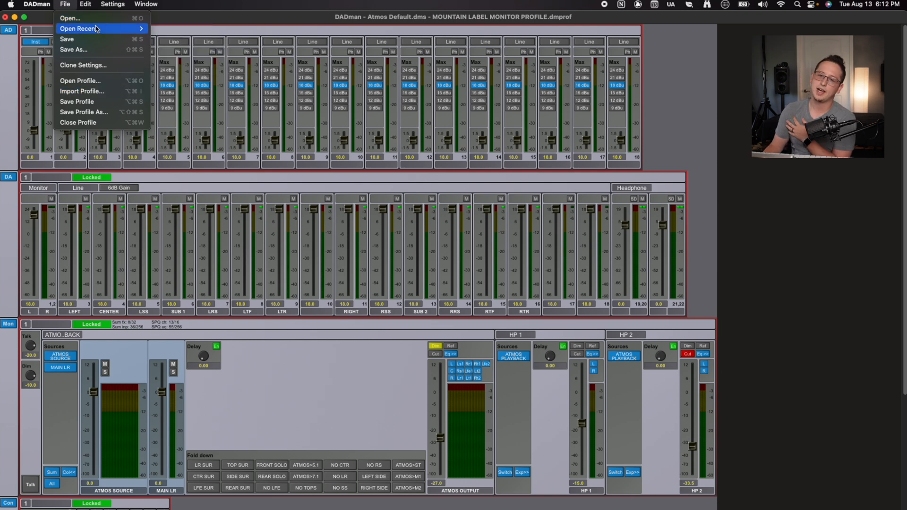
mouse_move(69, 18)
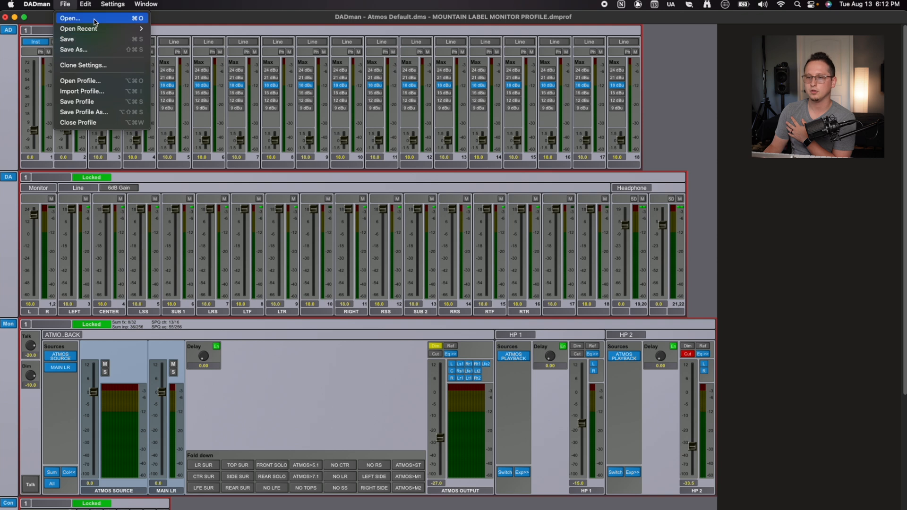
click(85, 5)
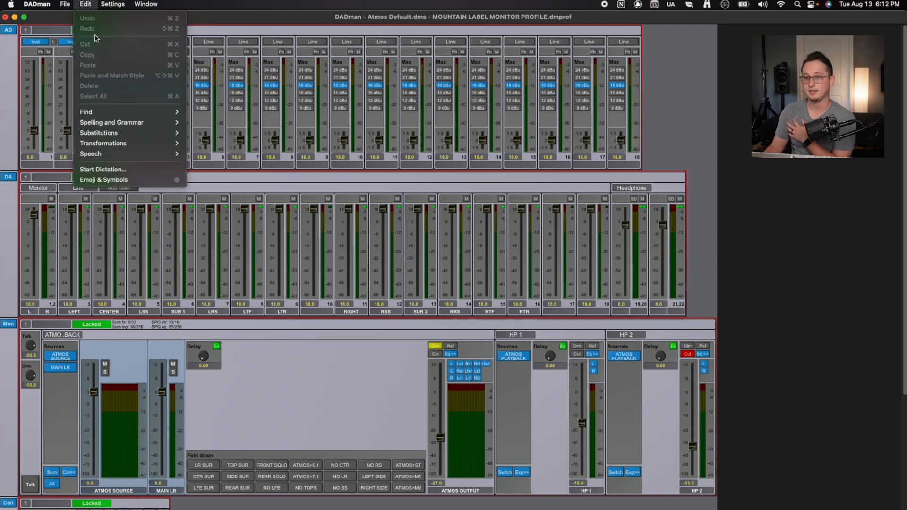
click(64, 4)
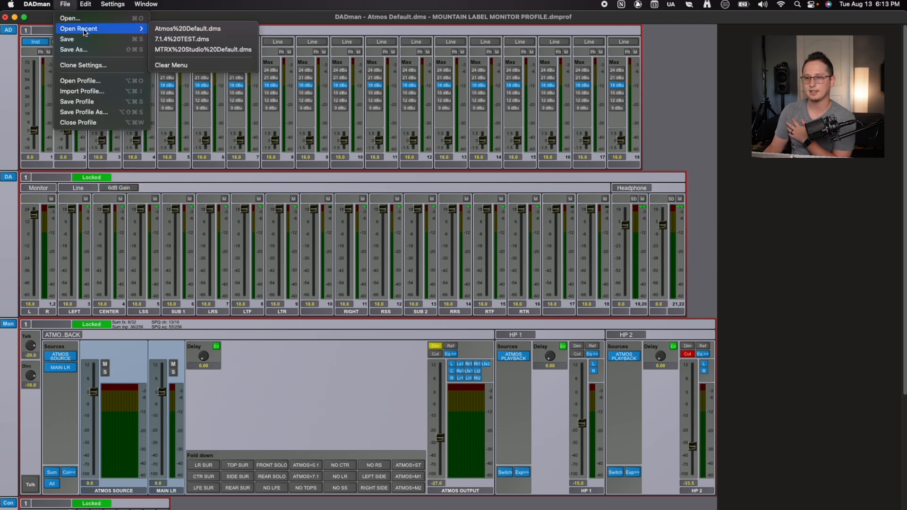
mouse_move(127, 36)
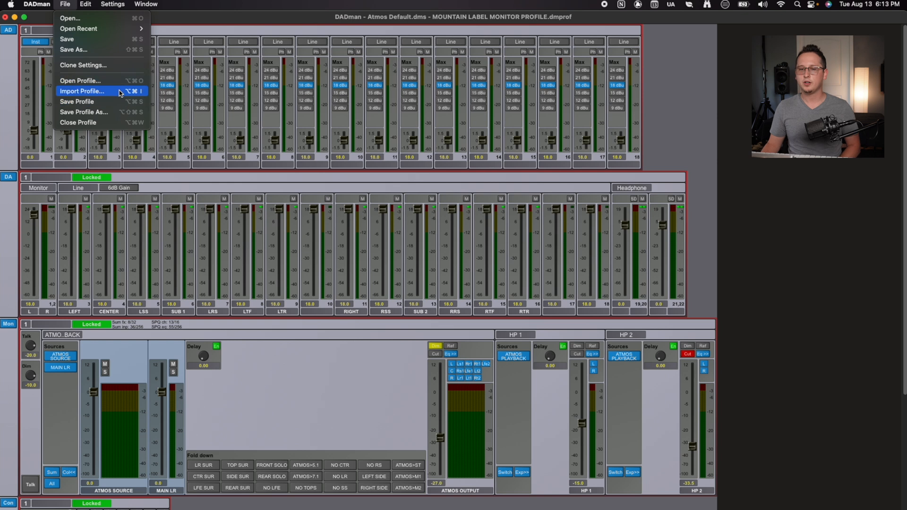
mouse_move(116, 108)
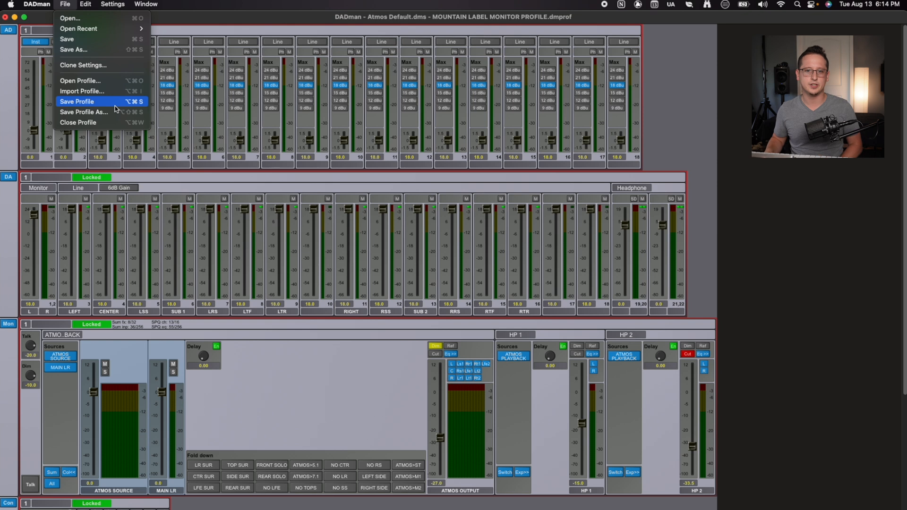
Browse the Edit menu, then list Device List, Monitor Profile, Midi Settings and EuCon.
click(85, 4)
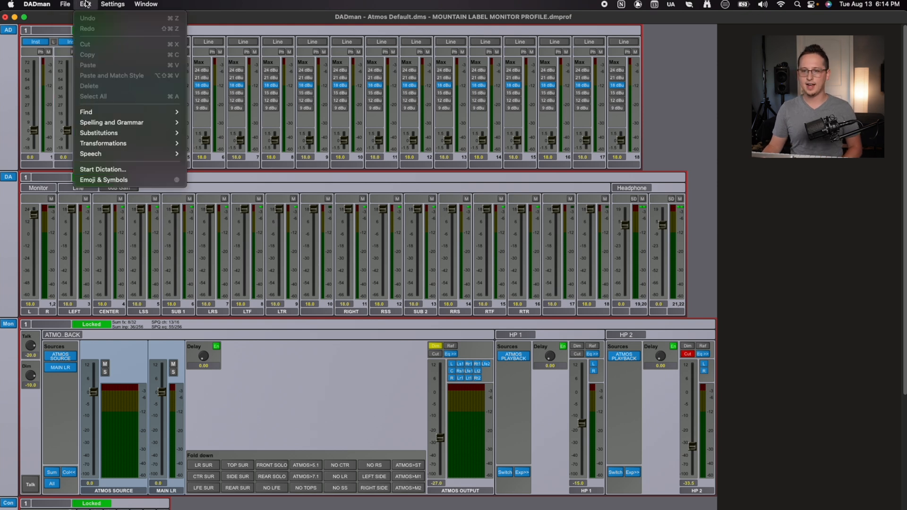
mouse_move(115, 137)
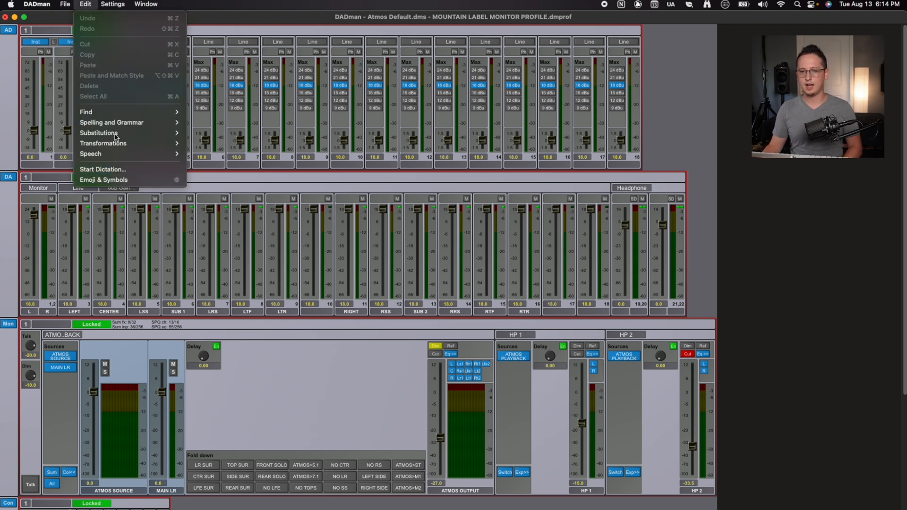
mouse_move(121, 134)
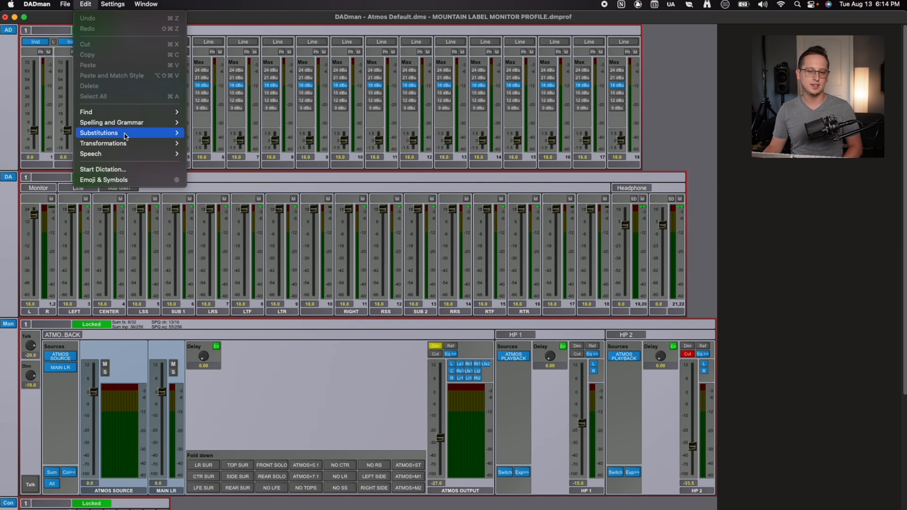
mouse_move(113, 143)
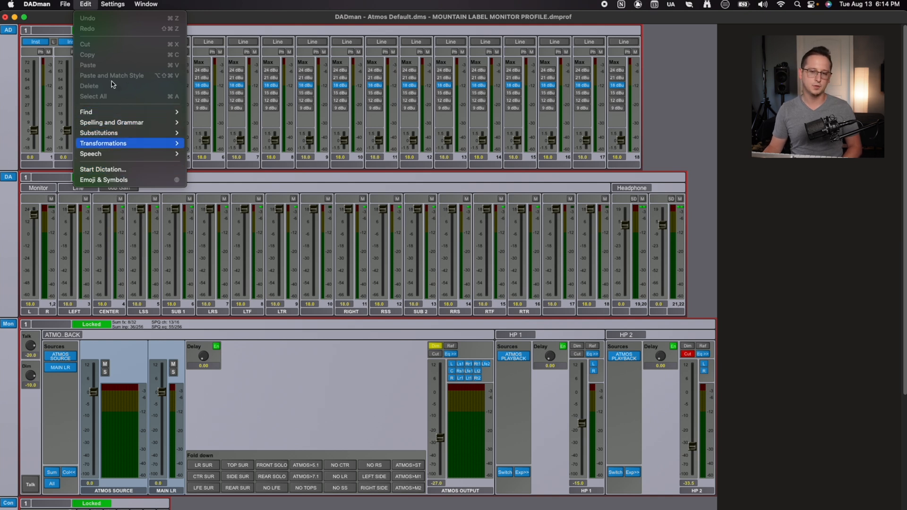
mouse_move(104, 212)
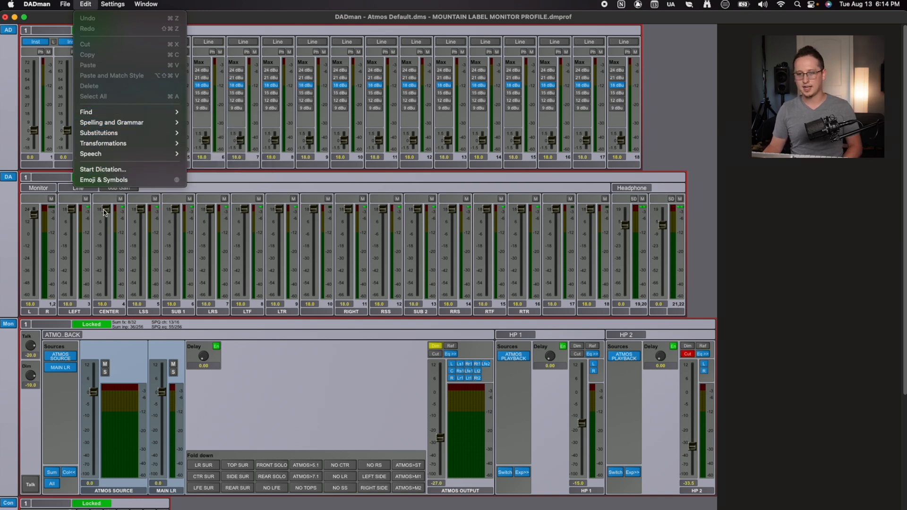
click(112, 4)
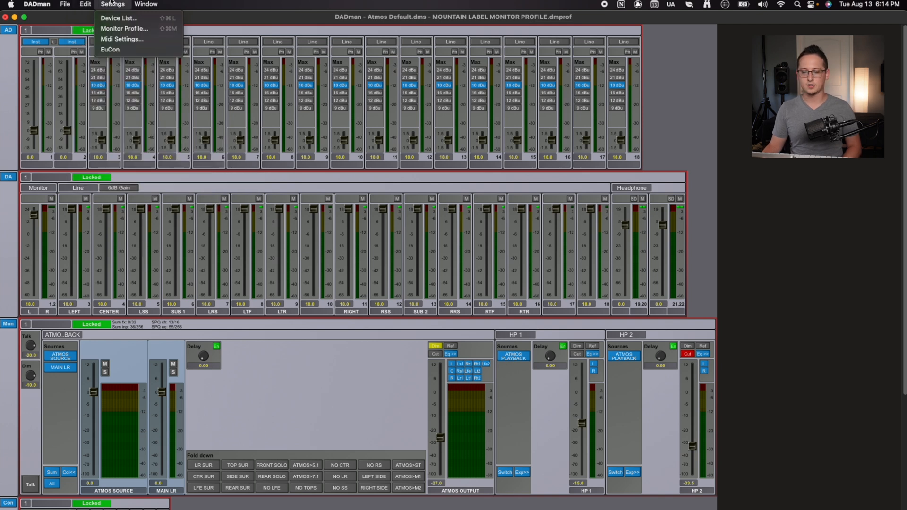
mouse_move(119, 18)
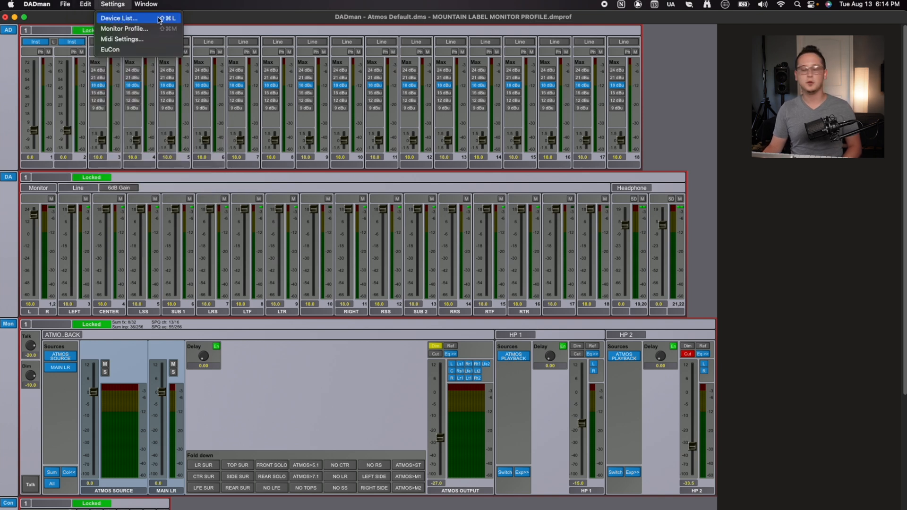
mouse_move(142, 28)
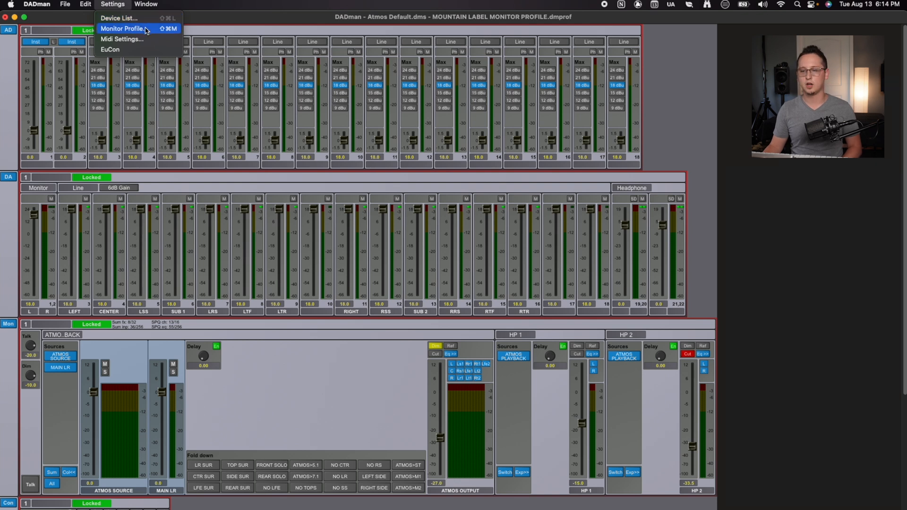
mouse_move(133, 39)
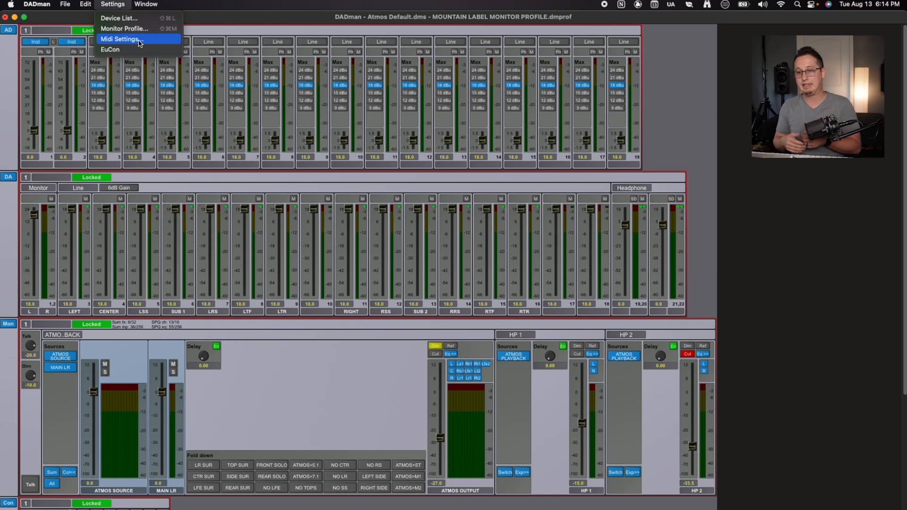
mouse_move(145, 49)
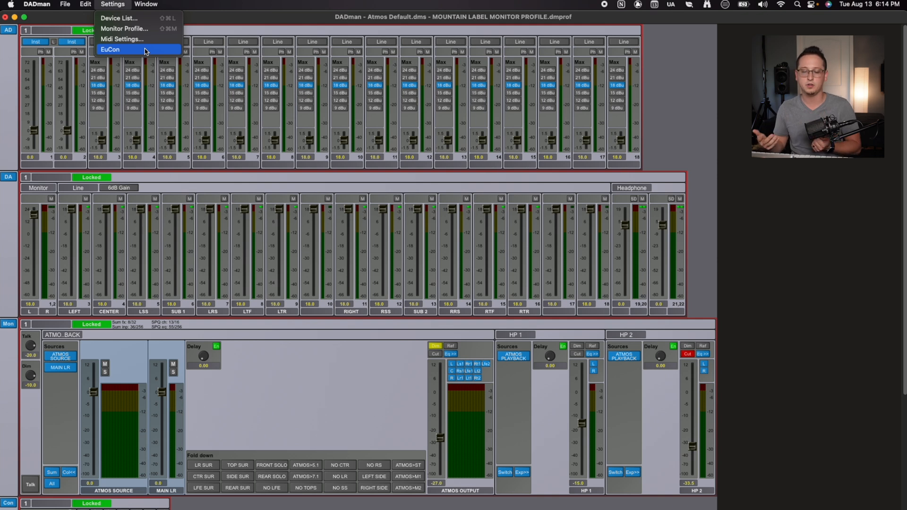
mouse_move(143, 52)
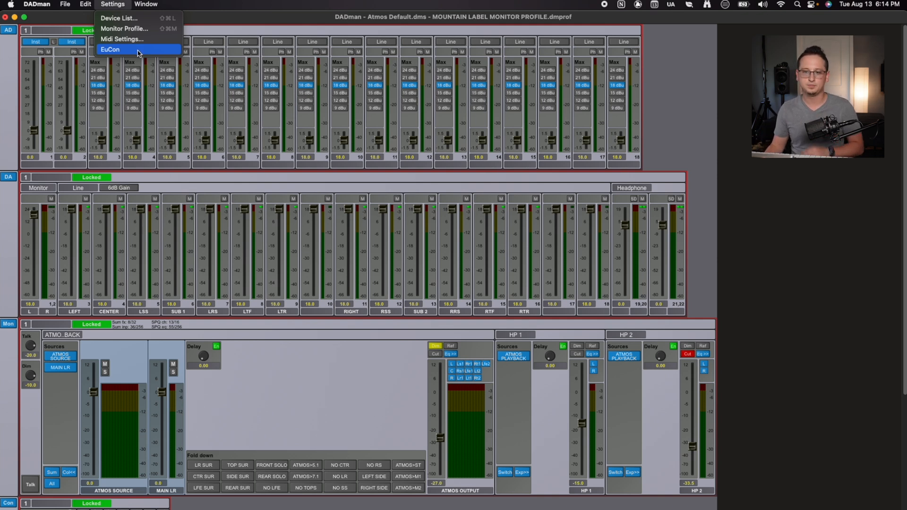
Look over the Window menu, then show the DADman menu with About, Settings and Quit.
click(145, 5)
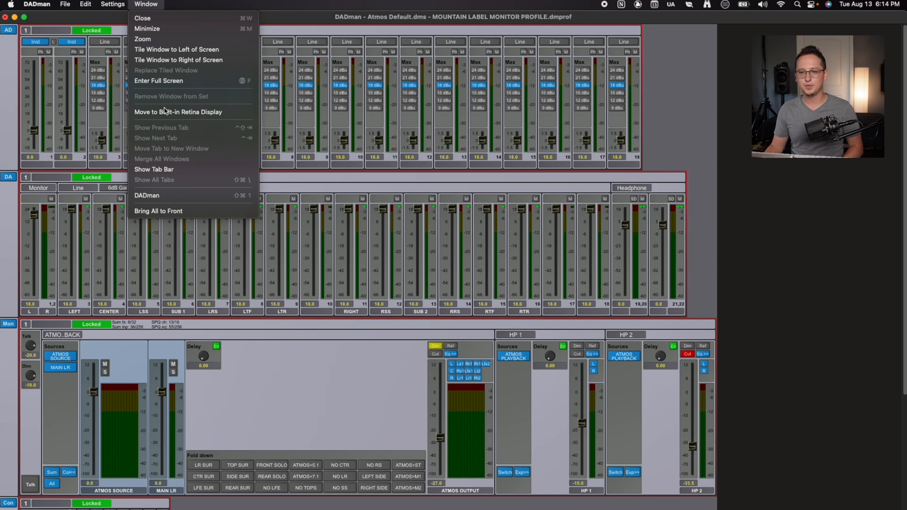
mouse_move(183, 192)
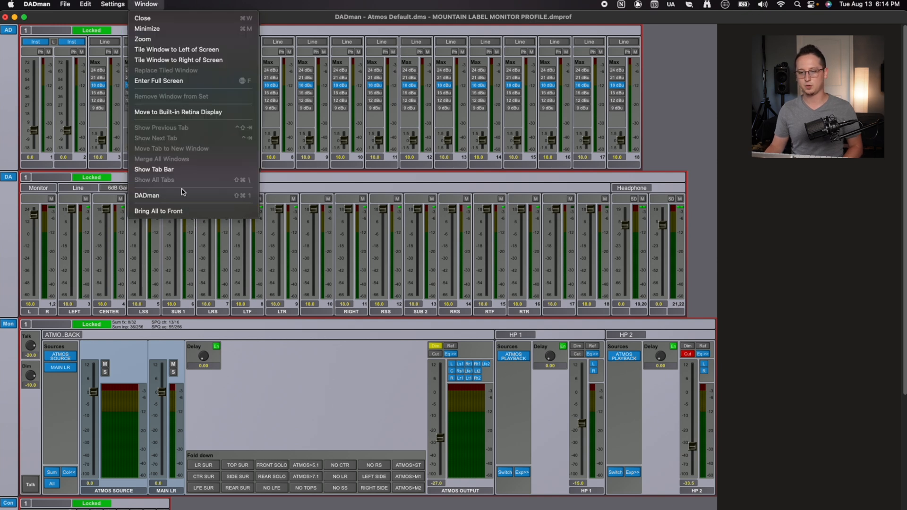
mouse_move(192, 39)
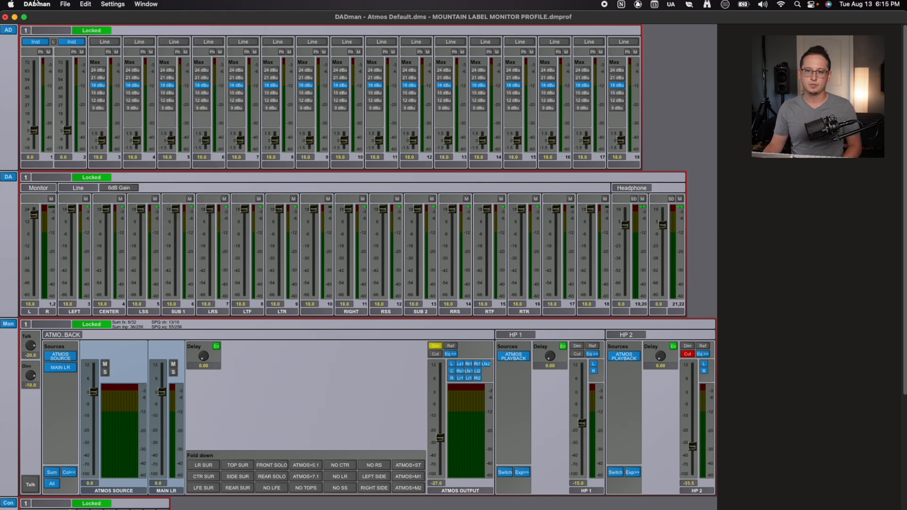
click(36, 4)
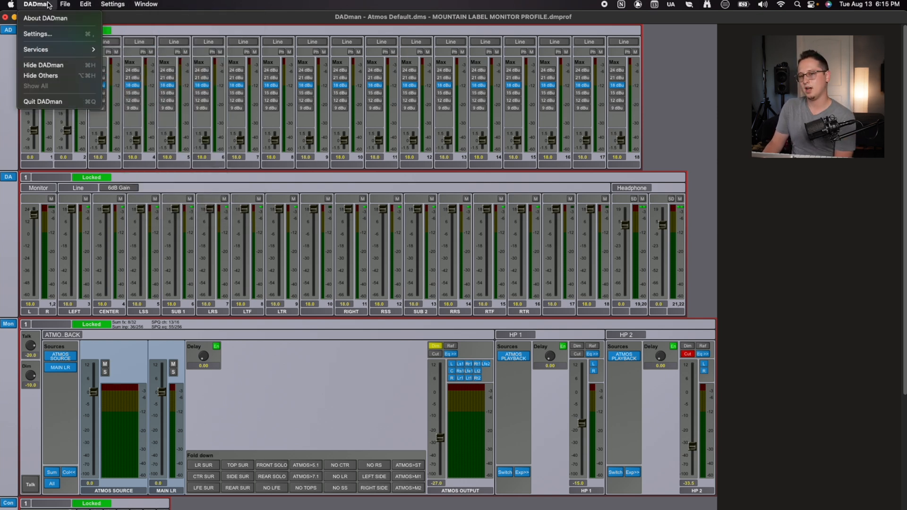
mouse_move(51, 33)
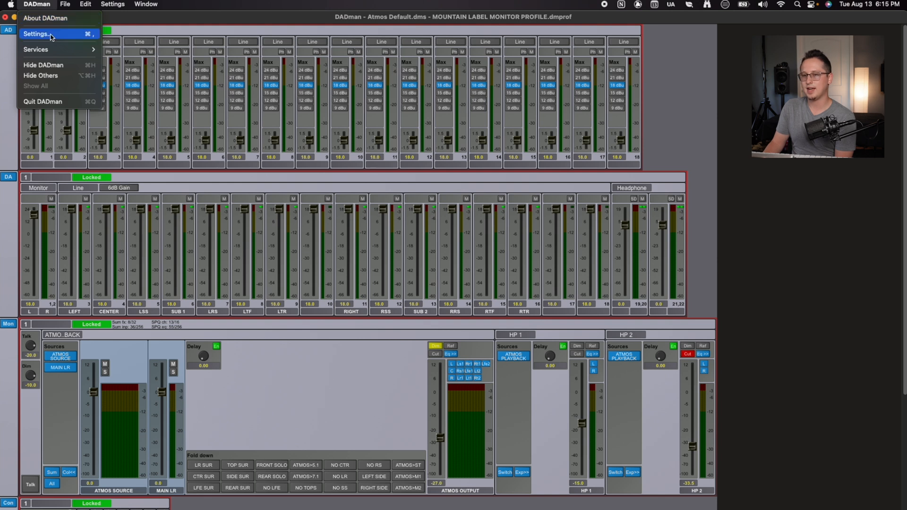
Open DADman Preferences and inspect the GUI Layout and Show in dropdowns unchanged.
click(36, 34)
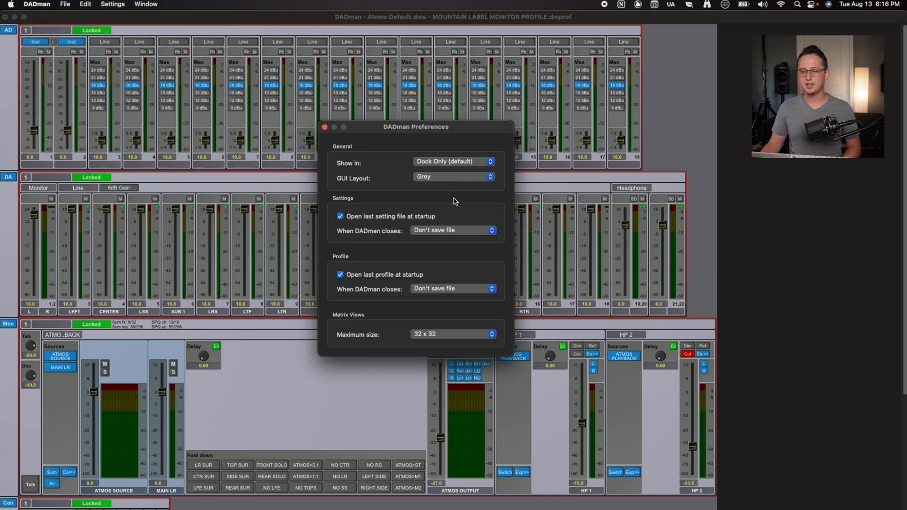
mouse_move(472, 157)
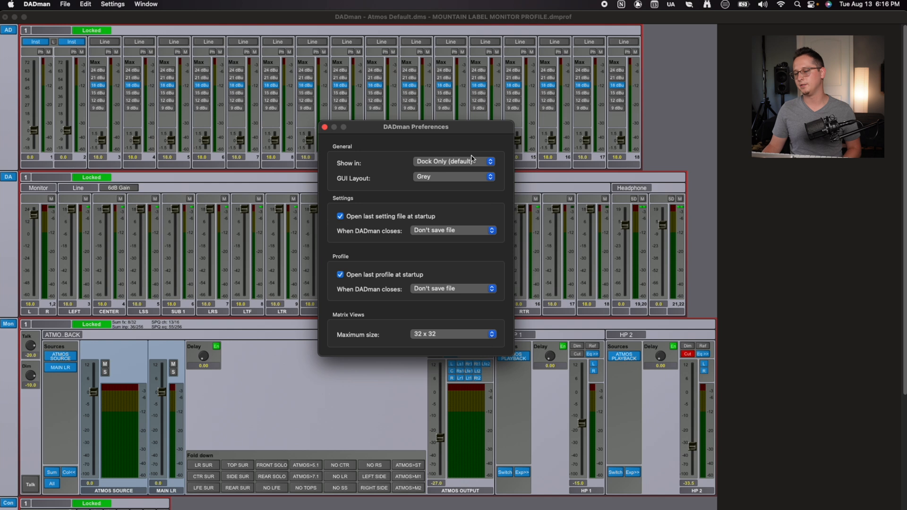
mouse_move(451, 175)
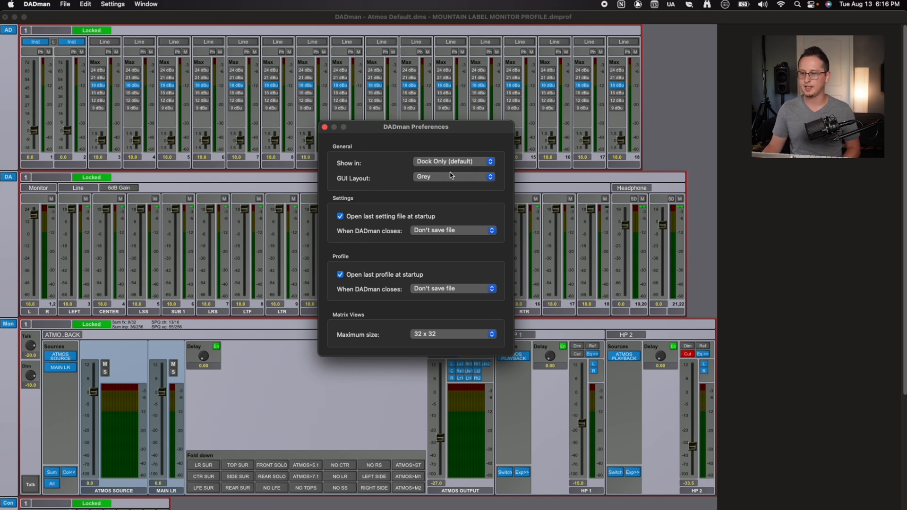
click(453, 178)
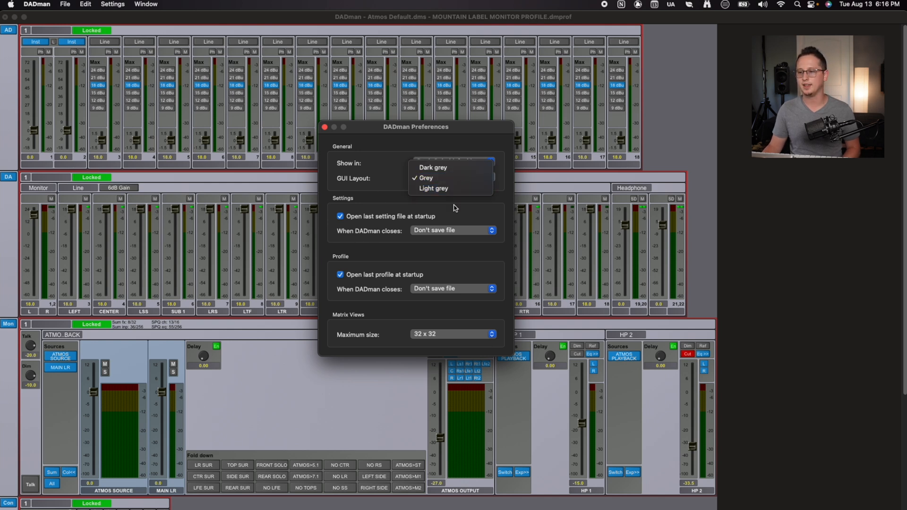
click(452, 162)
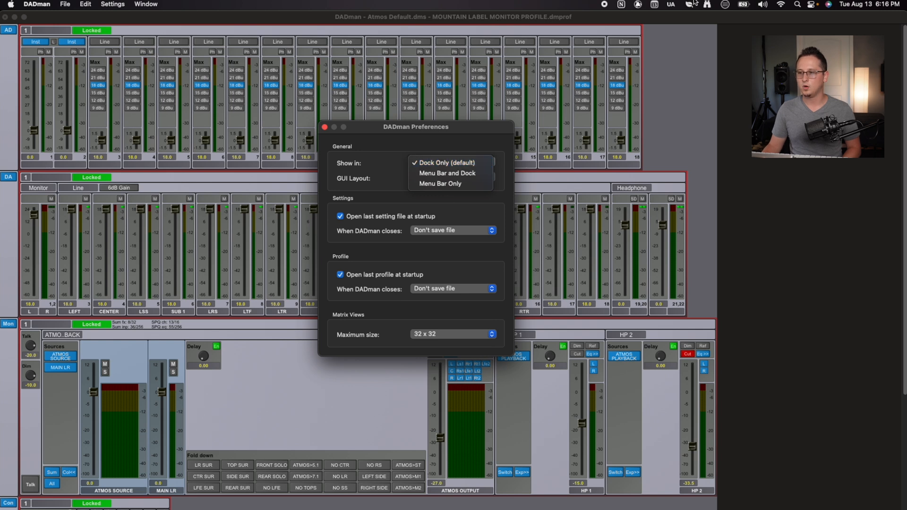
mouse_move(603, 21)
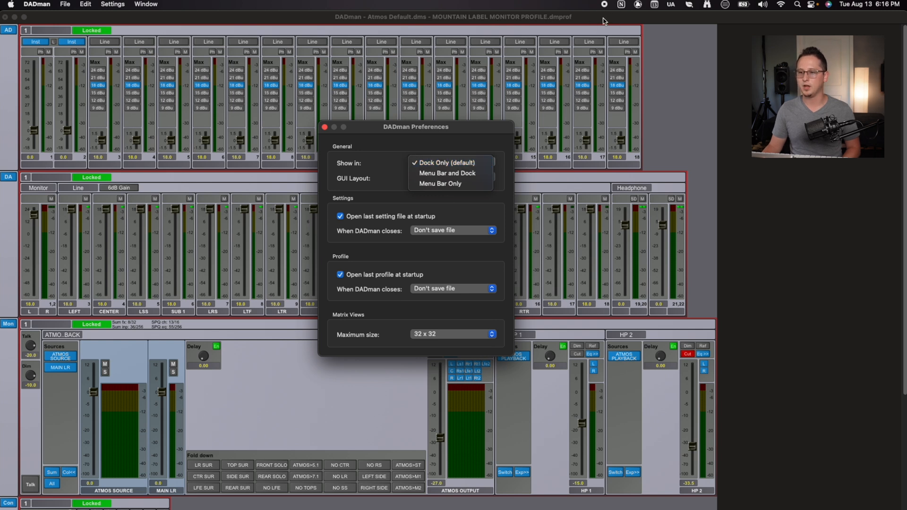
click(445, 162)
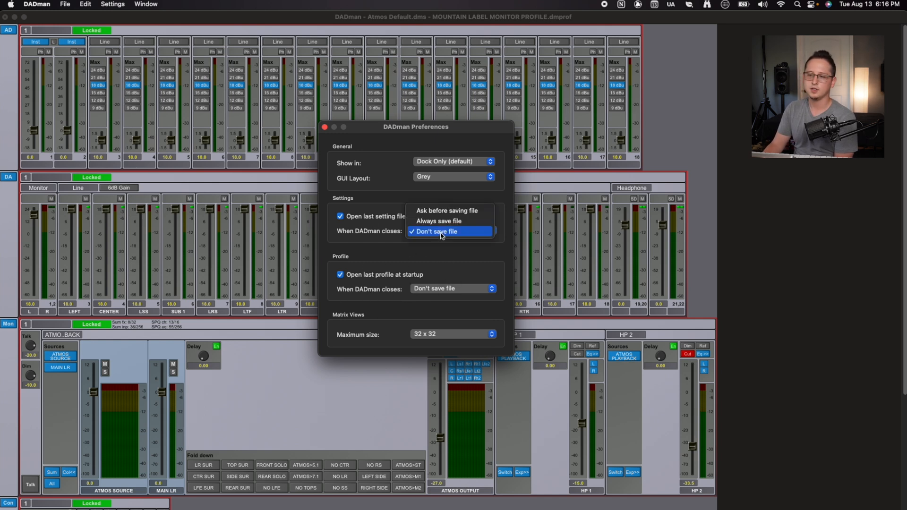
mouse_move(448, 210)
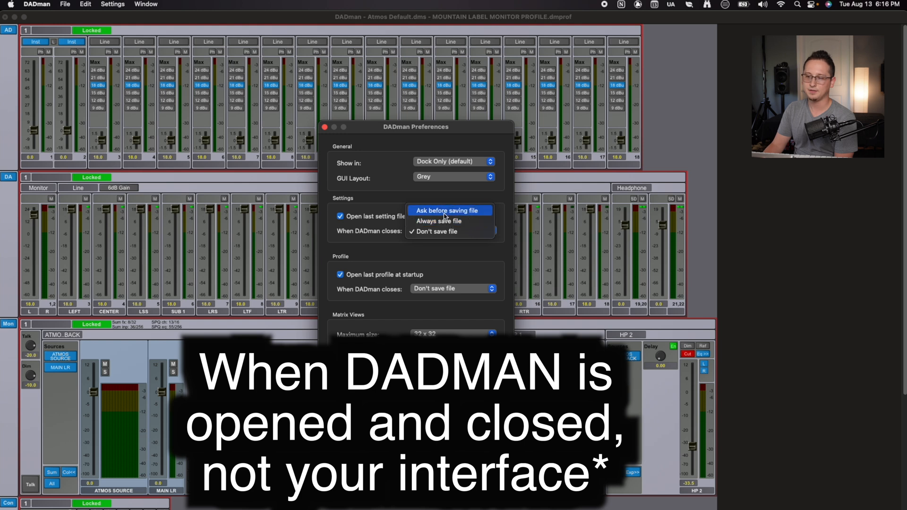
Dismiss the When DADman closes options, close Preferences, and list the Settings options.
click(435, 231)
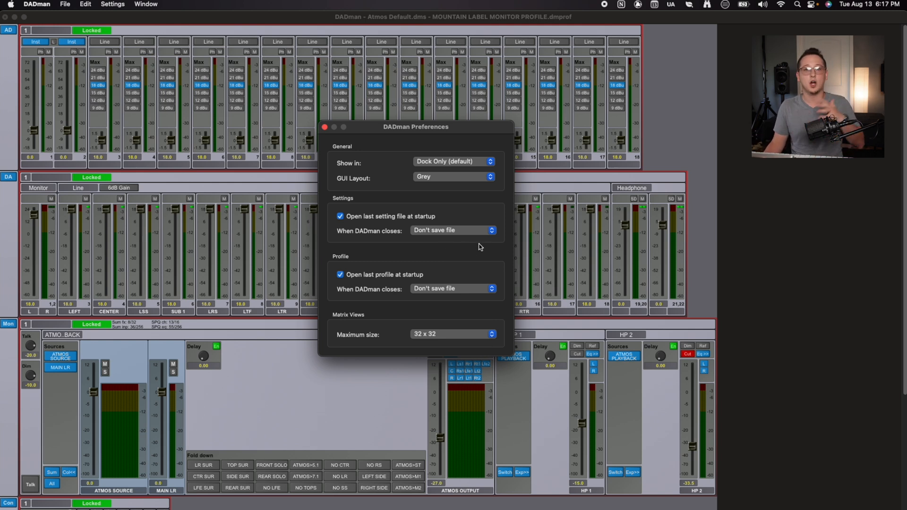
mouse_move(564, 229)
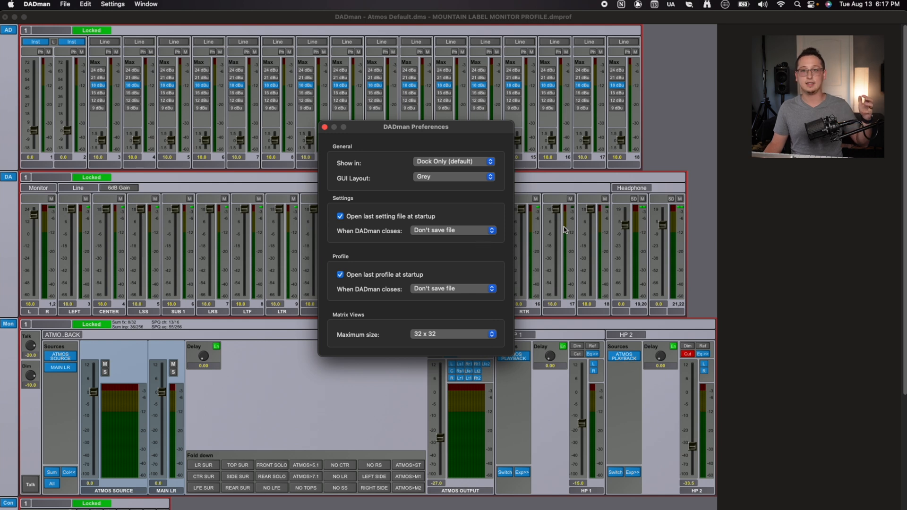
mouse_move(567, 242)
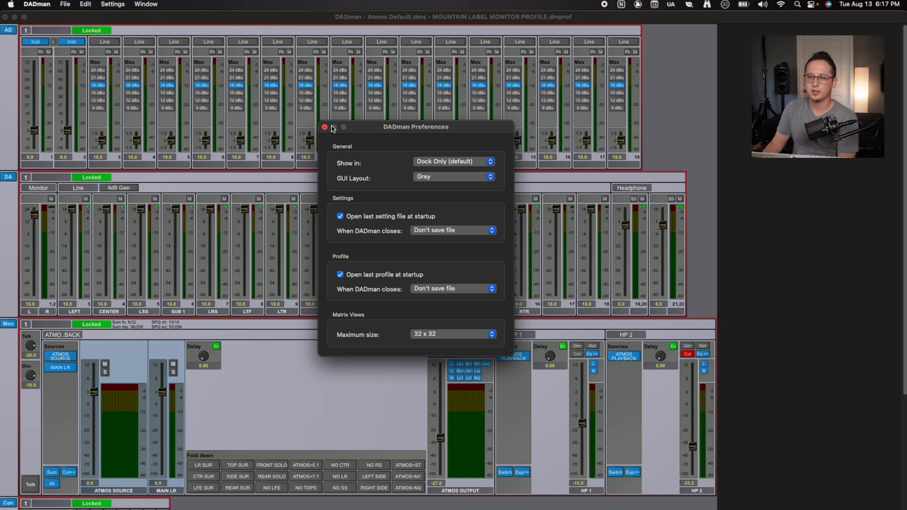
click(65, 4)
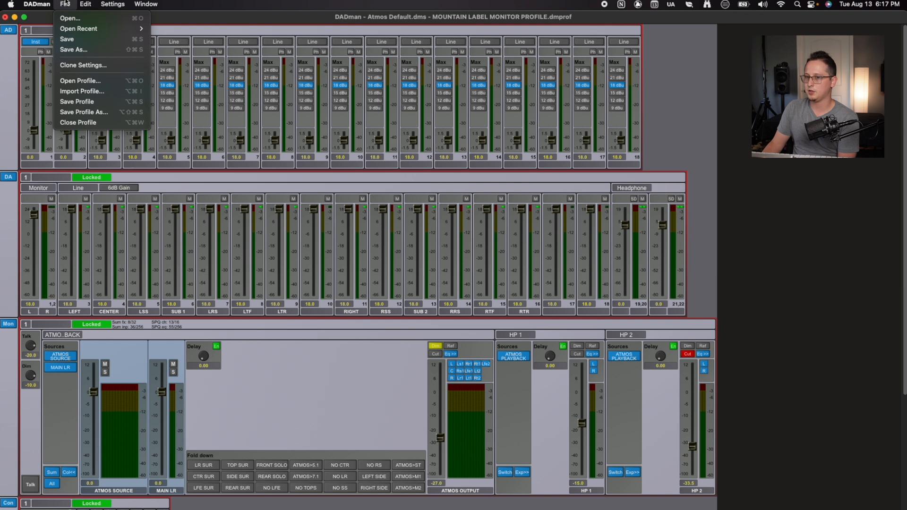
click(112, 4)
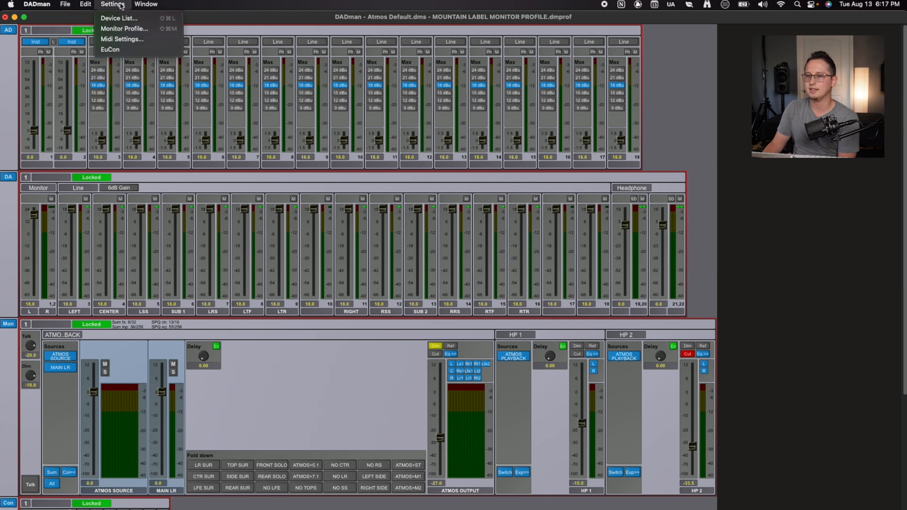
mouse_move(119, 18)
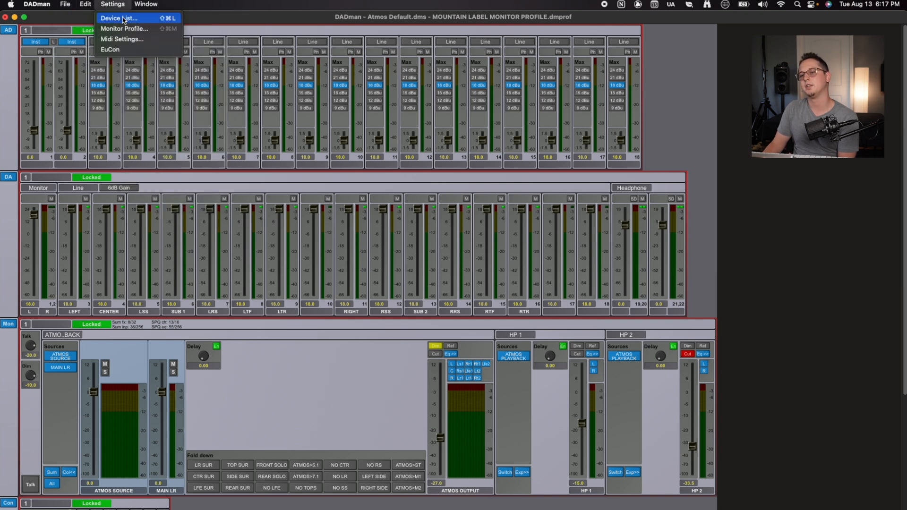
Open Device List and view the StreamDeck, then MTRXST board and firmware details.
click(118, 18)
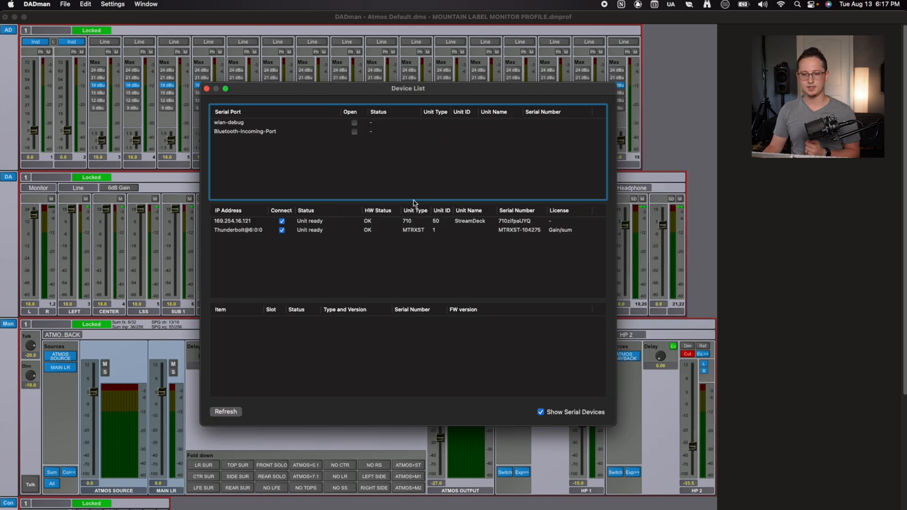
mouse_move(328, 252)
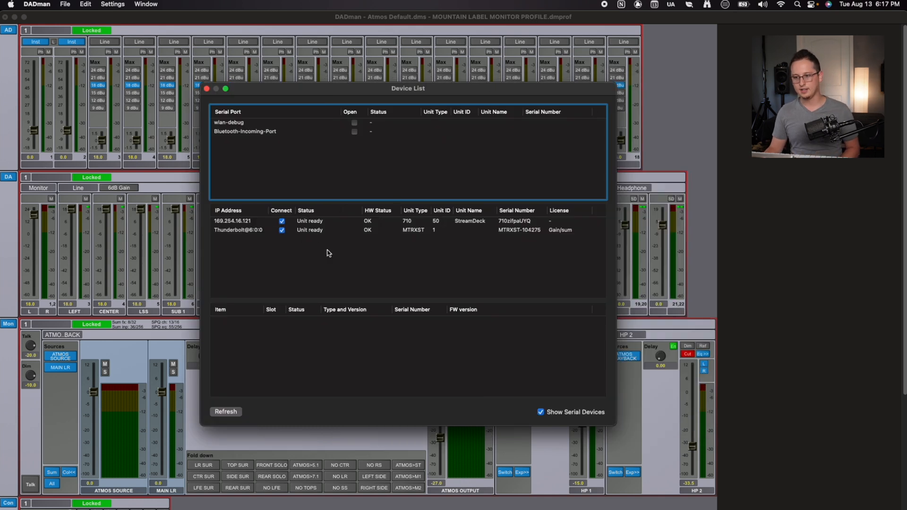
mouse_move(318, 233)
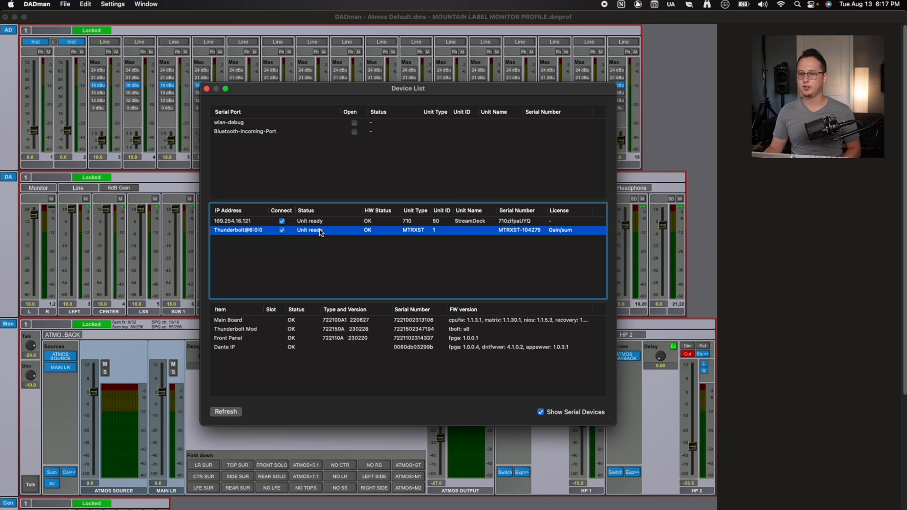
mouse_move(317, 233)
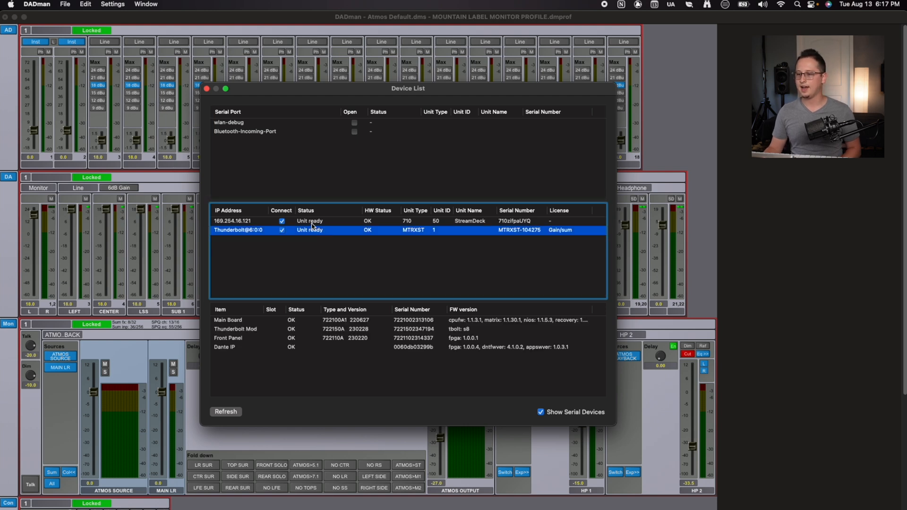
click(290, 221)
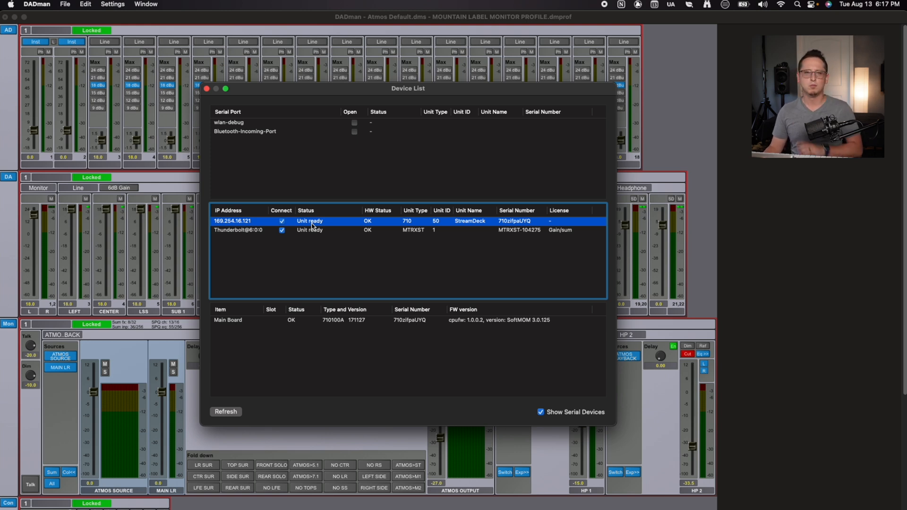
mouse_move(392, 187)
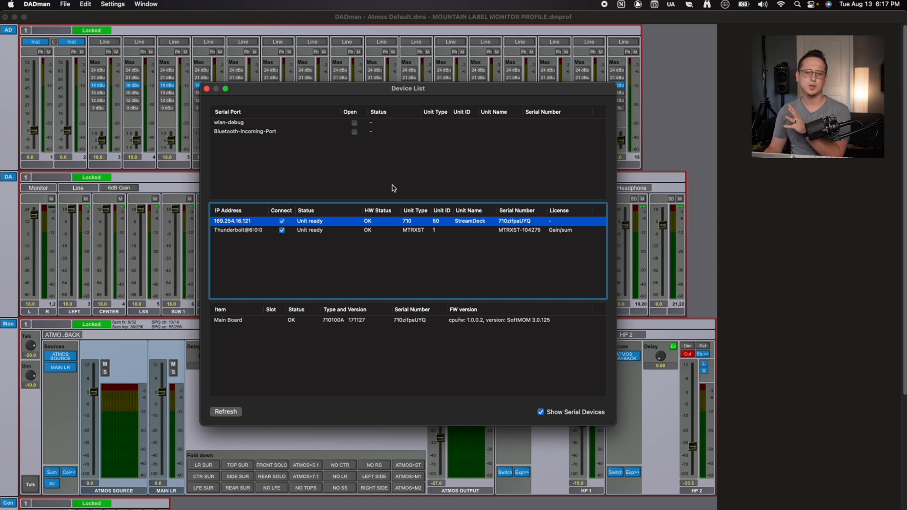
mouse_move(351, 232)
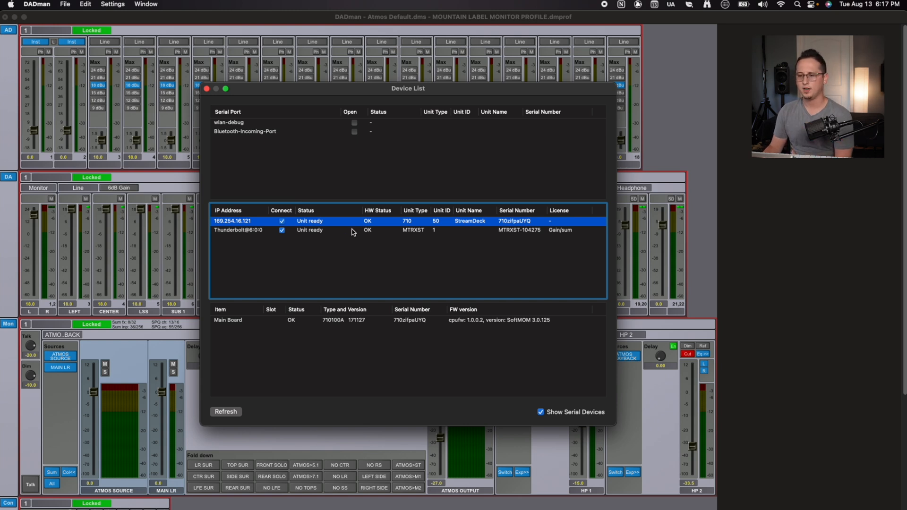
click(249, 229)
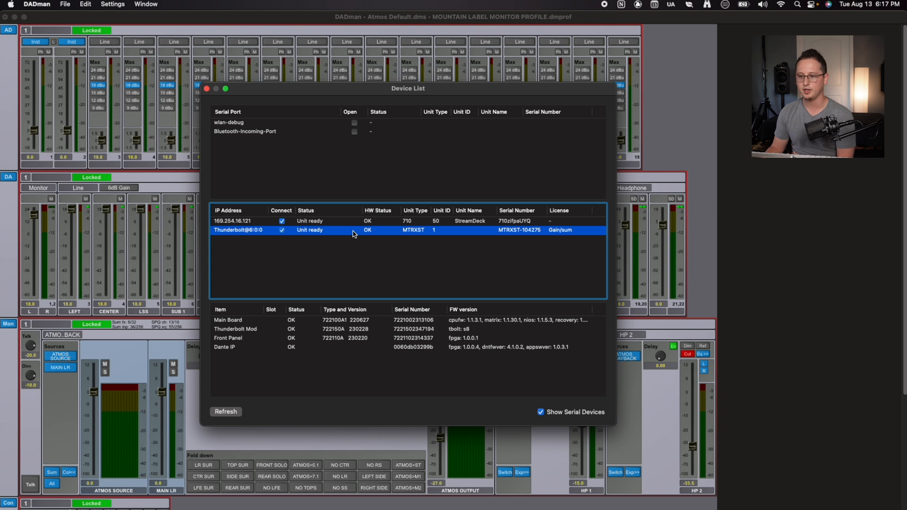
right_click(353, 230)
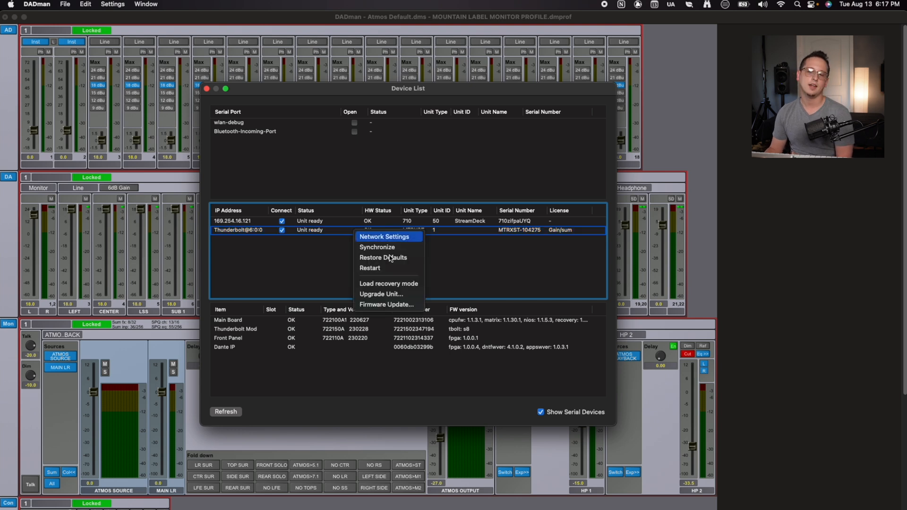
mouse_move(385, 268)
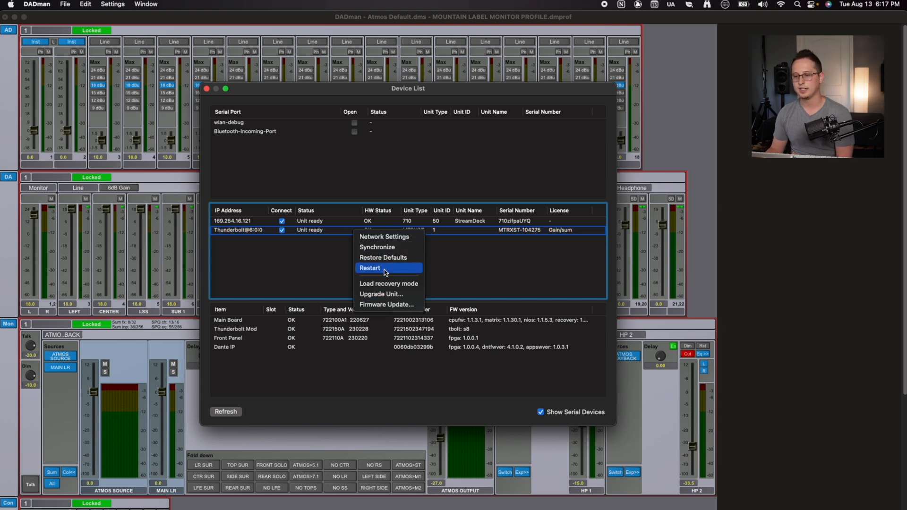
mouse_move(389, 284)
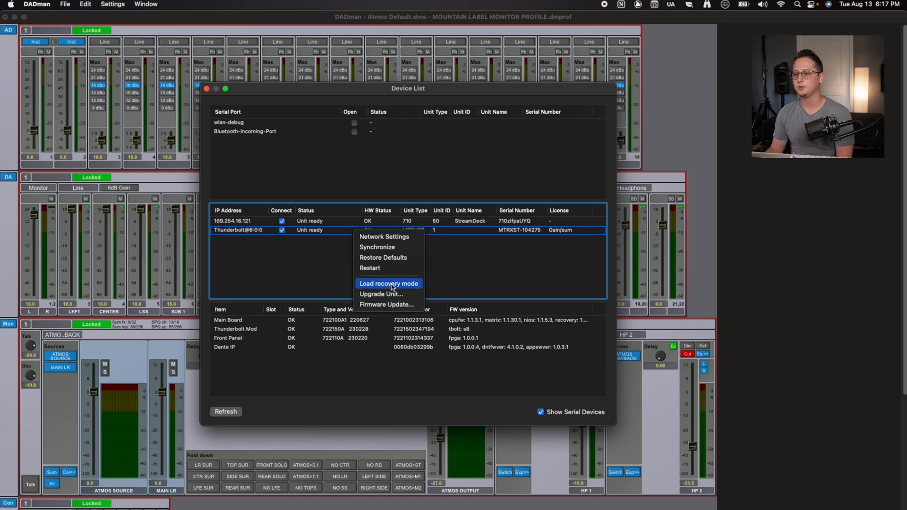
mouse_move(399, 305)
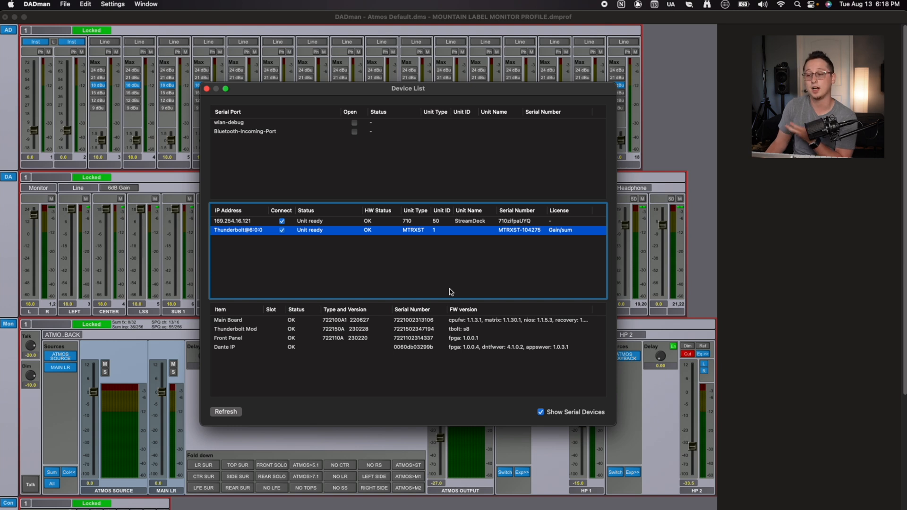
Open Settings > Monitor Profile and select the ATMOS PLAYBACK and HP 2 groups.
click(206, 89)
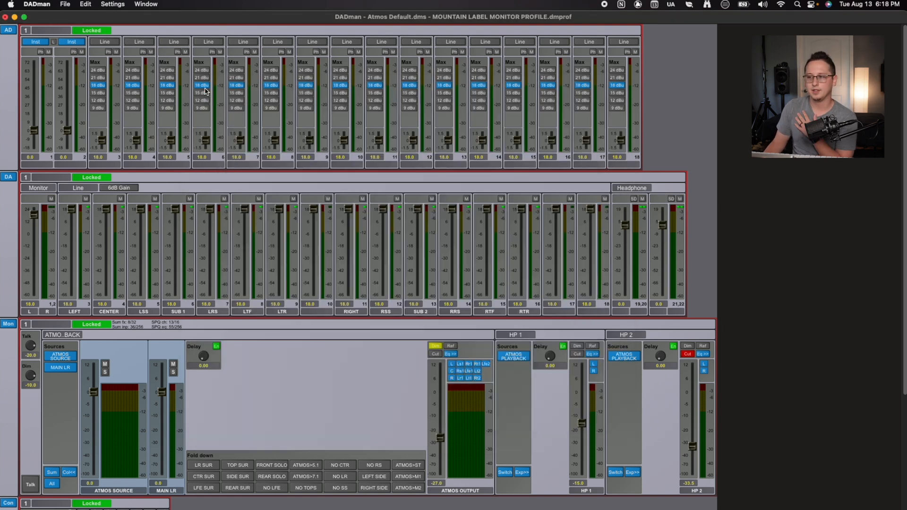
click(112, 5)
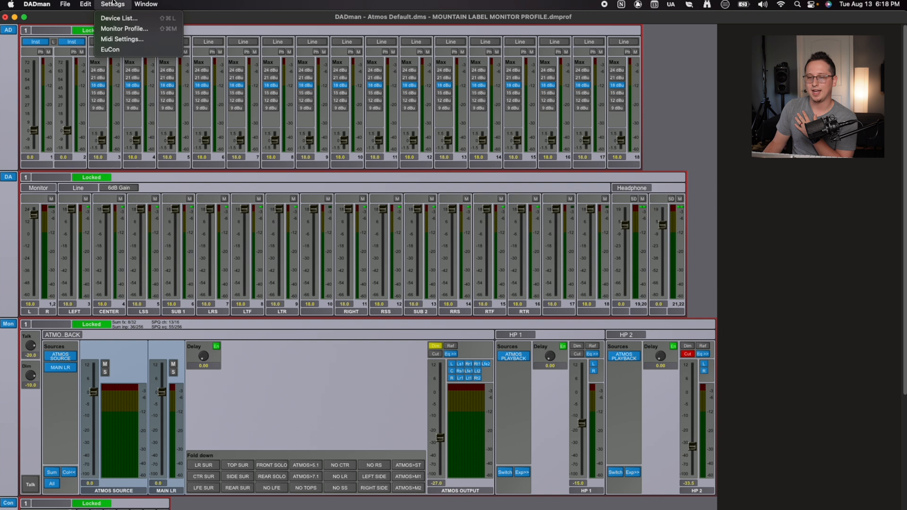
mouse_move(124, 29)
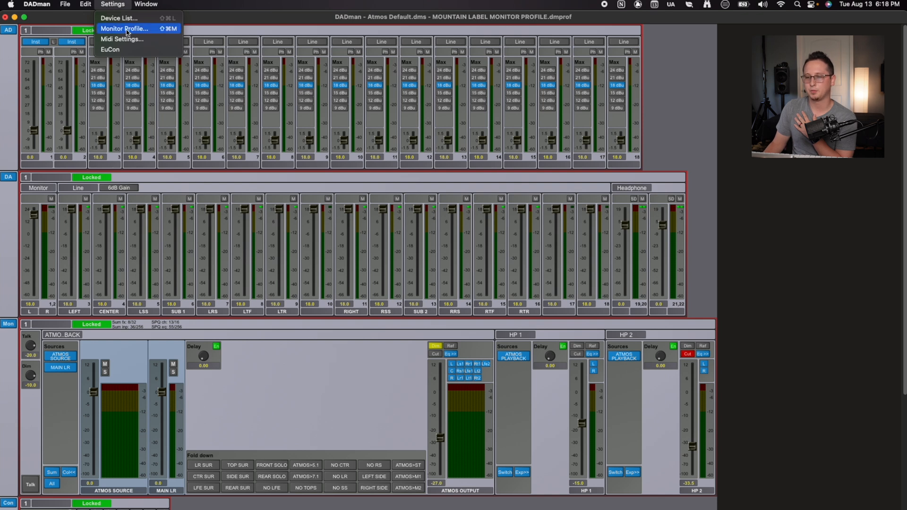
click(124, 29)
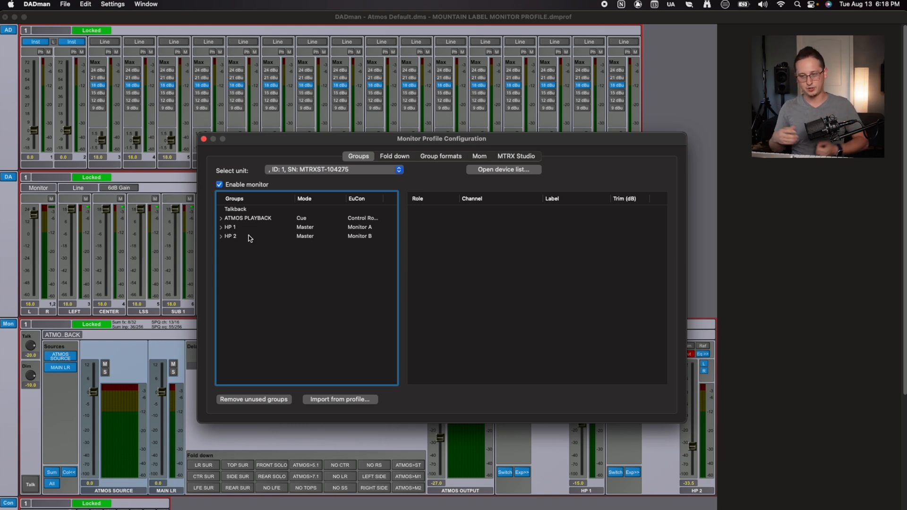
mouse_move(257, 220)
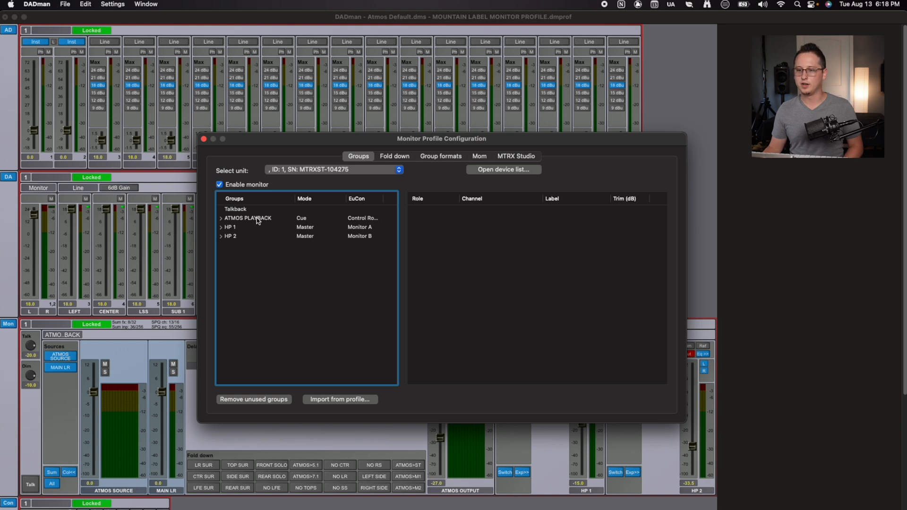
click(247, 218)
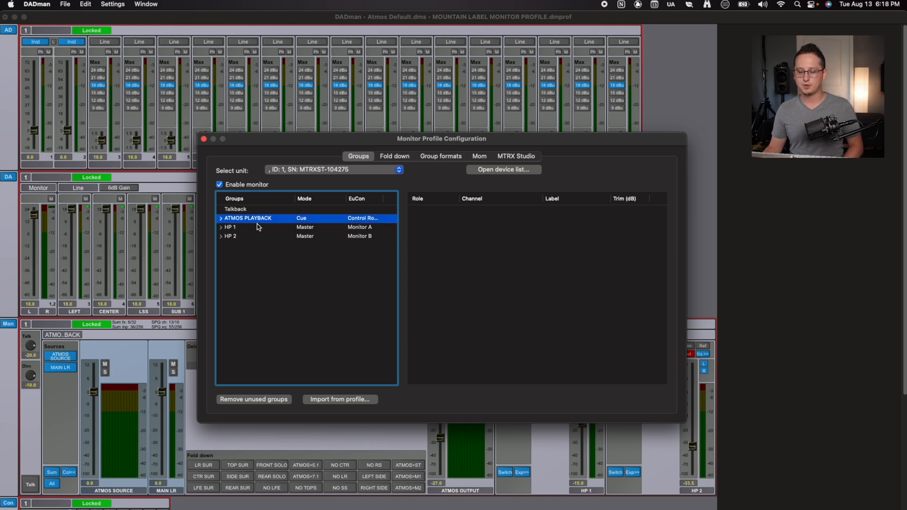
click(249, 236)
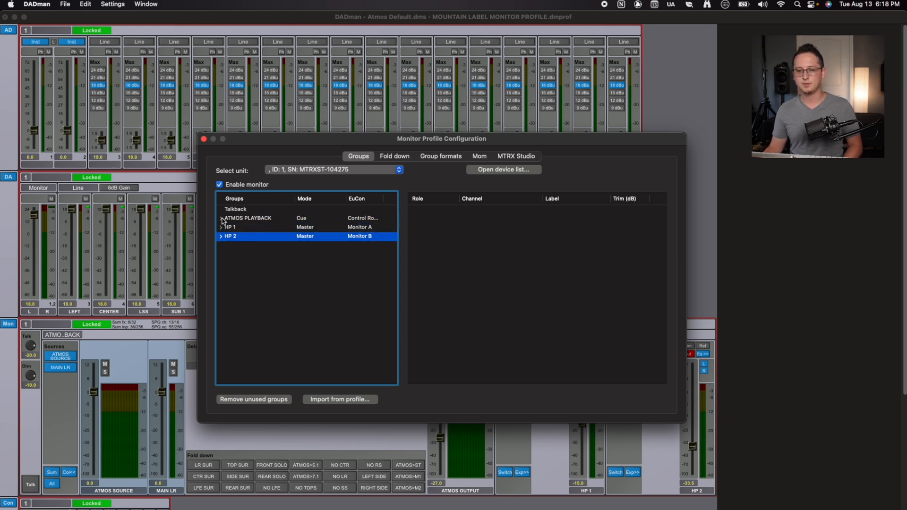
click(248, 218)
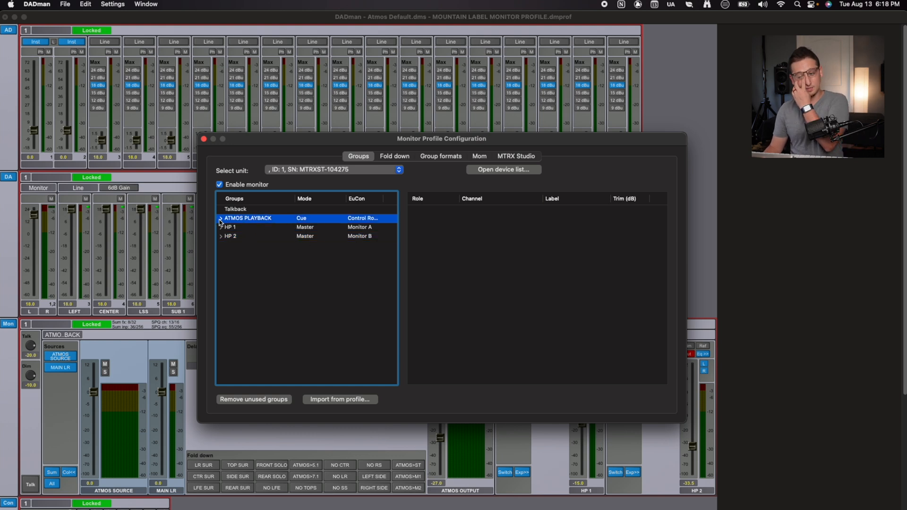
Expand ATMOS PLAYBACK Sources, view MAIN LR's AD channels and ATMOS SOURCE's 7.2.4 Dante mapping.
click(221, 218)
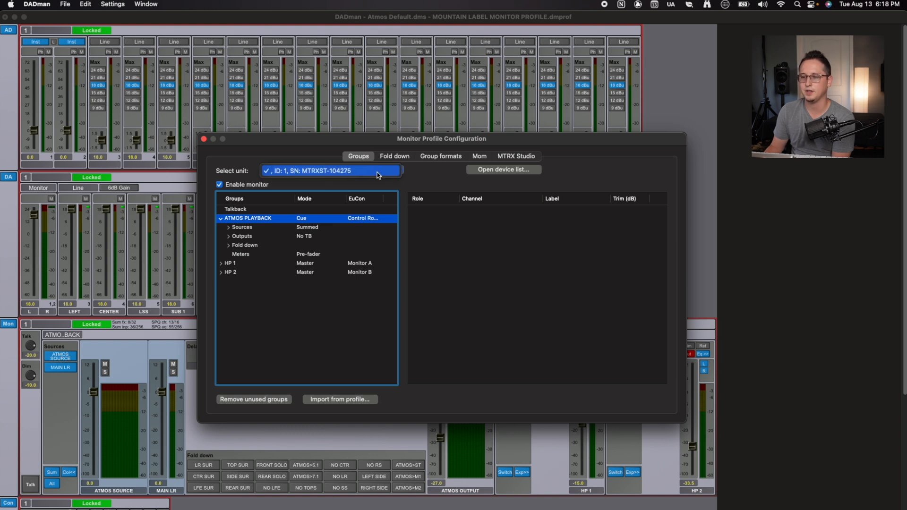
mouse_move(386, 170)
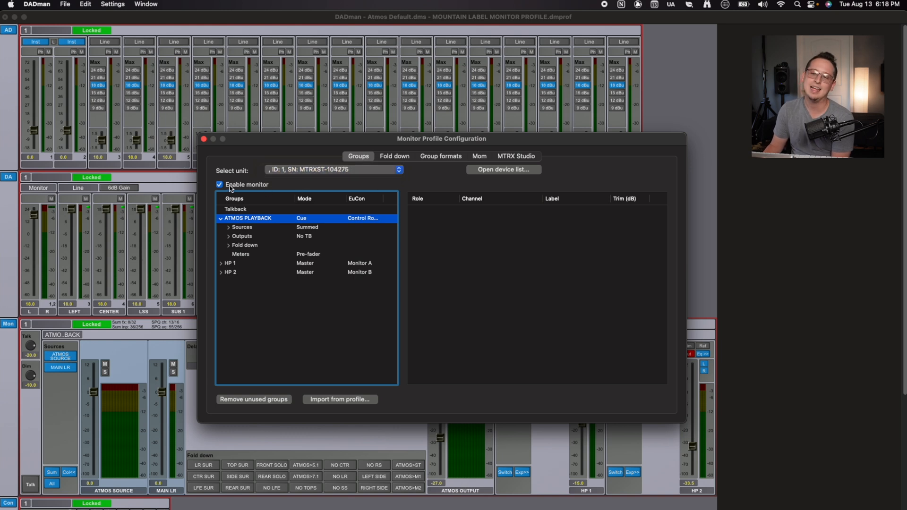
mouse_move(256, 191)
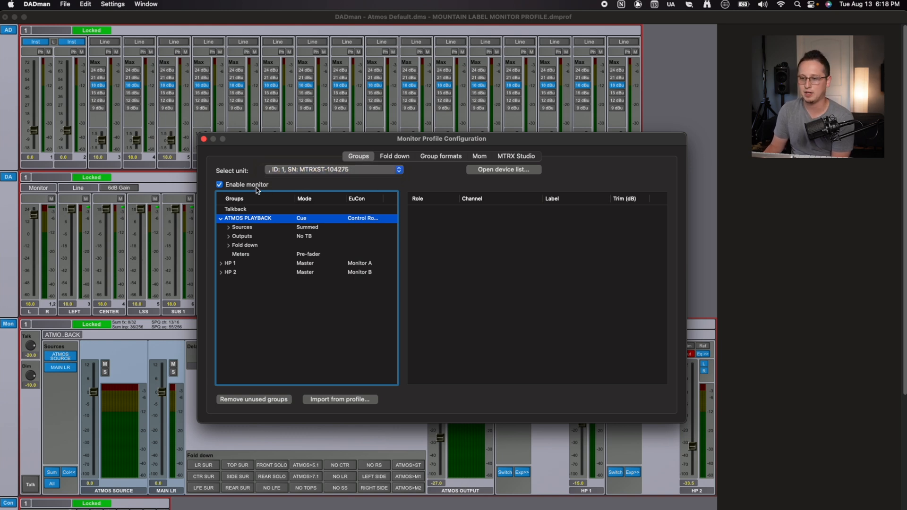
mouse_move(355, 191)
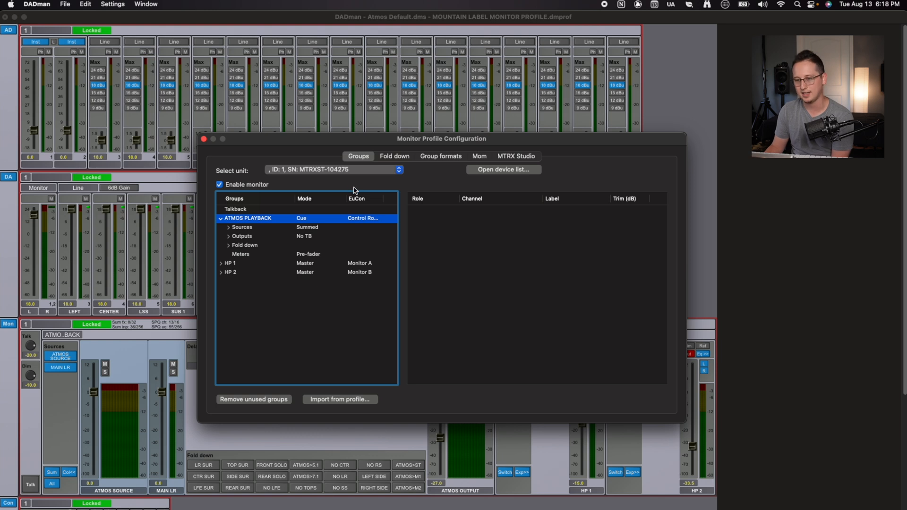
mouse_move(305, 235)
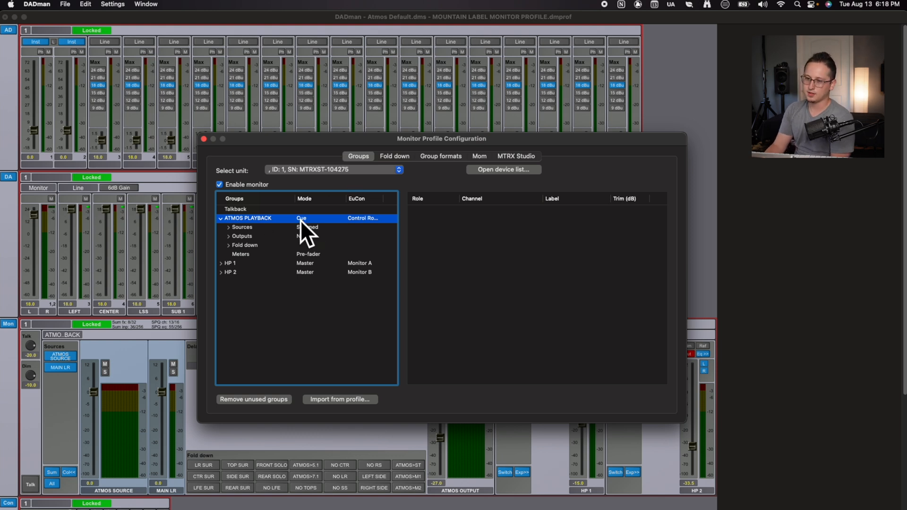
mouse_move(288, 235)
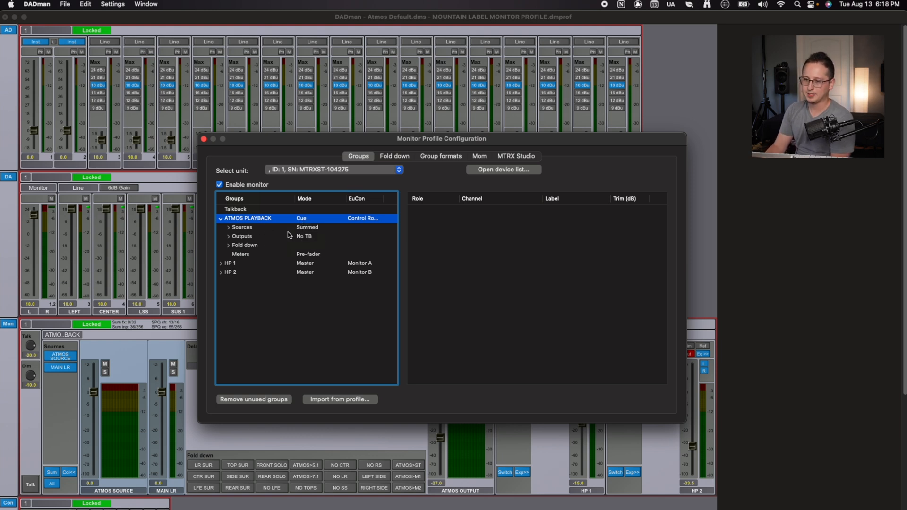
mouse_move(306, 231)
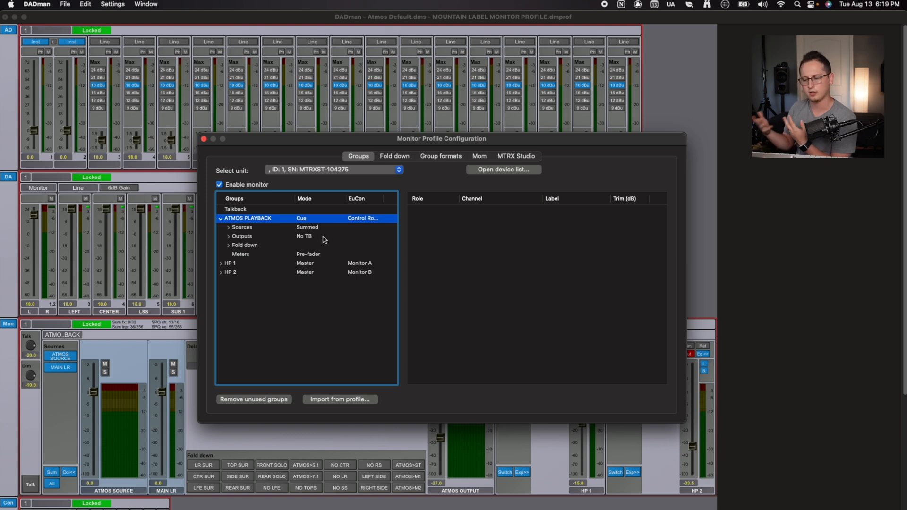
mouse_move(244, 230)
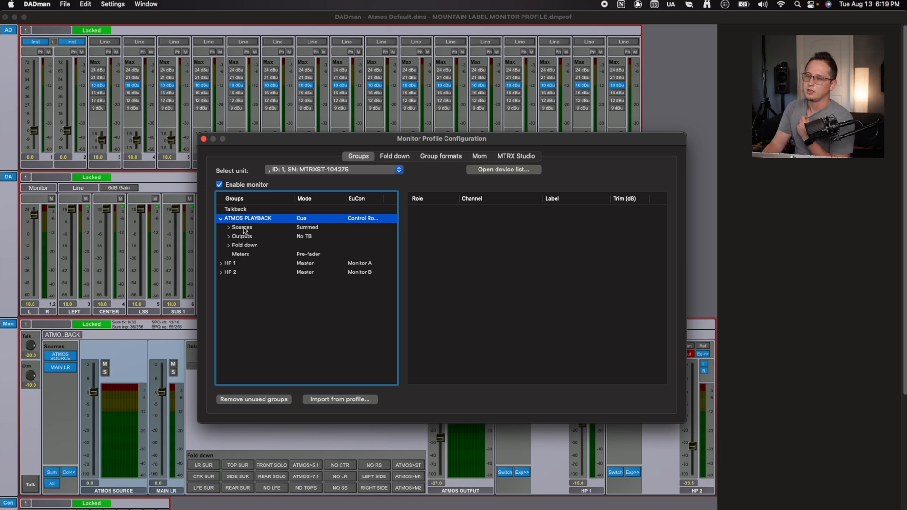
mouse_move(243, 230)
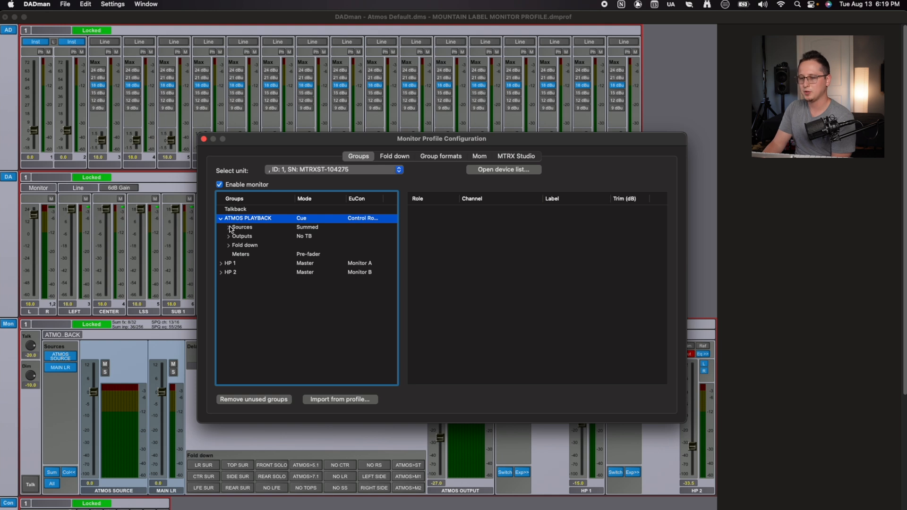
click(230, 227)
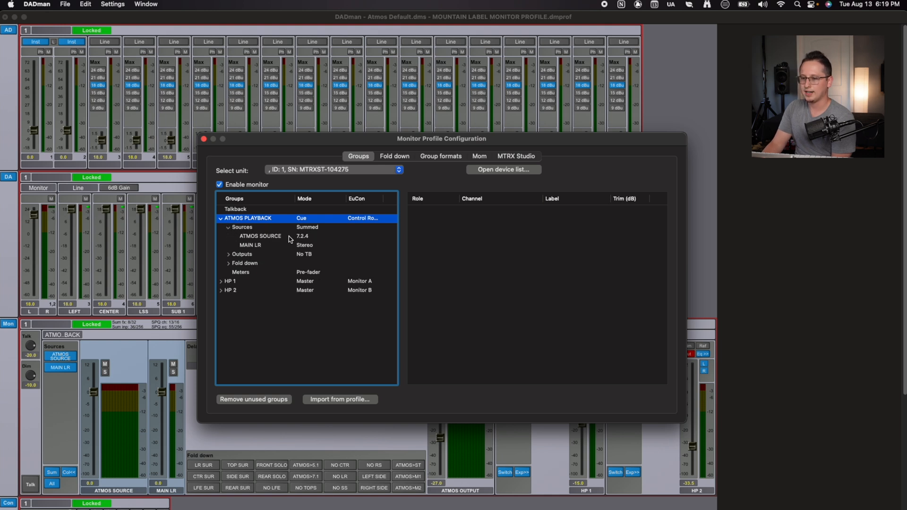
click(250, 245)
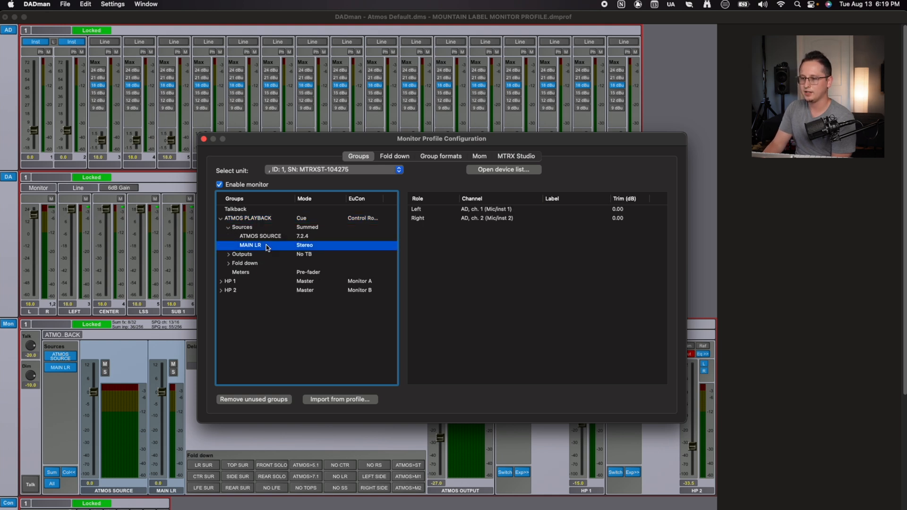
mouse_move(497, 213)
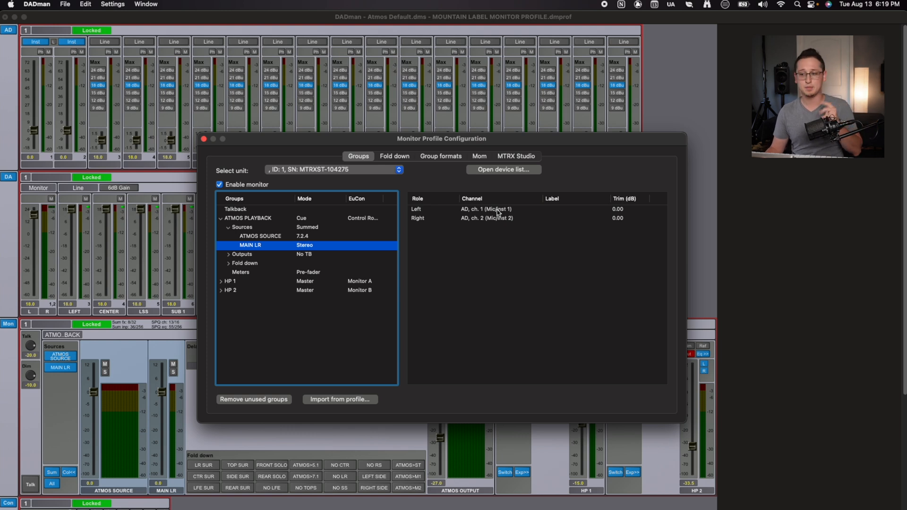
click(488, 218)
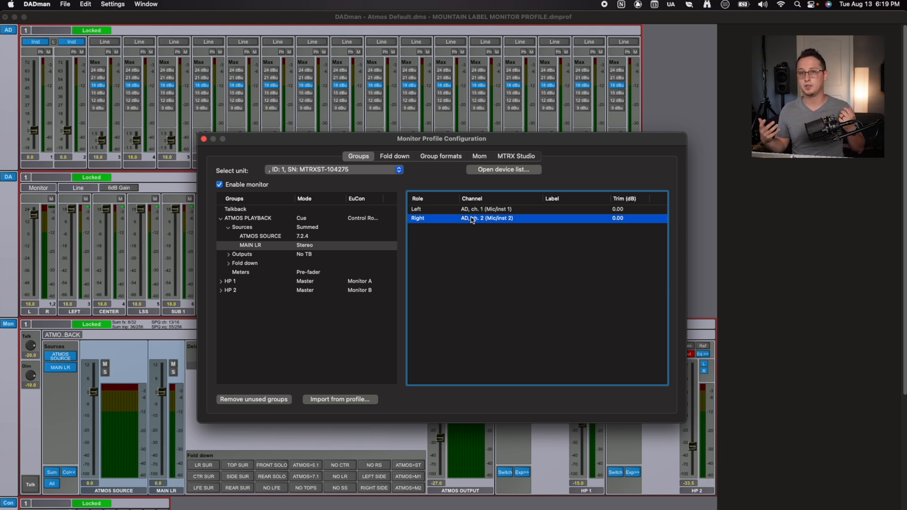
click(259, 236)
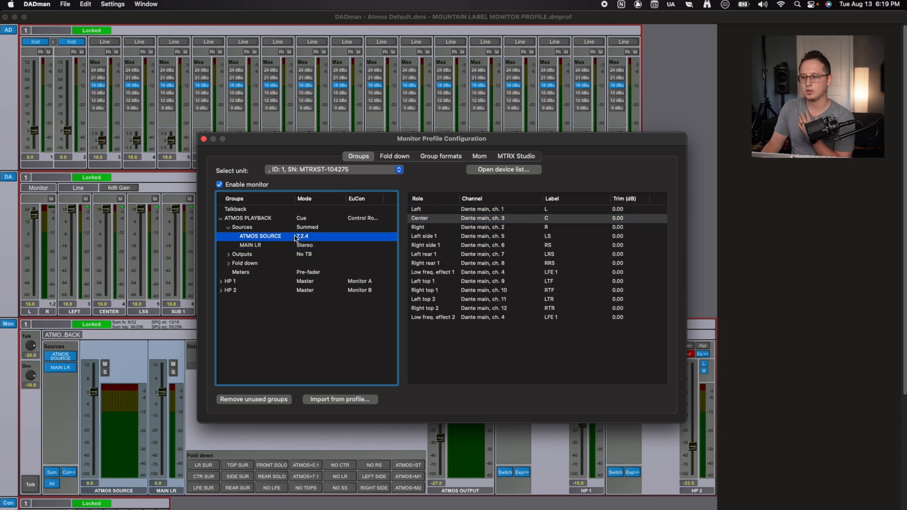
mouse_move(501, 213)
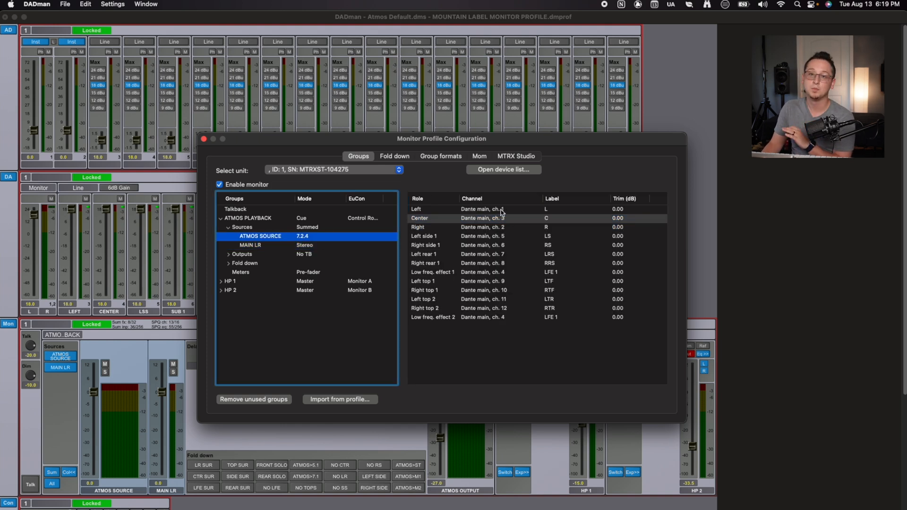
click(480, 209)
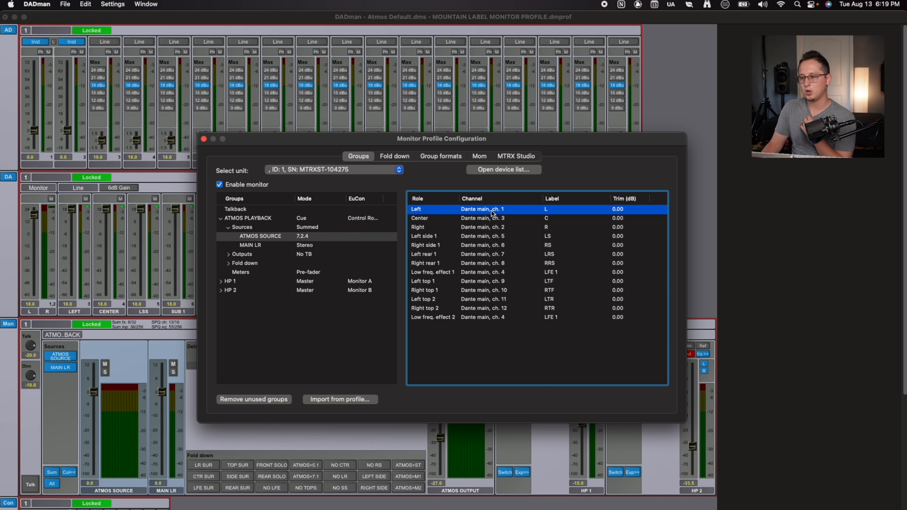
mouse_move(489, 216)
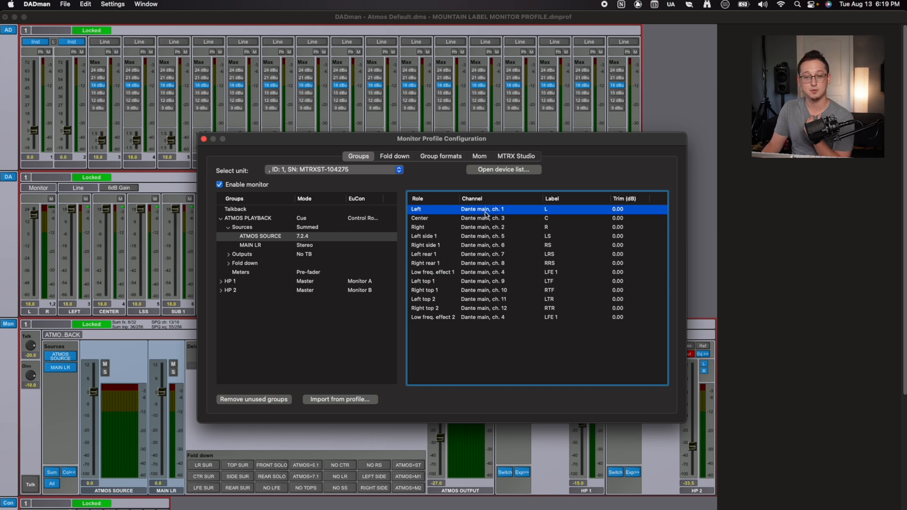
mouse_move(453, 229)
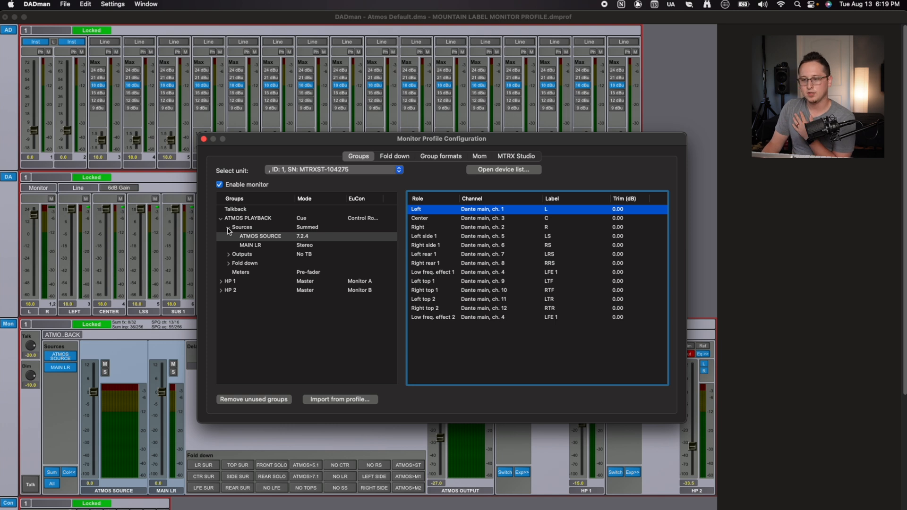
Inspect ATMOS PLAYBACK's ATMOS OUTPUT channel assignments, then collapse its Outputs and Fold down lists.
click(227, 227)
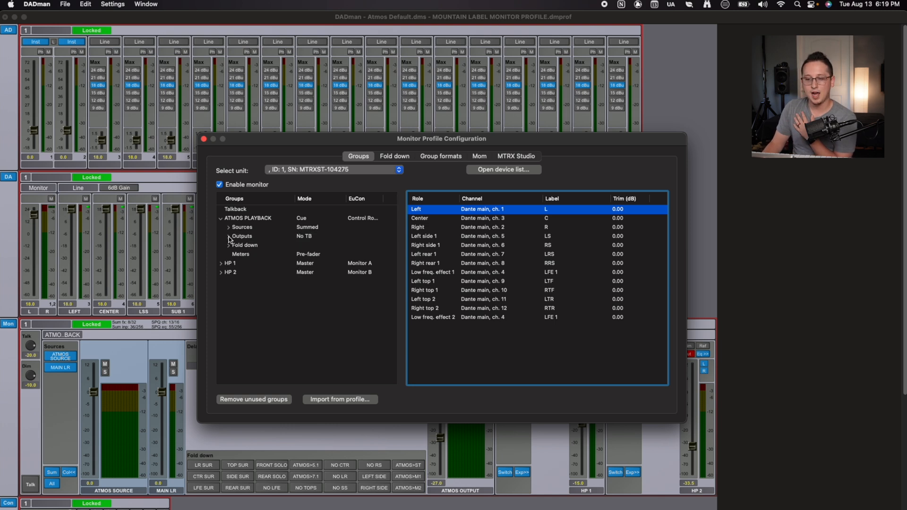
click(222, 237)
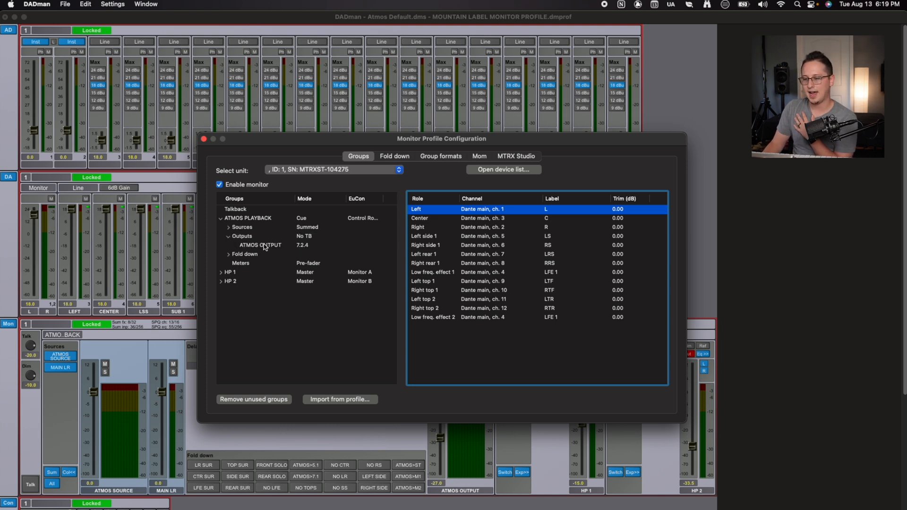
click(260, 245)
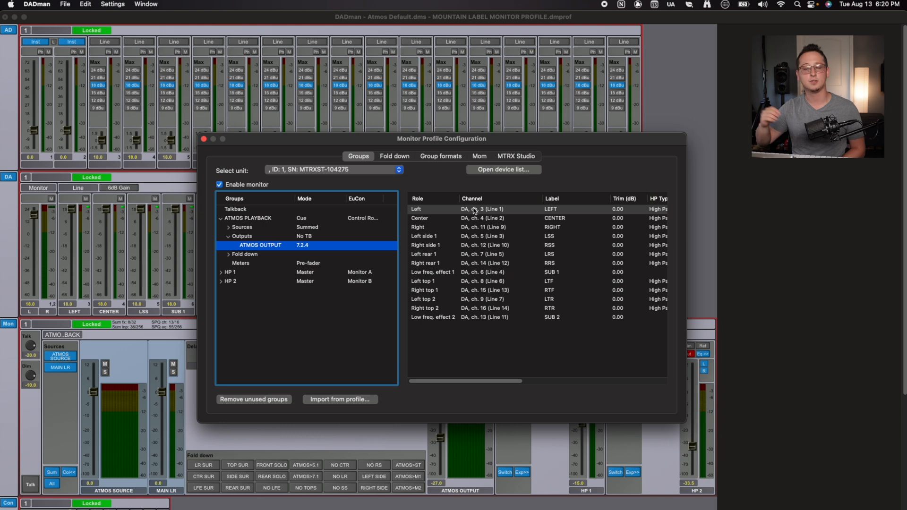
mouse_move(455, 220)
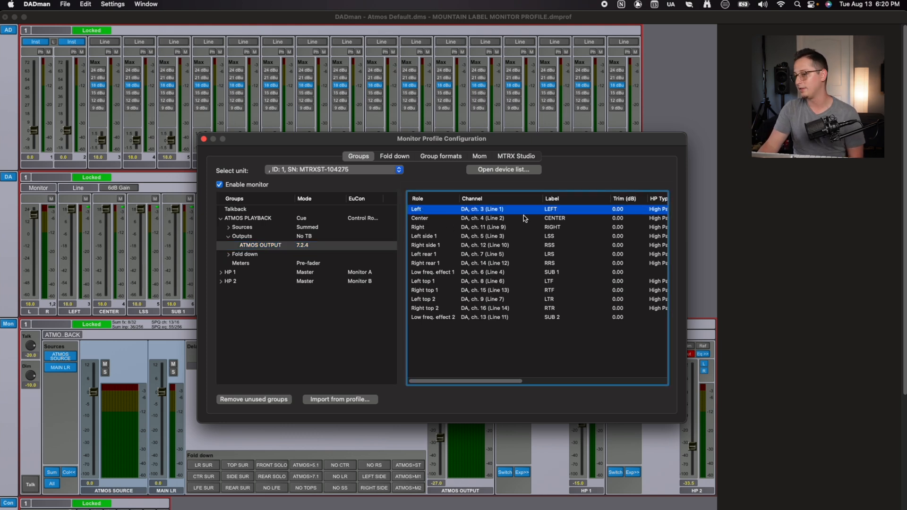
mouse_move(439, 211)
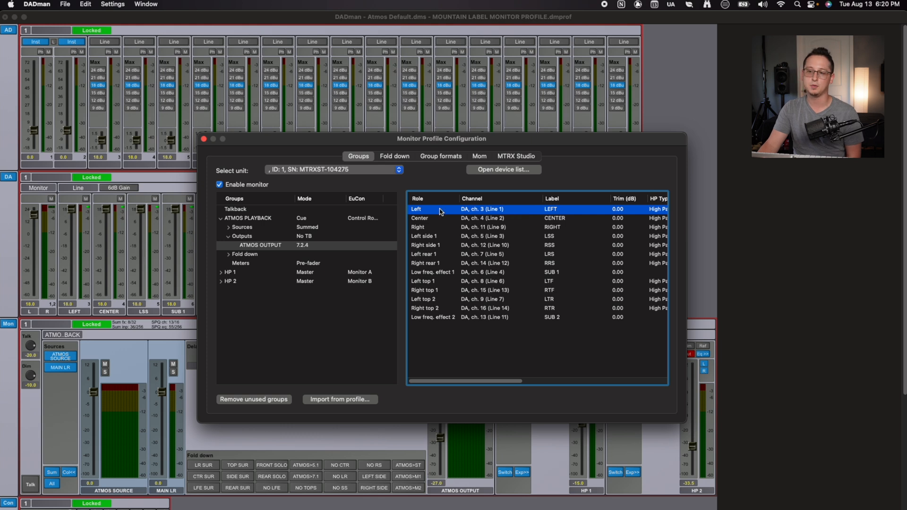
mouse_move(489, 214)
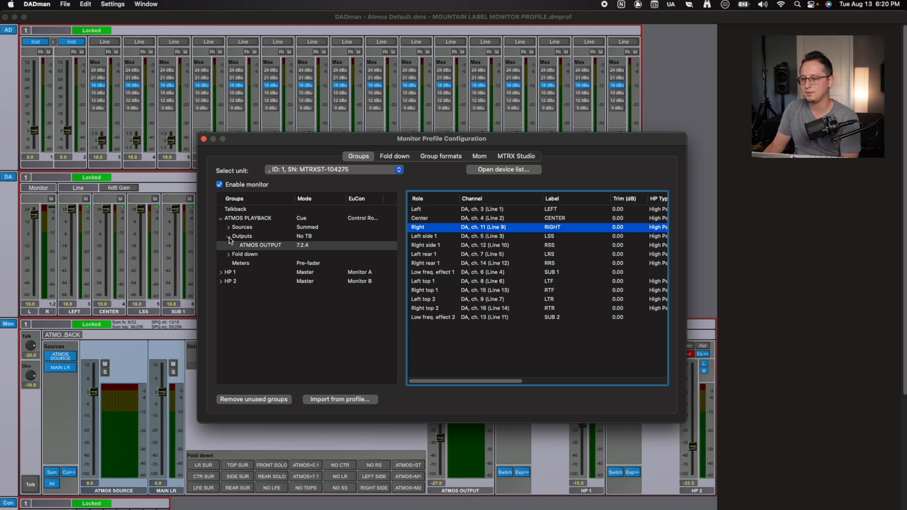
click(230, 254)
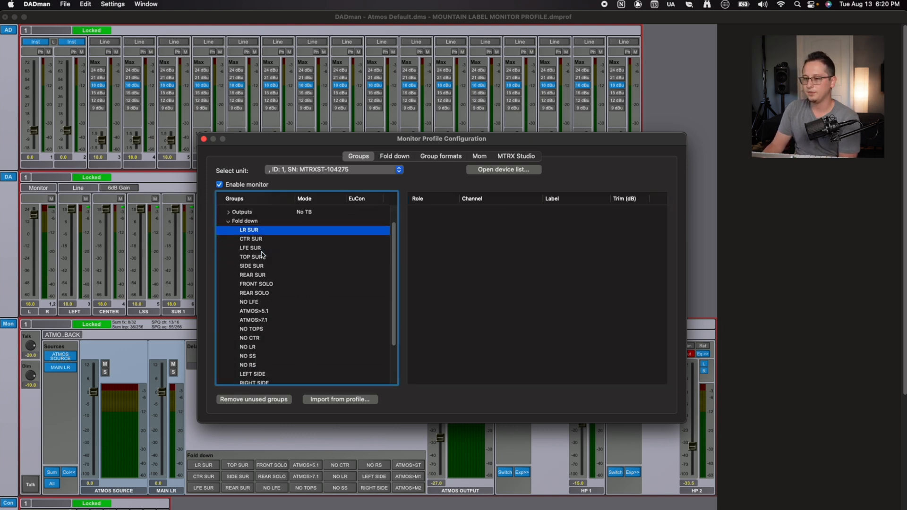
click(250, 248)
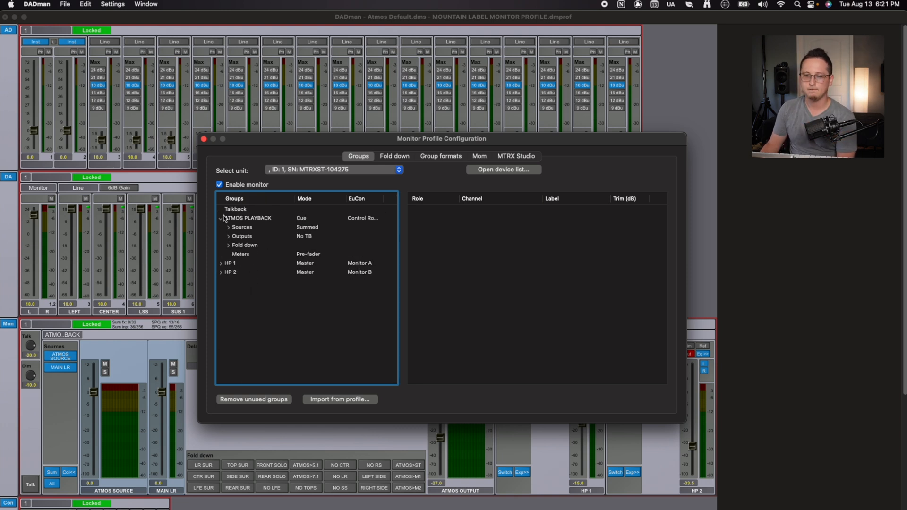
Add a temporary Monitor group, browse its Outputs set options, then remove it.
click(221, 218)
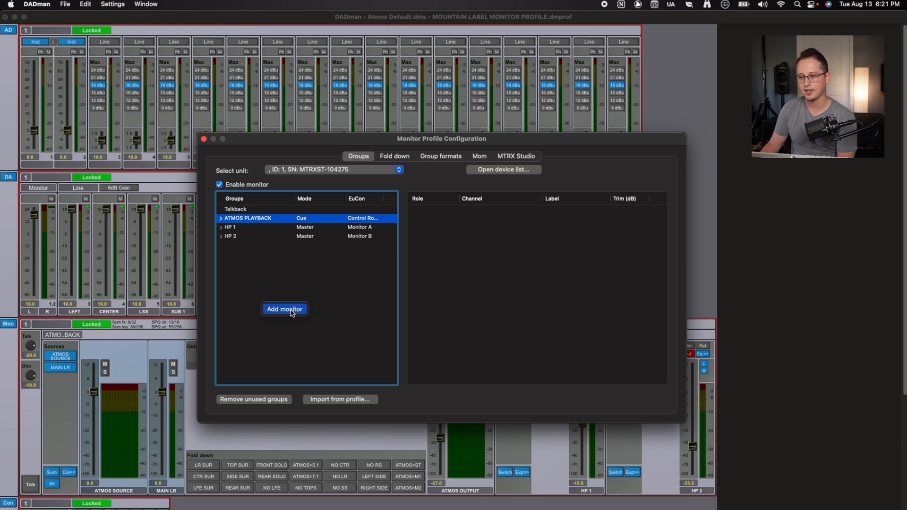
click(285, 309)
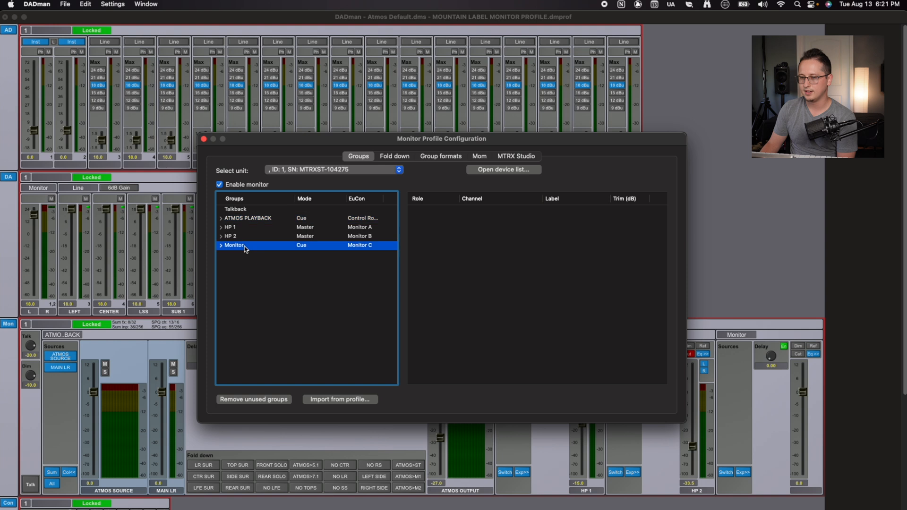
click(222, 245)
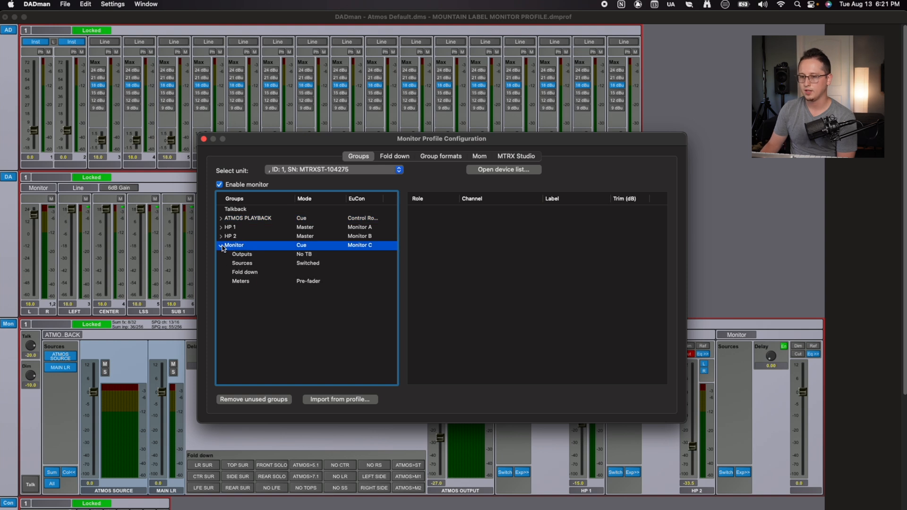
click(244, 272)
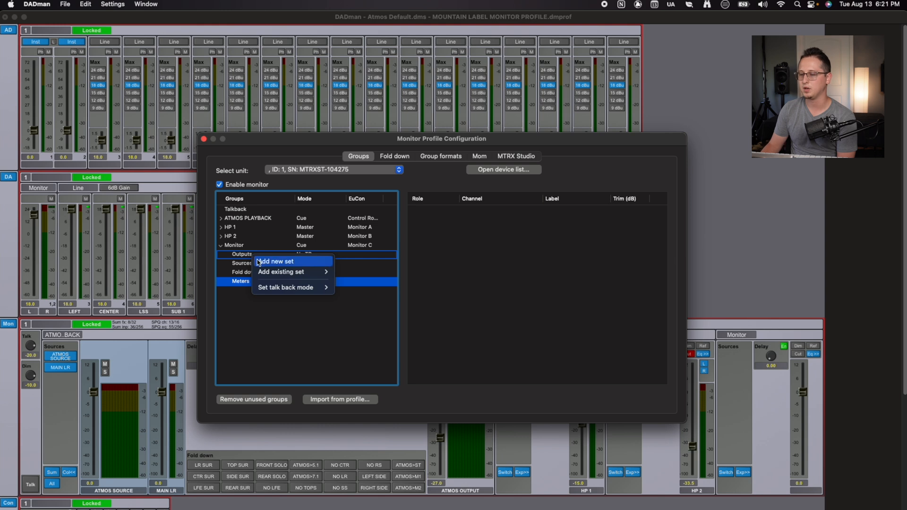
mouse_move(281, 272)
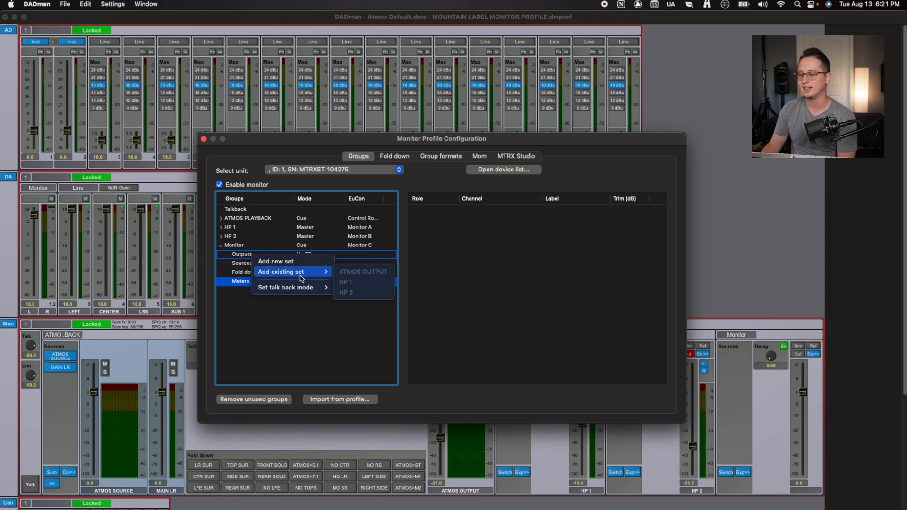
mouse_move(276, 316)
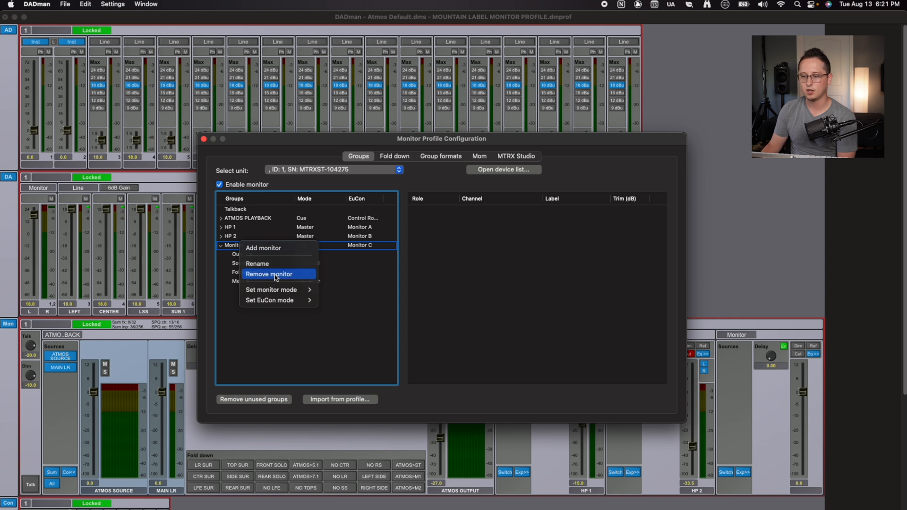
click(269, 274)
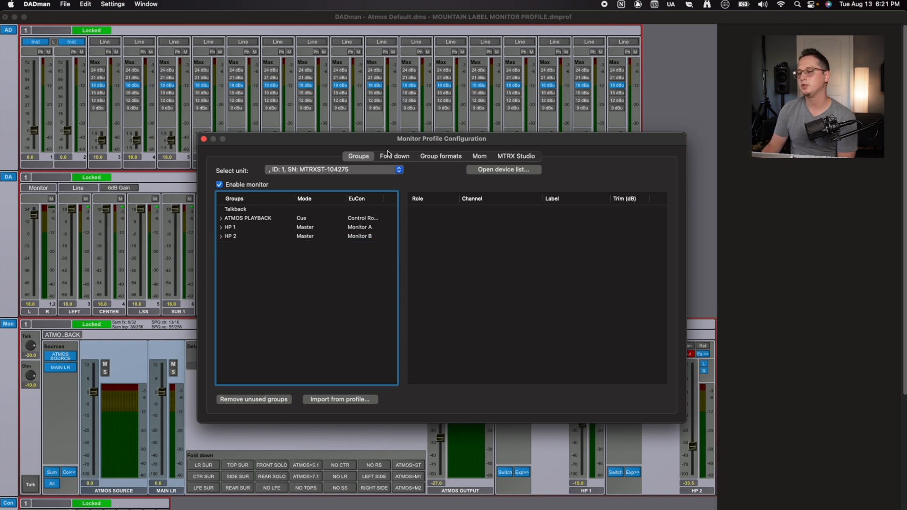
Open the Fold down page and view the ATMOS>5.1 and ATMOS>7.1 matrices.
click(394, 156)
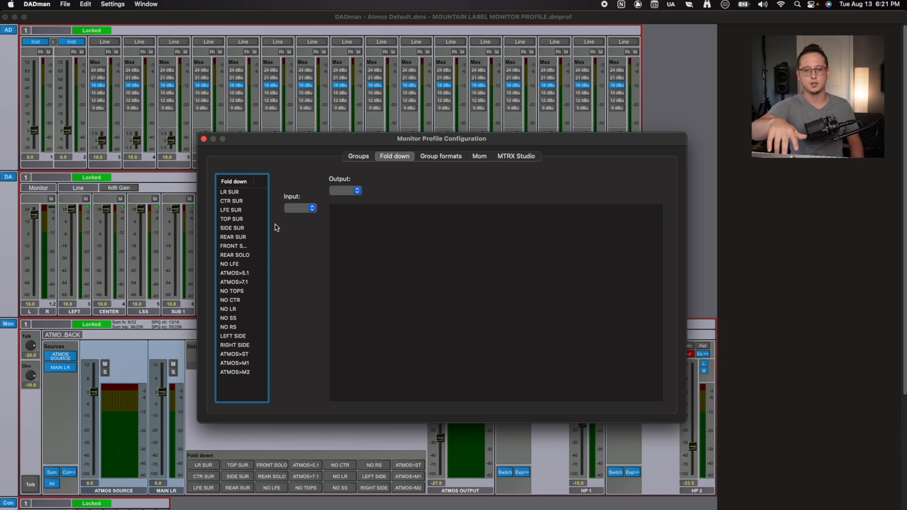
mouse_move(277, 228)
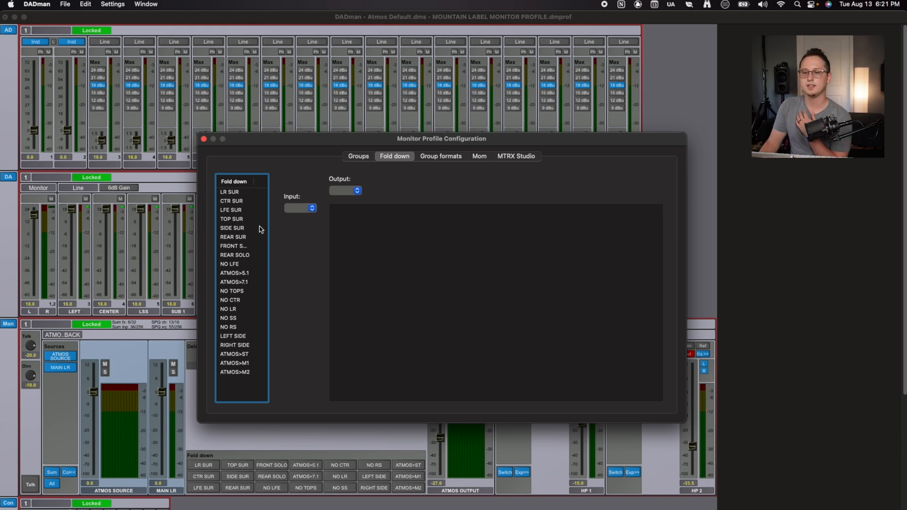
click(234, 272)
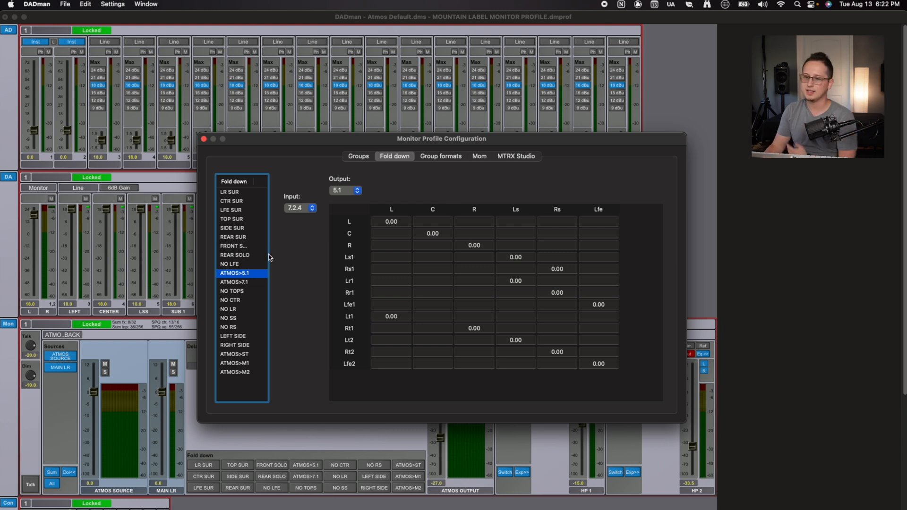
click(234, 281)
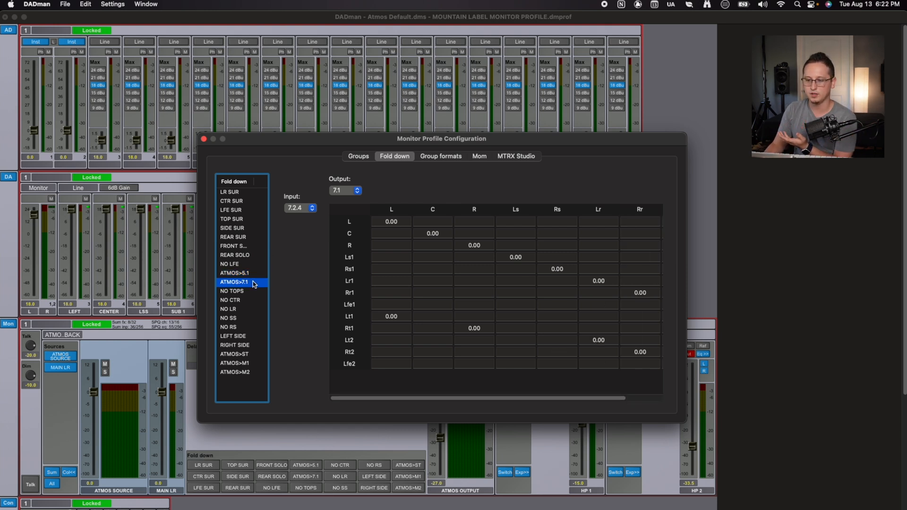
Step through the LR SUR, CTR SUR, REAR SUR, REAR SOLO and NO TOPS matrices.
click(229, 192)
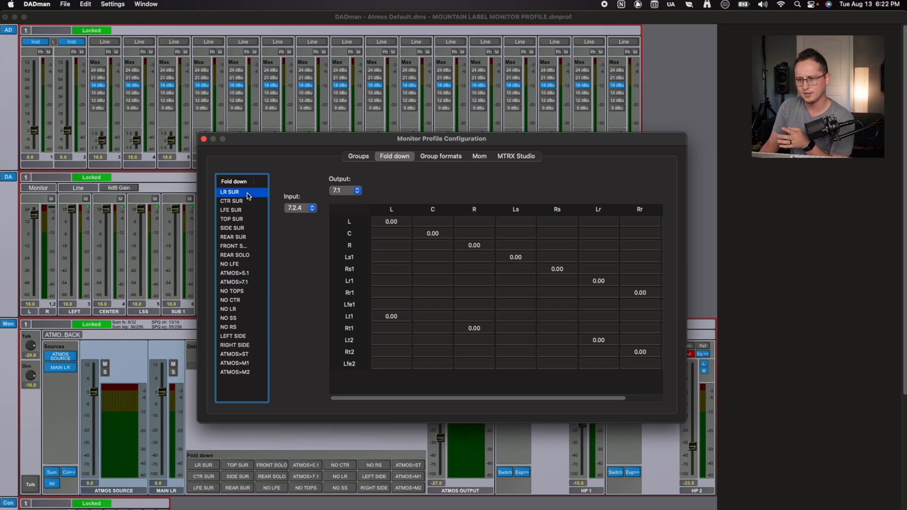
click(231, 200)
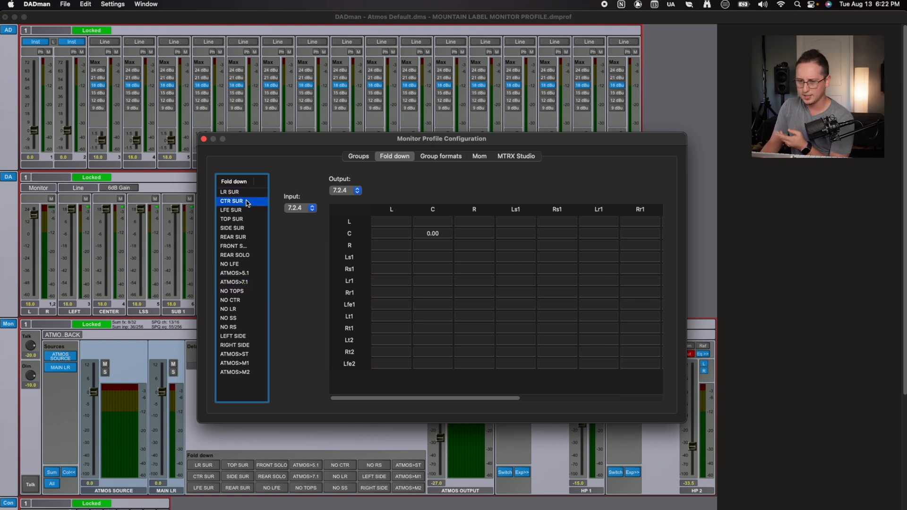
click(229, 191)
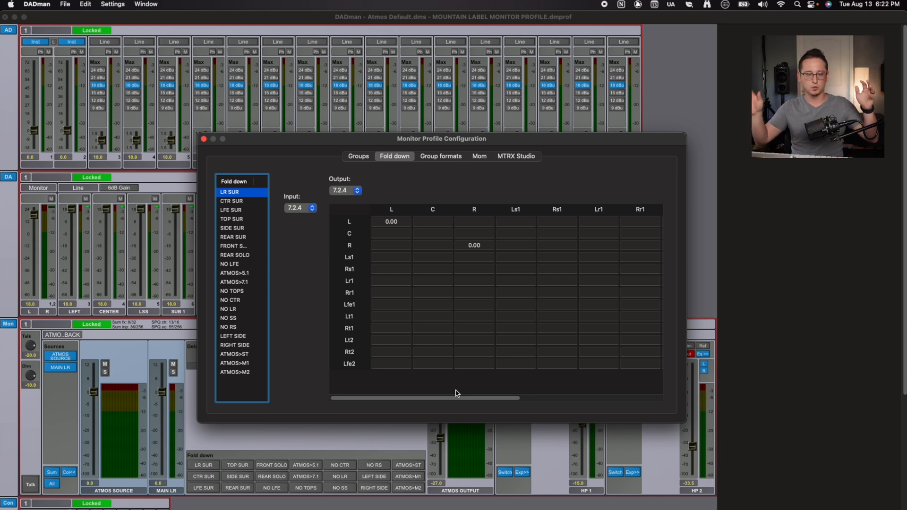
mouse_move(414, 394)
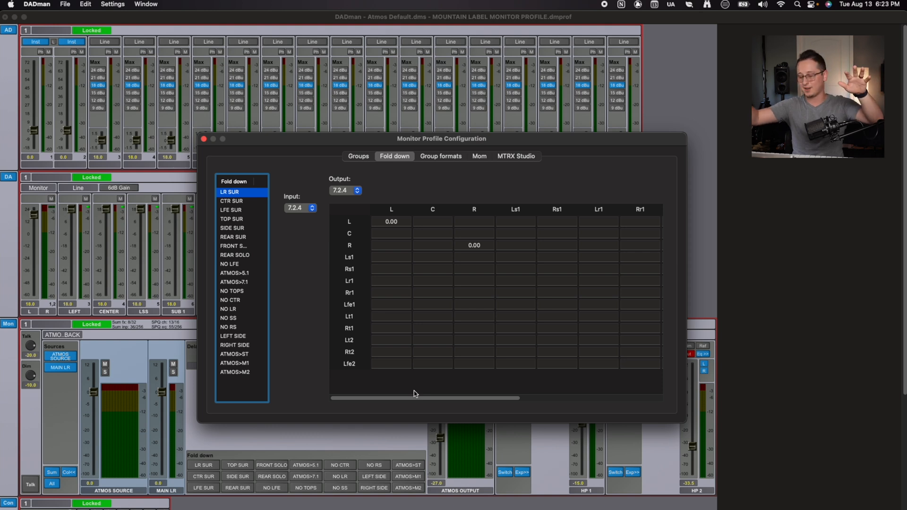
mouse_move(252, 237)
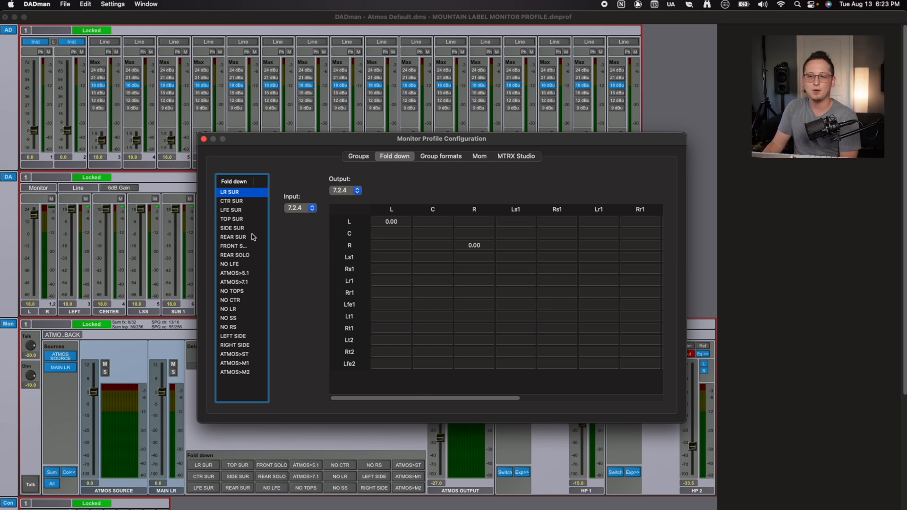
click(232, 236)
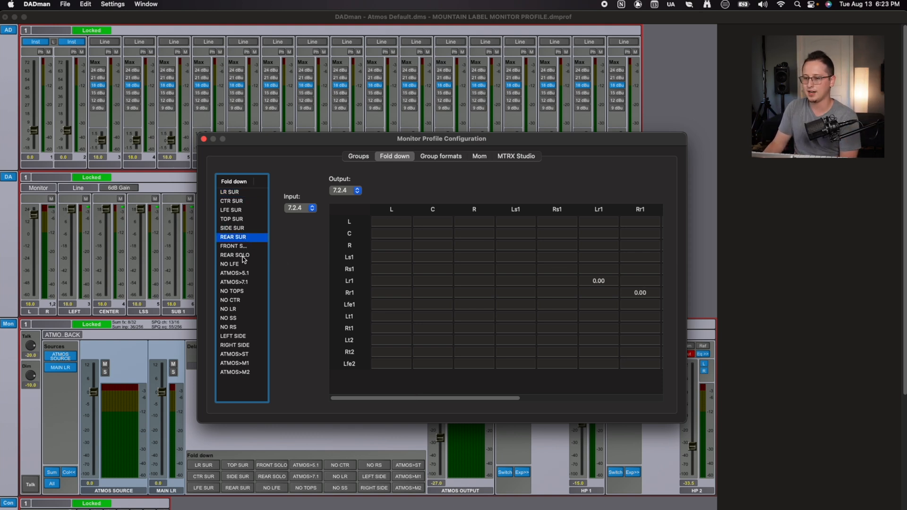
click(235, 256)
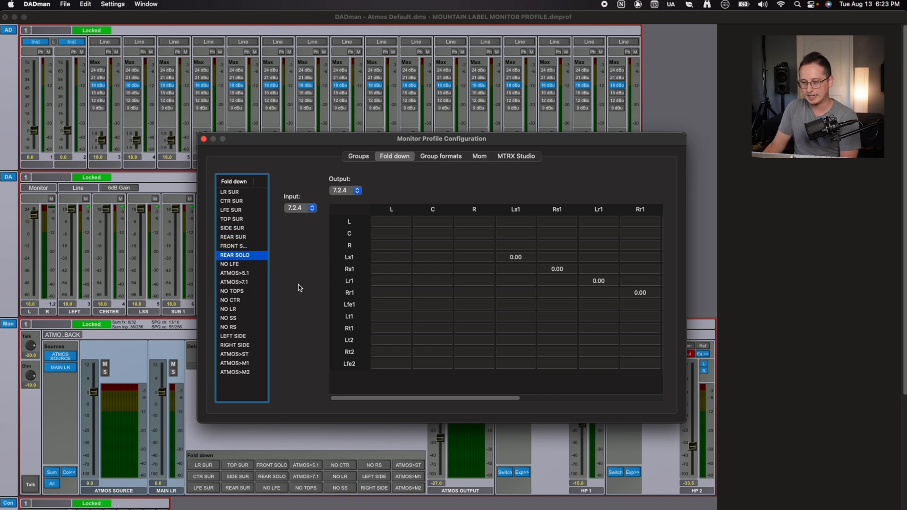
click(241, 291)
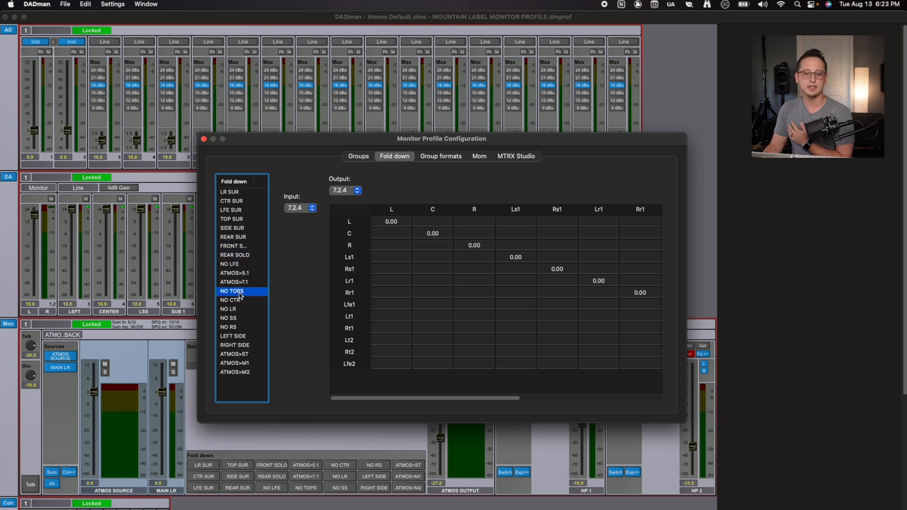
scroll(right, 3)
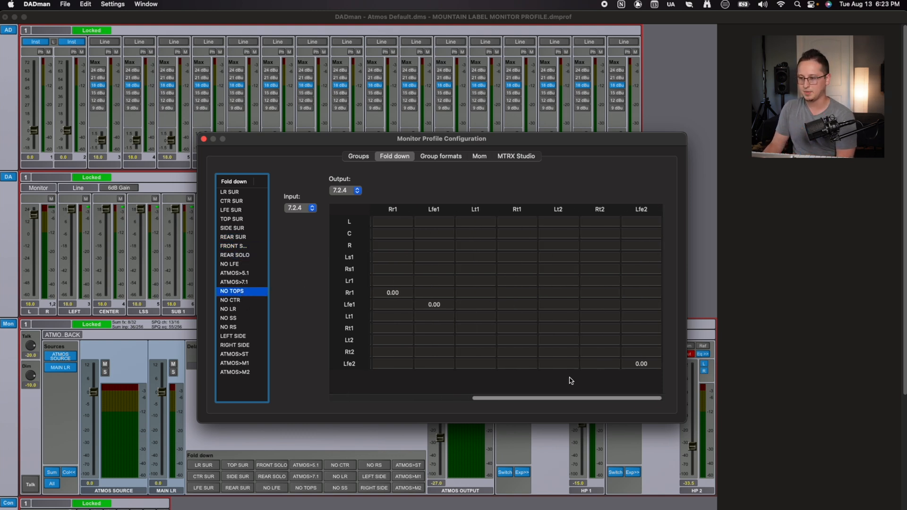
mouse_move(575, 327)
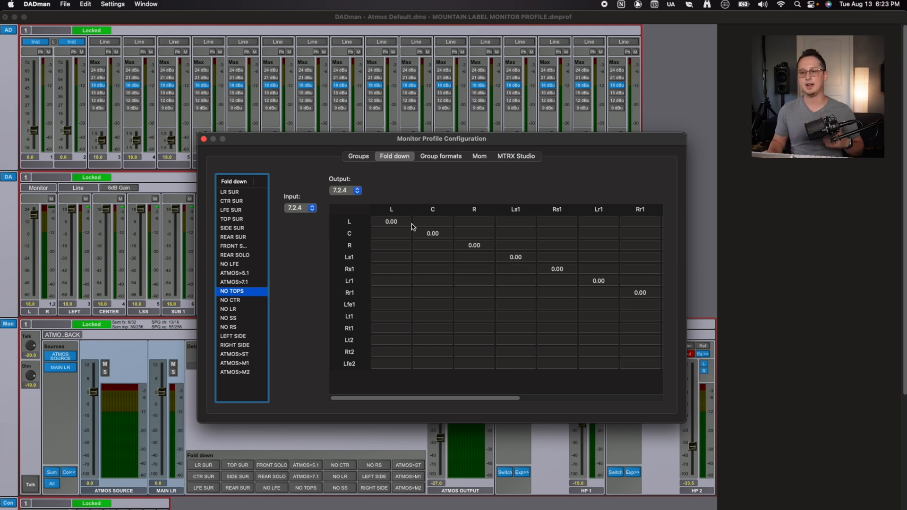
click(391, 221)
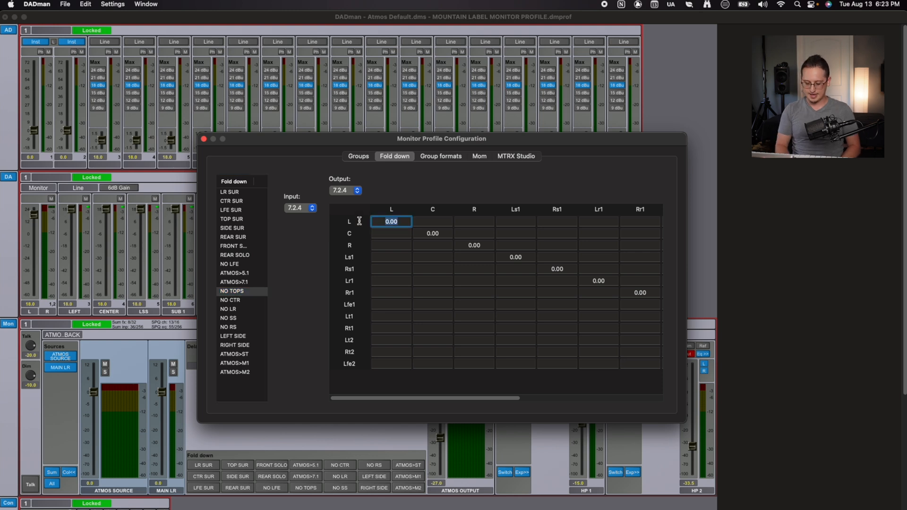
text(-3.00)
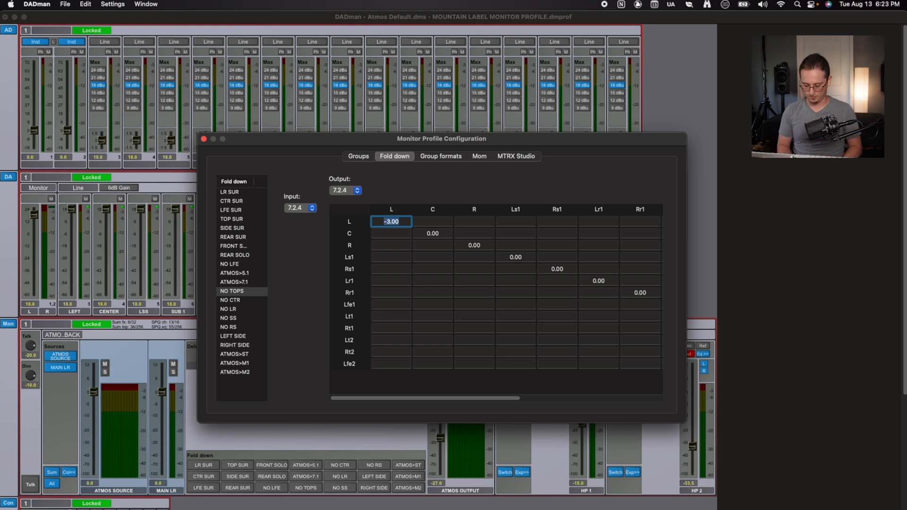
text(0.00)
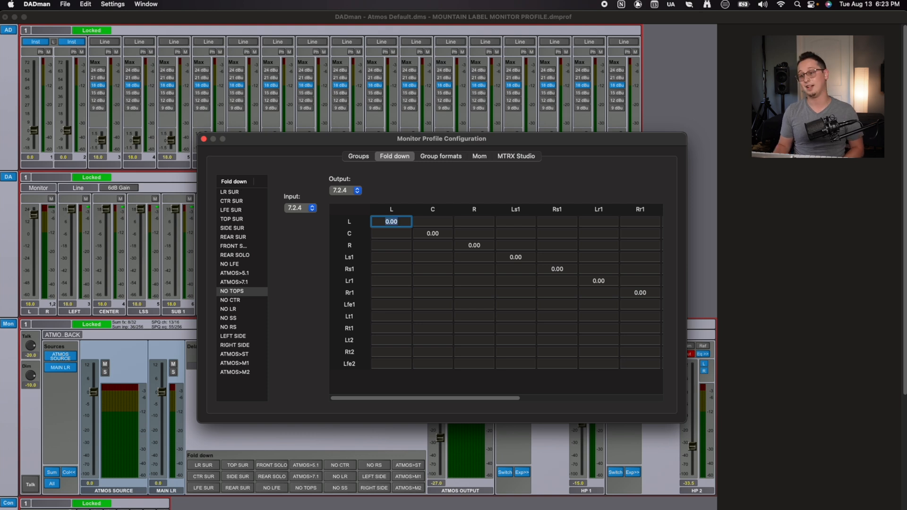
click(297, 208)
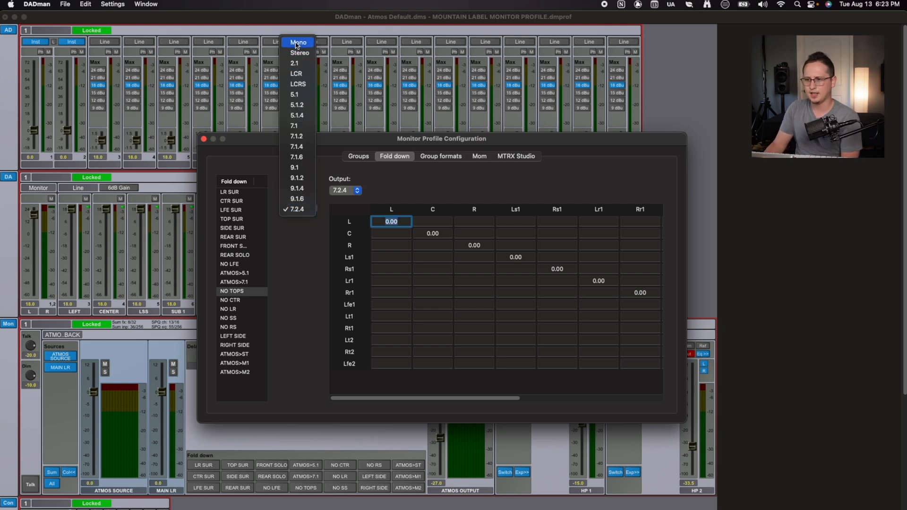
click(345, 190)
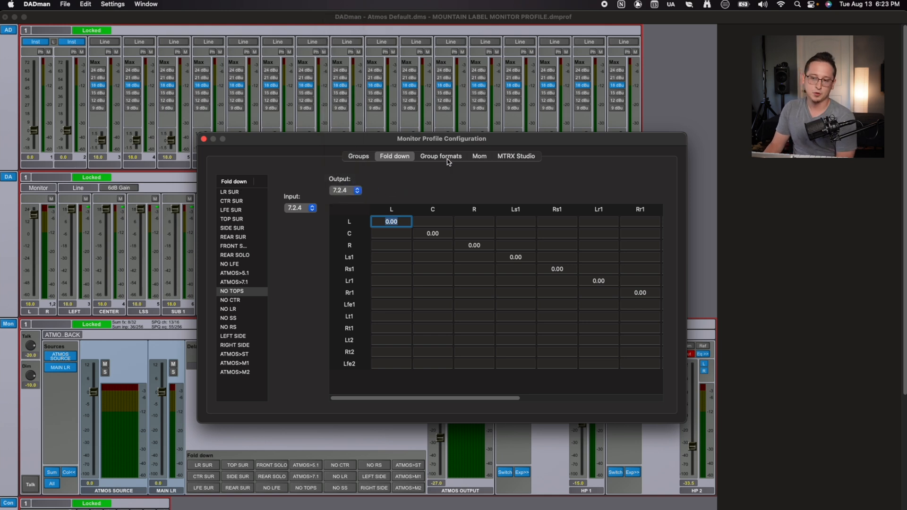
Expand the Custom and Preset formats lists on Group formats, then return to Groups.
click(440, 157)
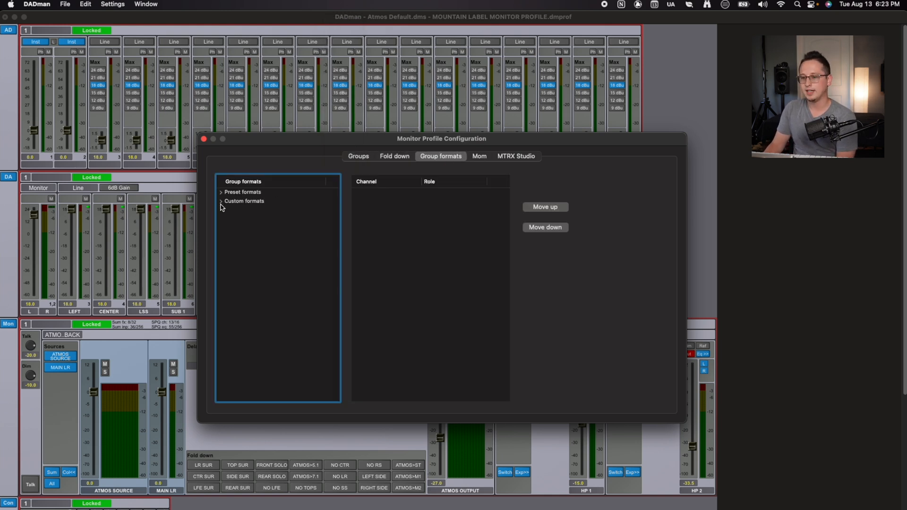
click(220, 201)
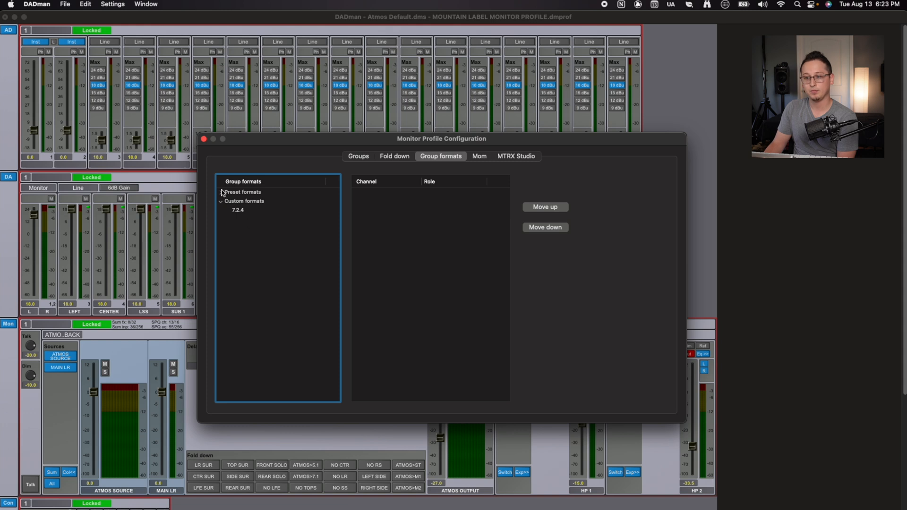
click(221, 191)
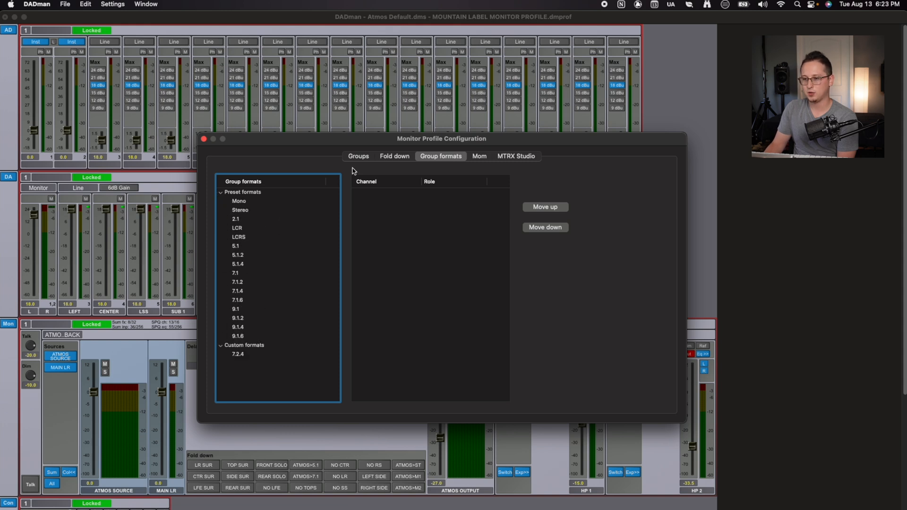
click(357, 156)
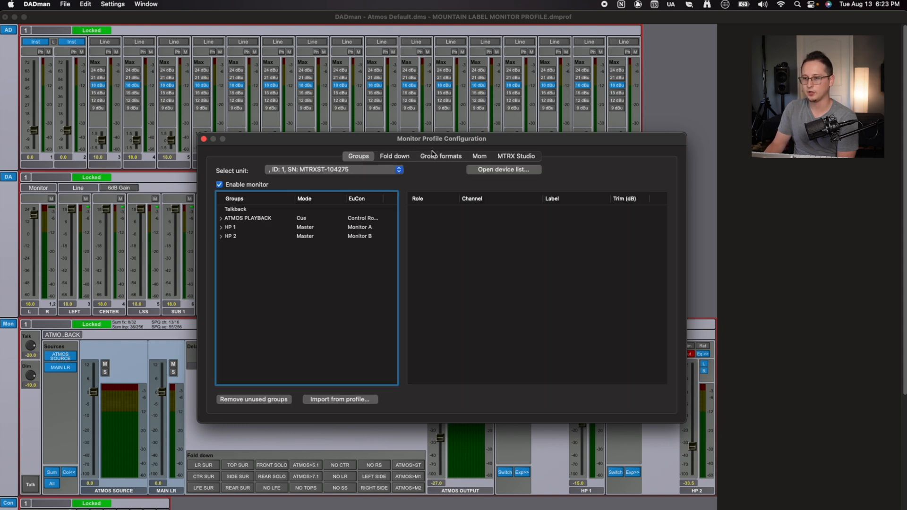
View the custom 7.2.4 format's 13 channel roles and cancel a new format dialog.
click(440, 155)
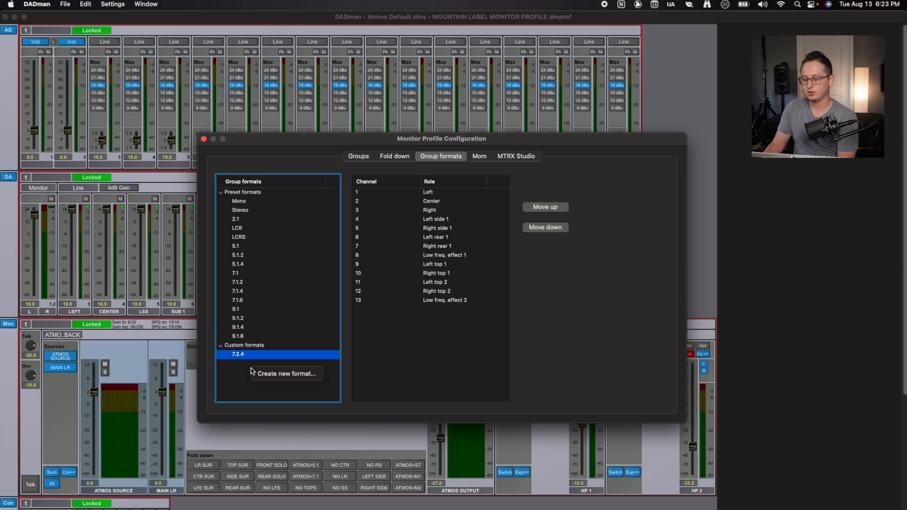
click(286, 373)
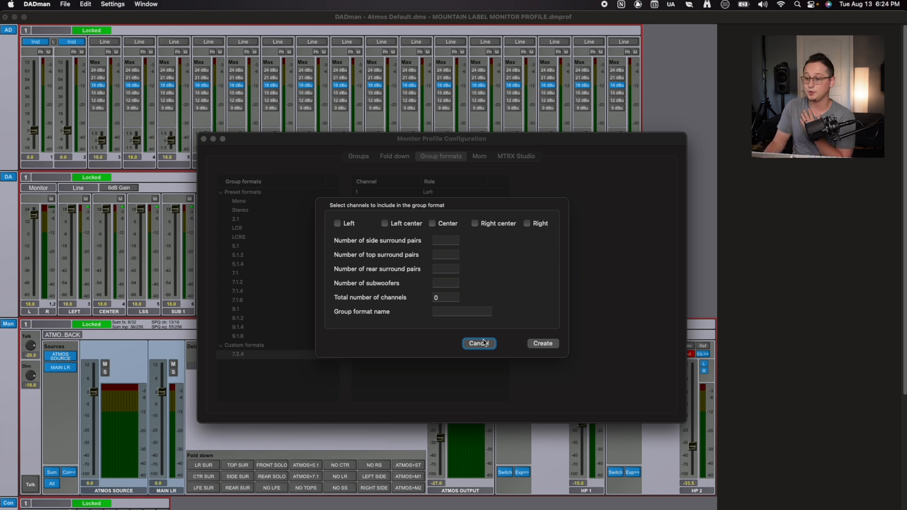
click(479, 343)
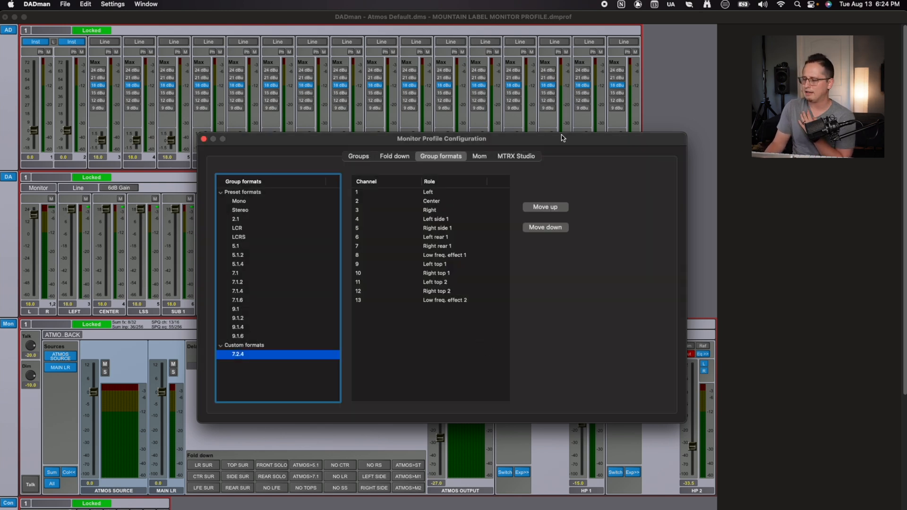
mouse_move(606, 136)
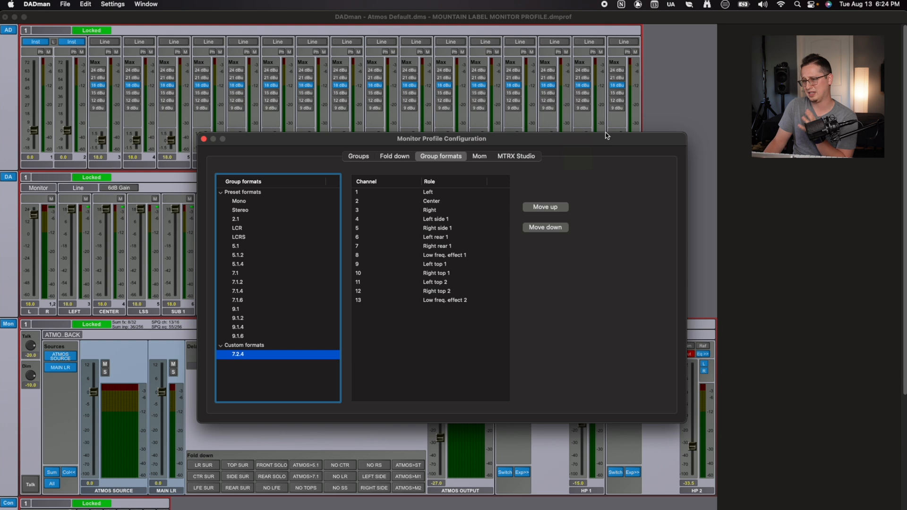
mouse_move(607, 136)
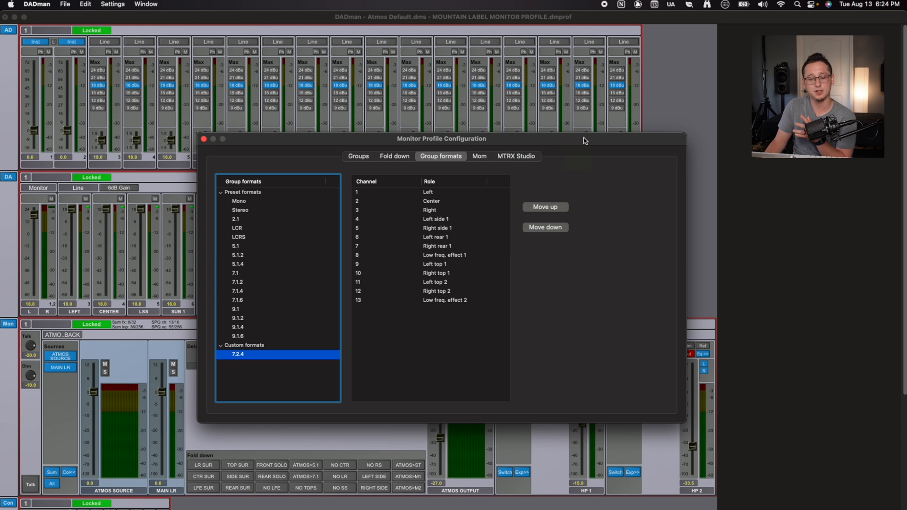
mouse_move(572, 155)
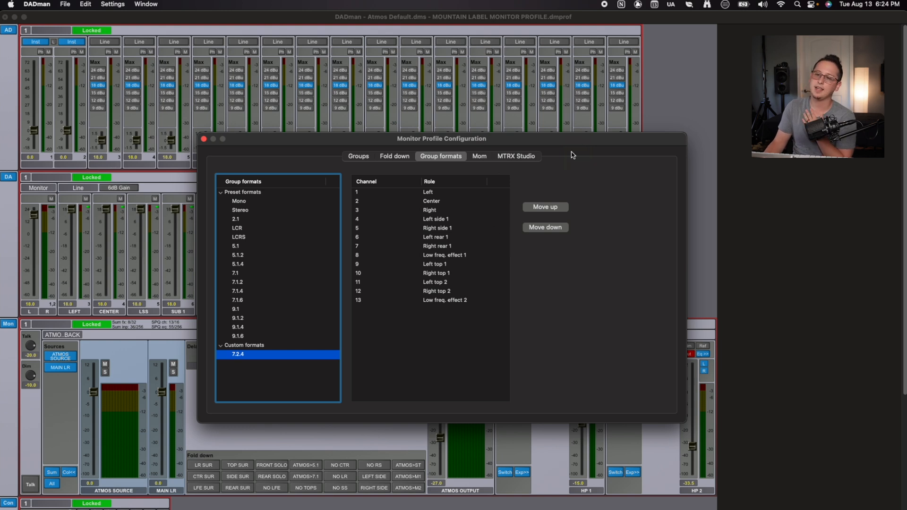
On the Mom page, expand StreamDeck and select Layer 1 (Active) to see its switches.
click(478, 157)
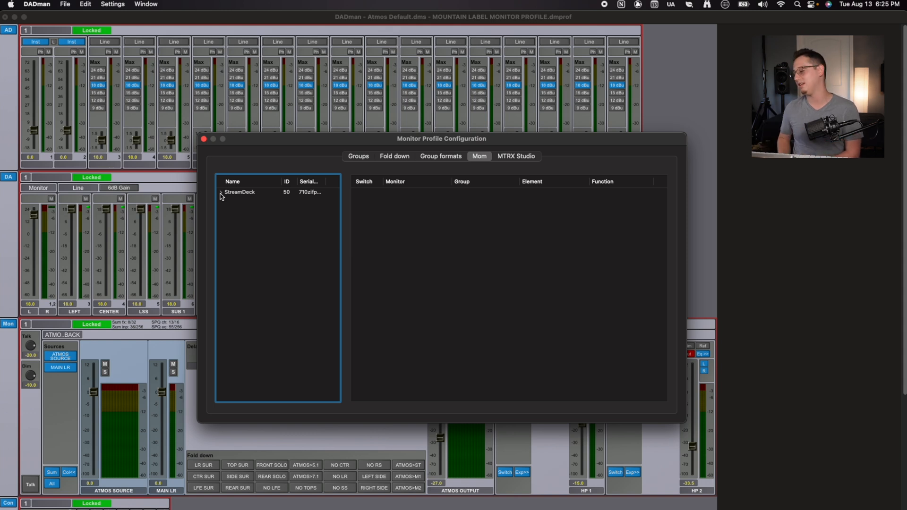
mouse_move(242, 218)
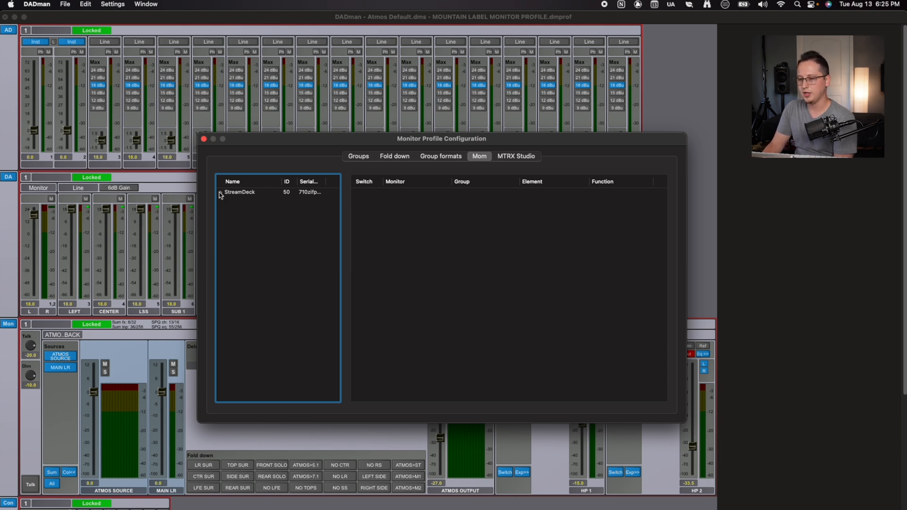
click(220, 191)
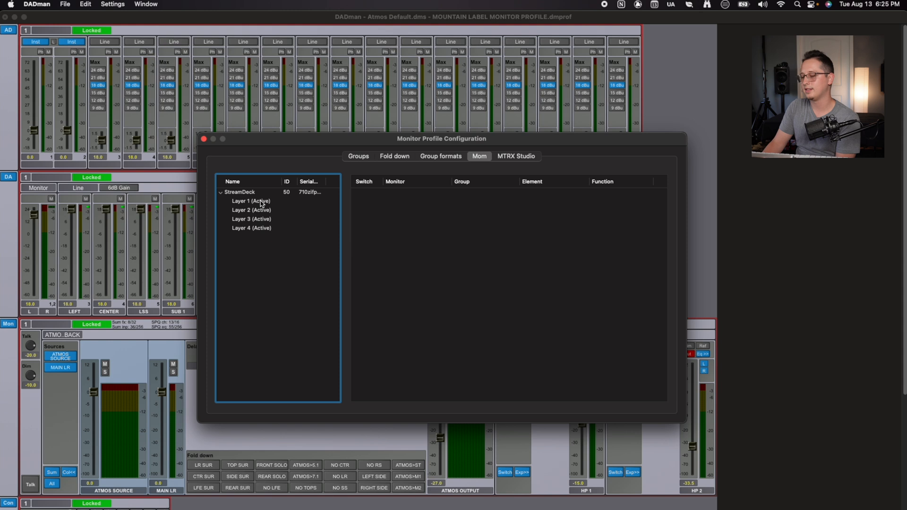
click(251, 201)
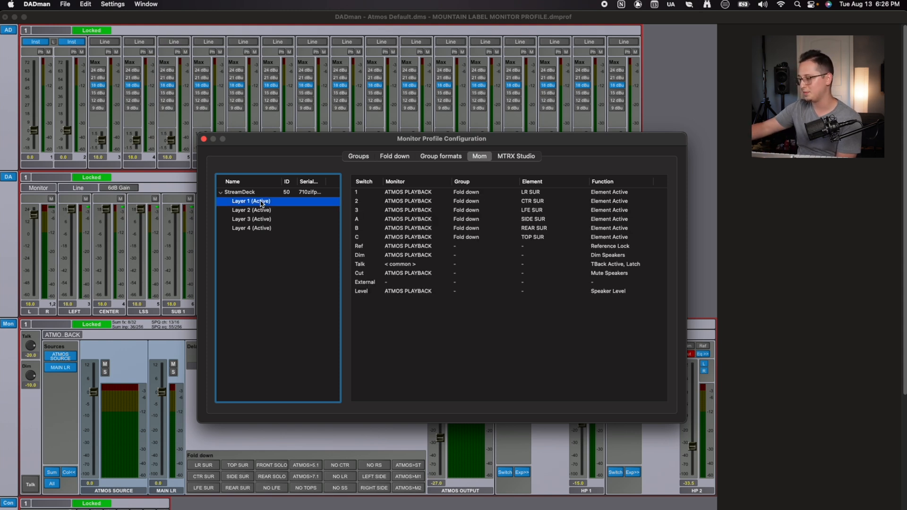
mouse_move(395, 192)
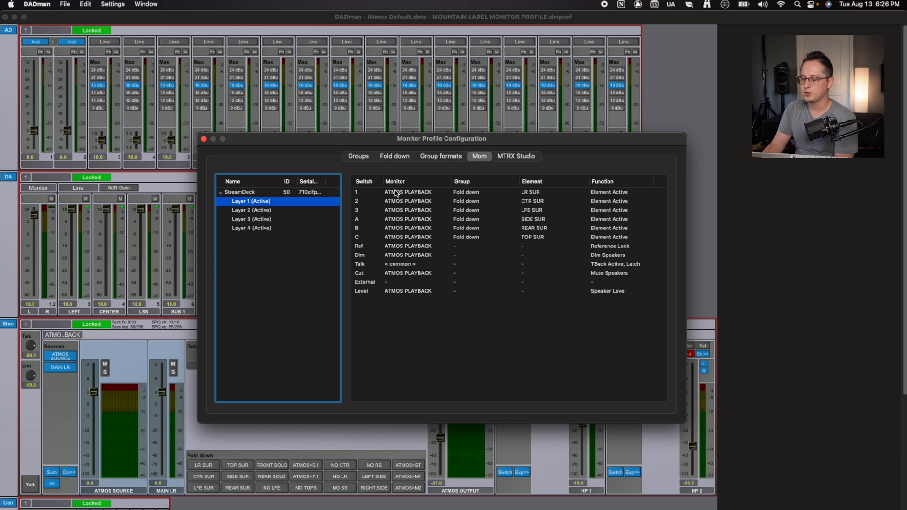
mouse_move(431, 214)
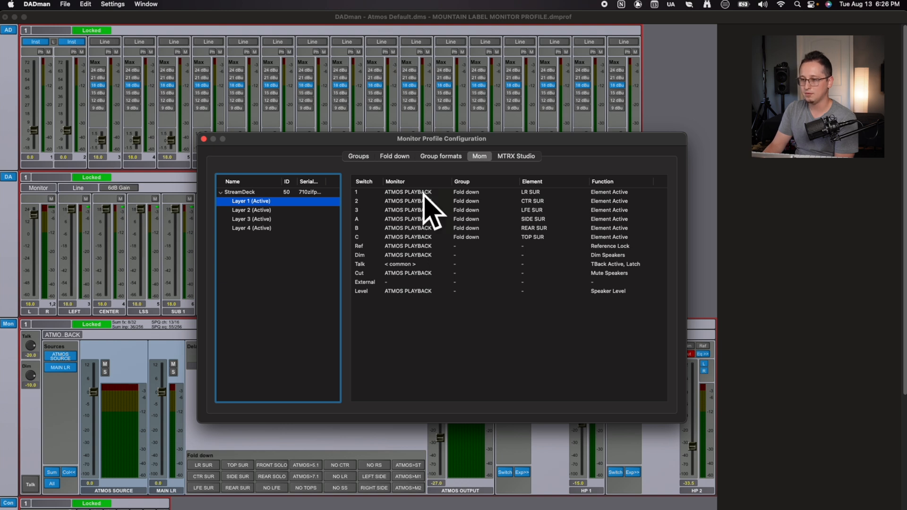
mouse_move(543, 198)
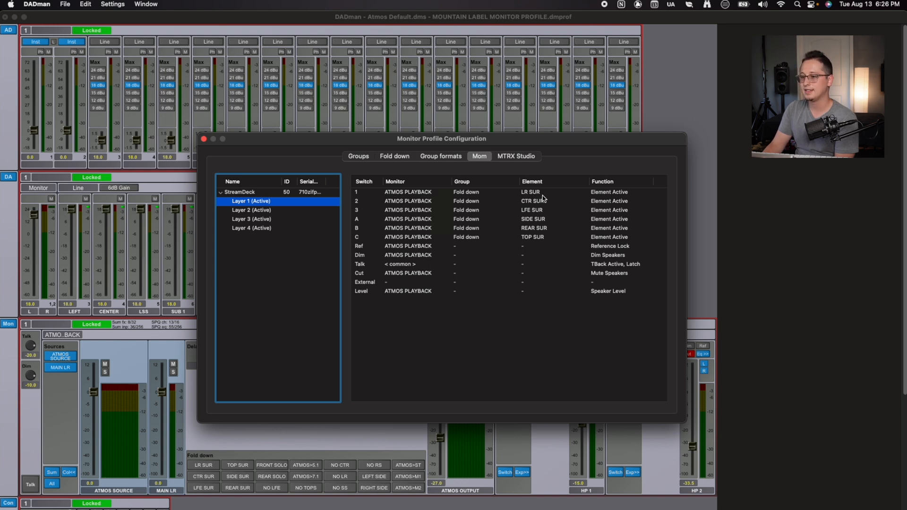
mouse_move(547, 199)
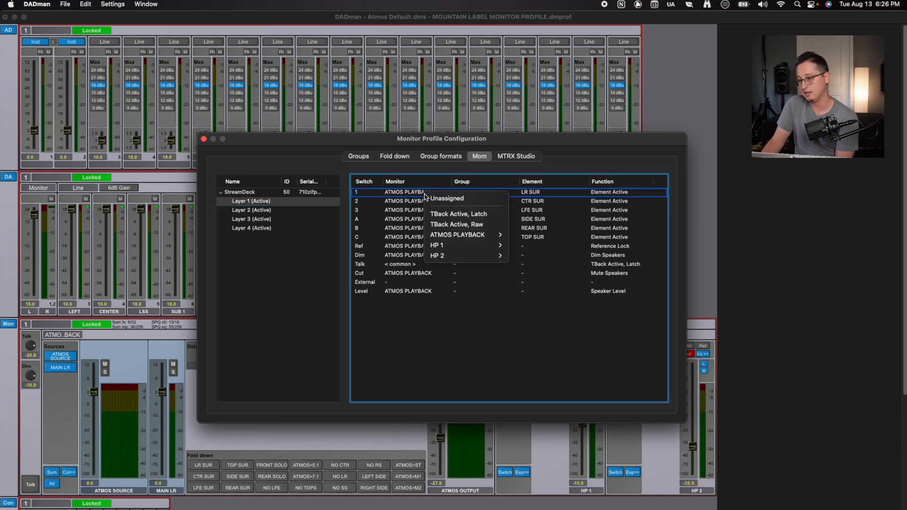
mouse_move(457, 235)
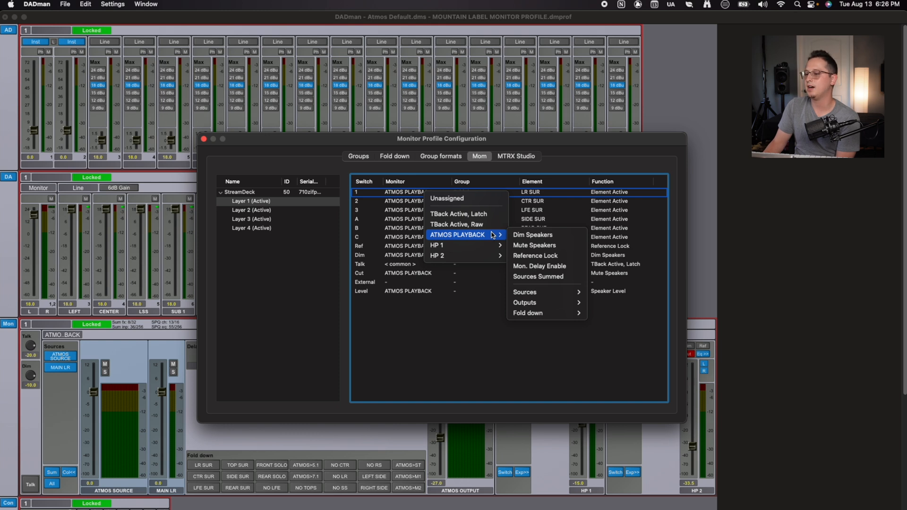
mouse_move(524, 302)
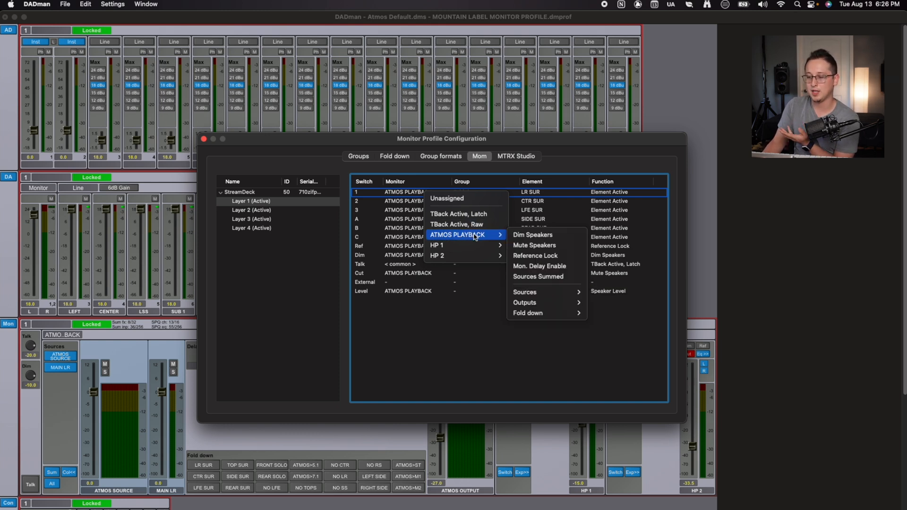
mouse_move(524, 291)
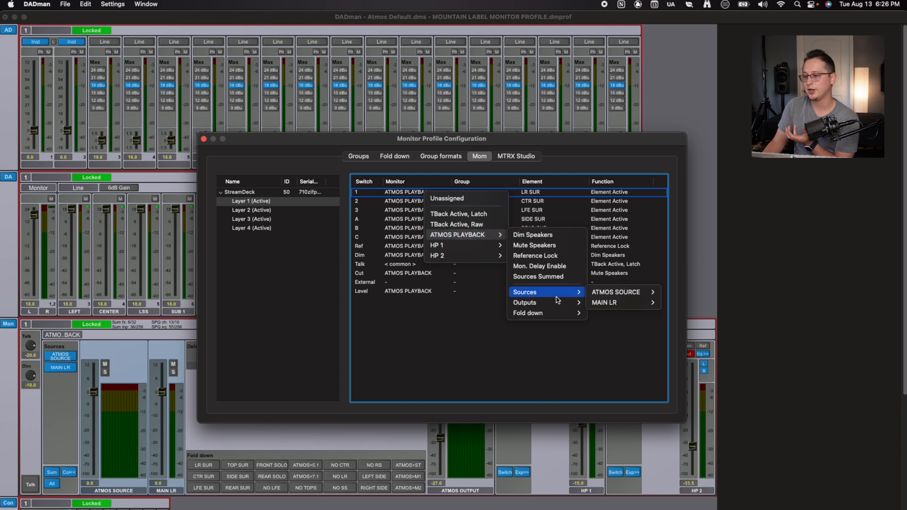
mouse_move(552, 292)
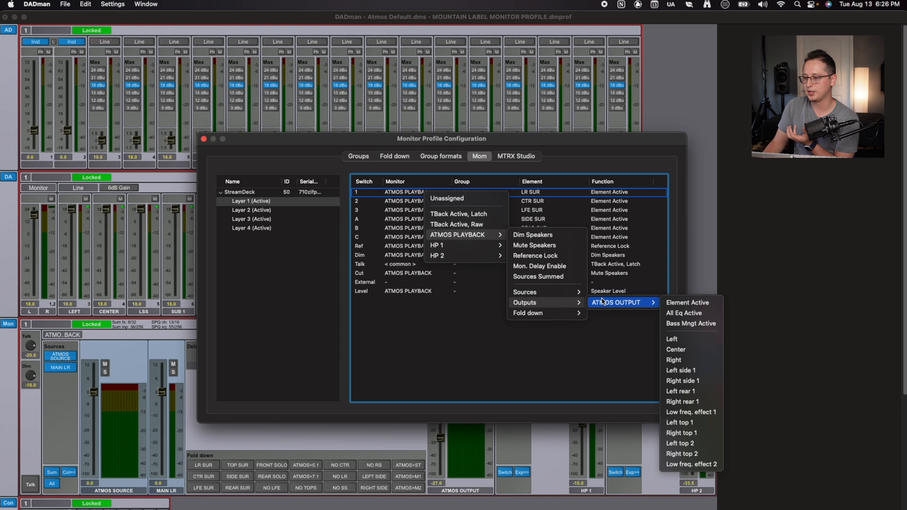
mouse_move(691, 323)
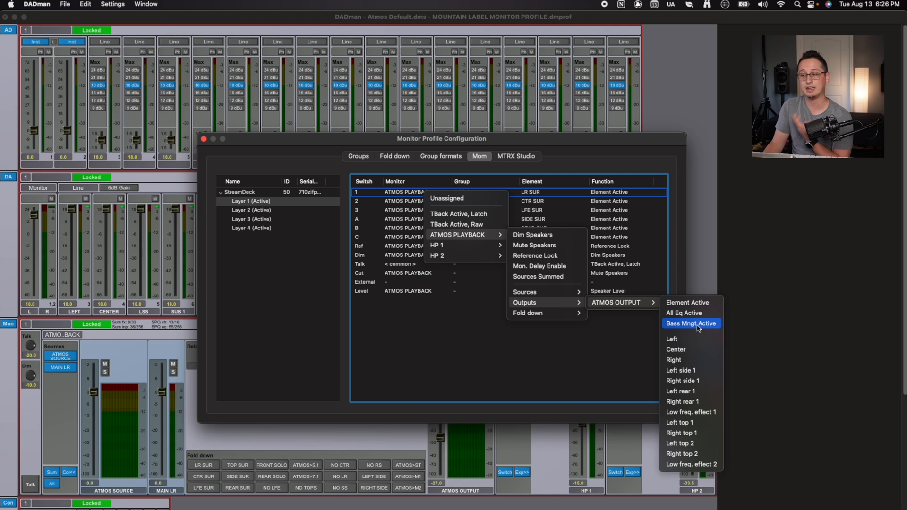
mouse_move(691, 313)
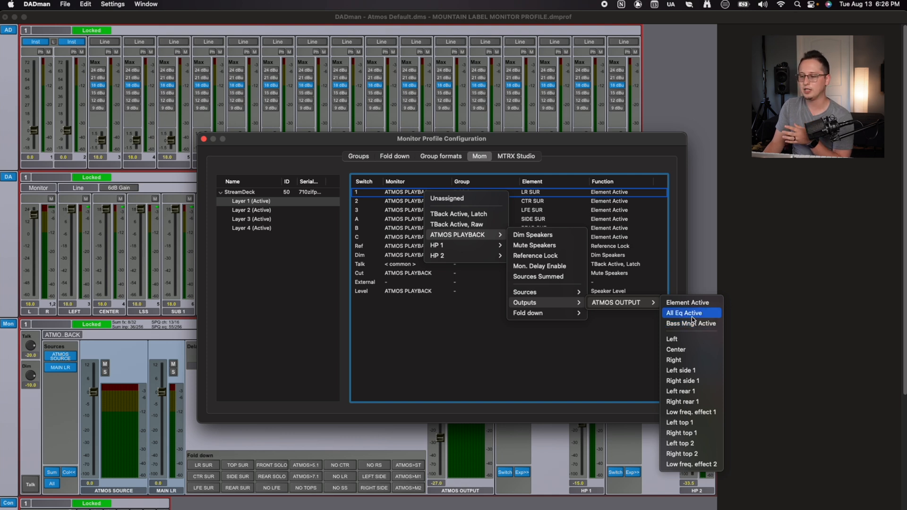
mouse_move(689, 302)
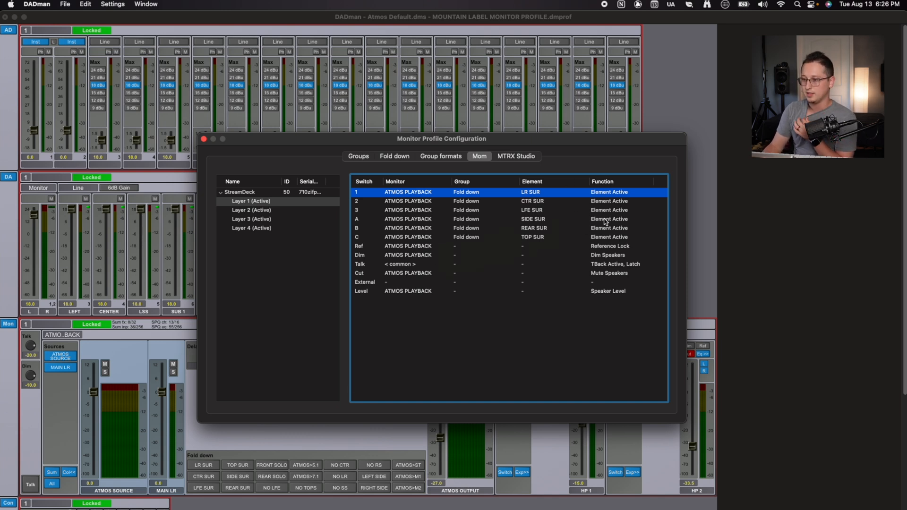
mouse_move(596, 249)
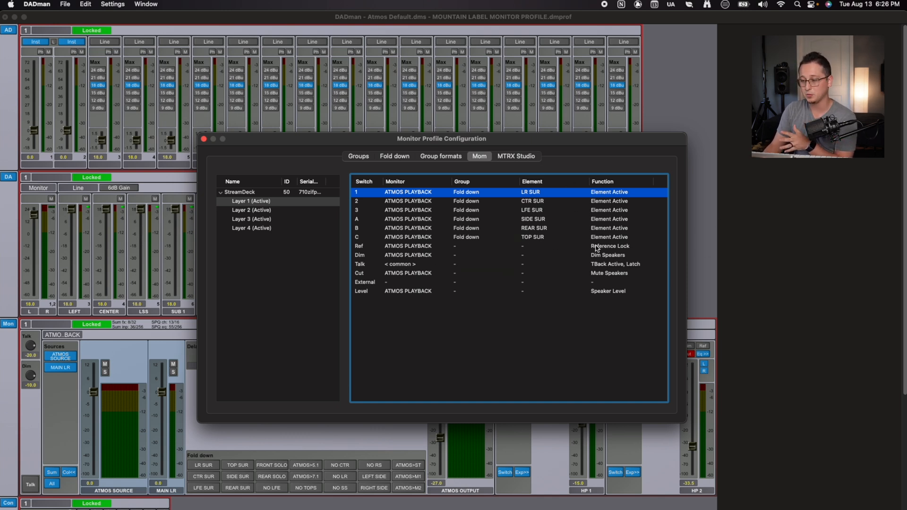
mouse_move(535, 317)
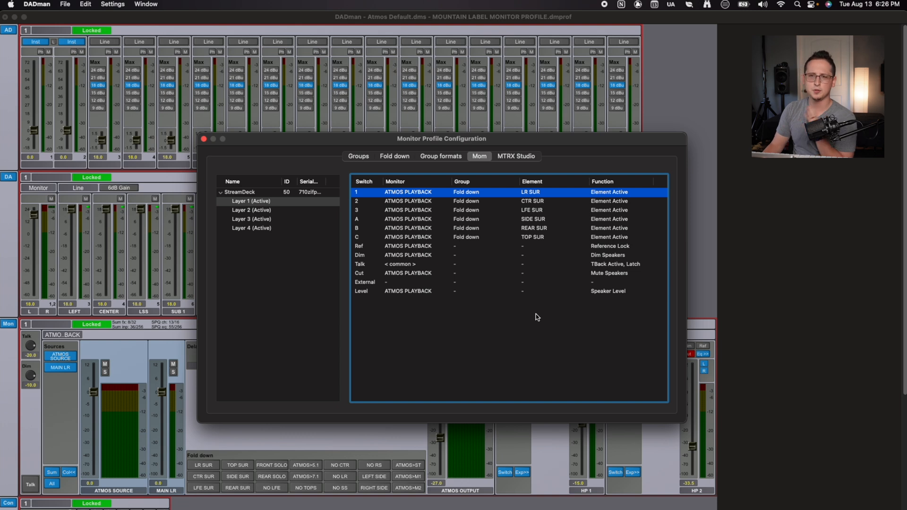
Switch to the MTRX Studio page listing Control Rooms 1–4 and Cues 1–4.
click(515, 156)
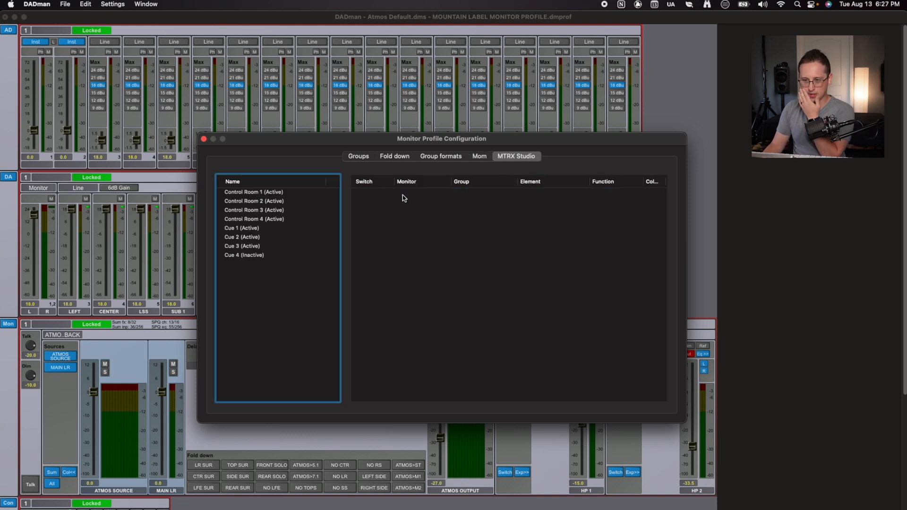
mouse_move(284, 201)
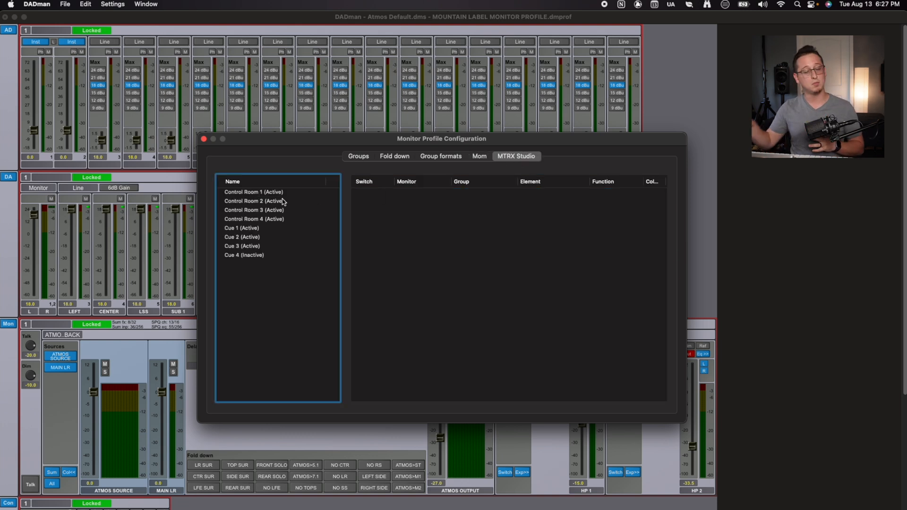